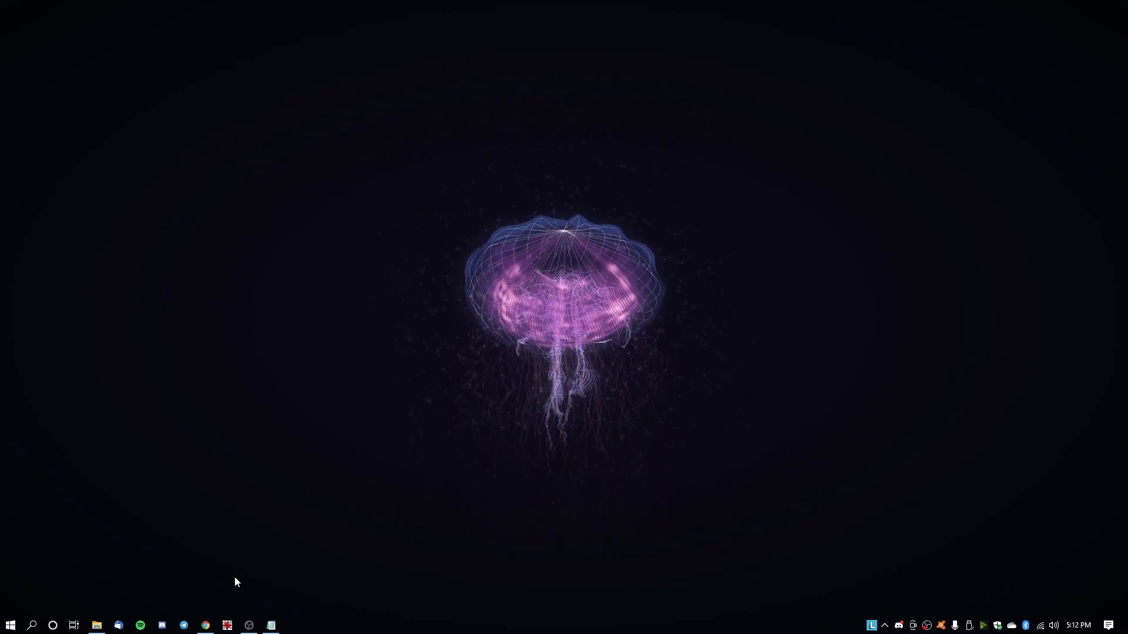
mouse_move(207, 625)
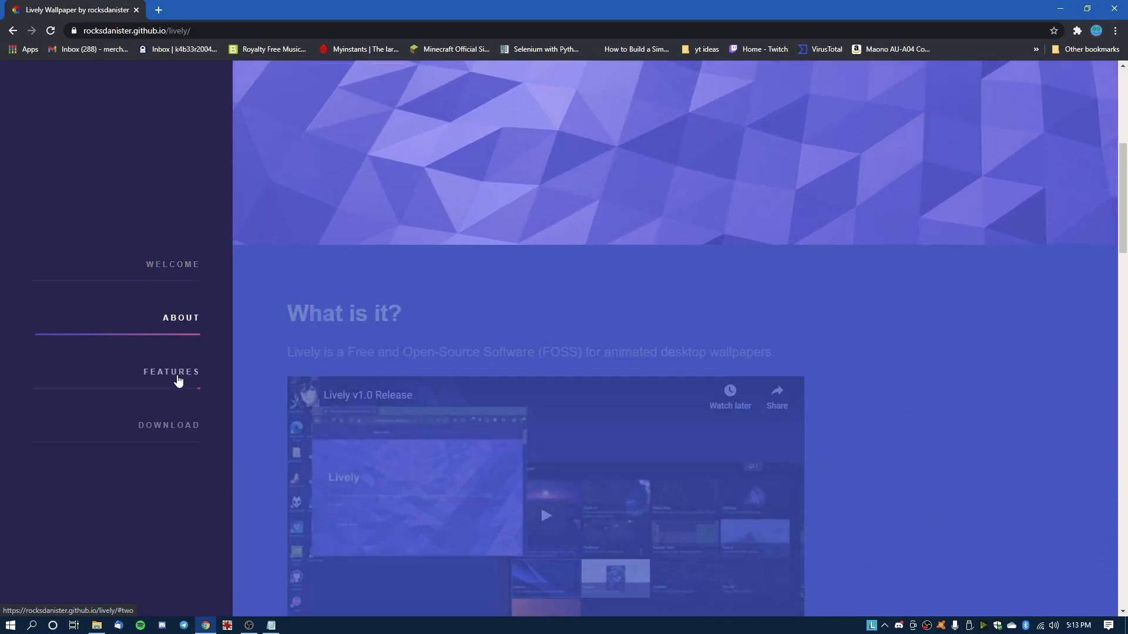
Go to the site's download section and briefly highlight the Smartscreen warning note
left_click(169, 426)
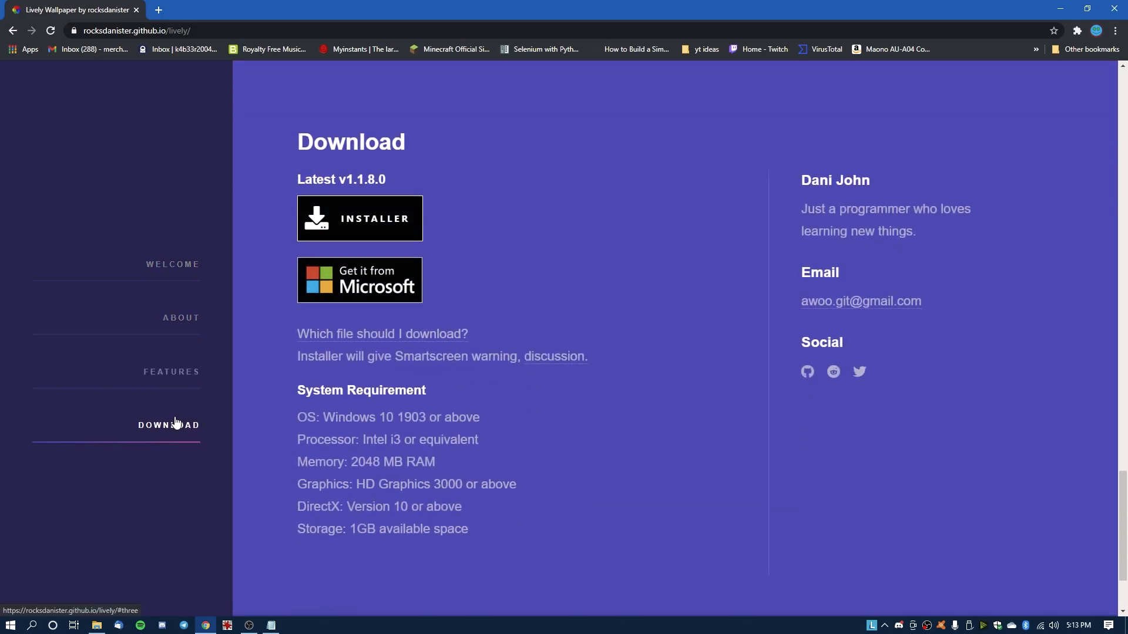
mouse_move(345, 274)
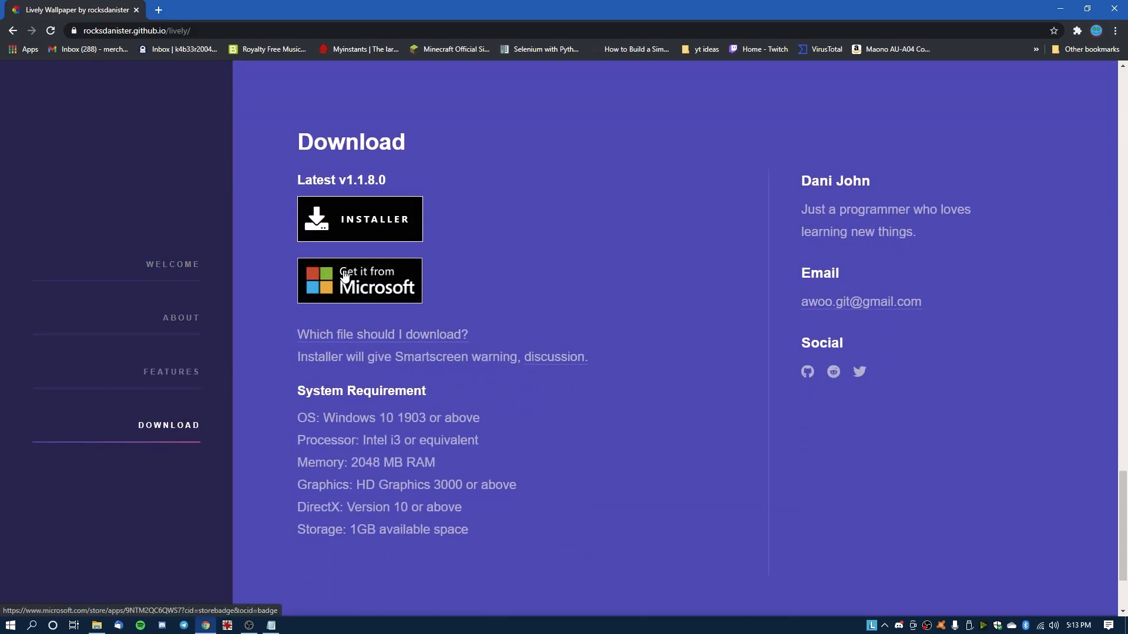
mouse_move(360, 231)
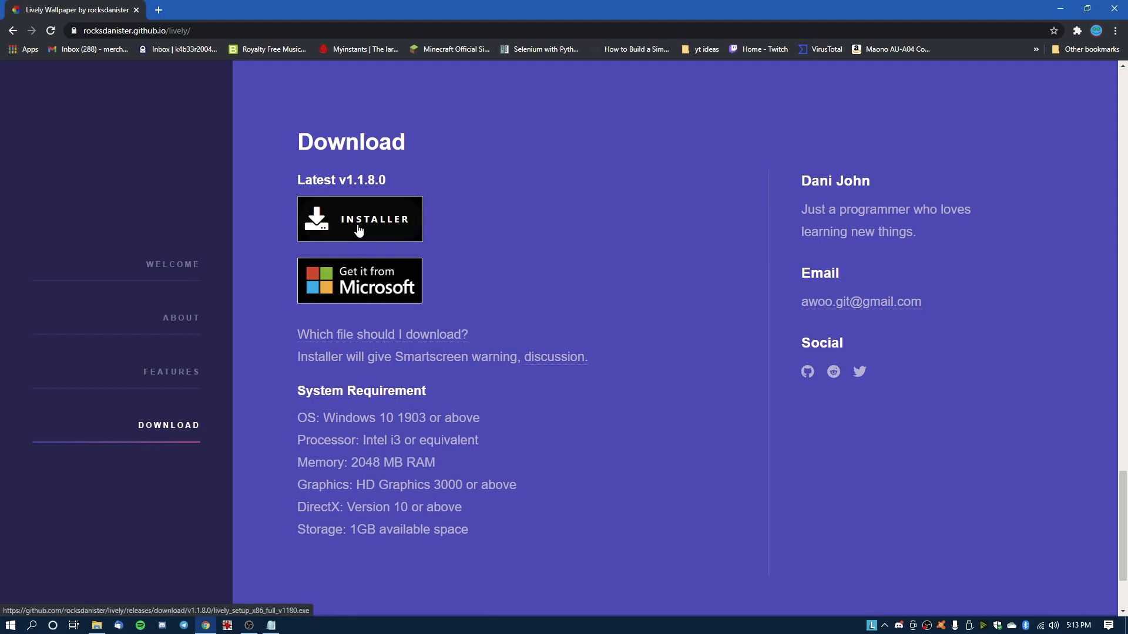
left_click_drag(338, 357, 466, 357)
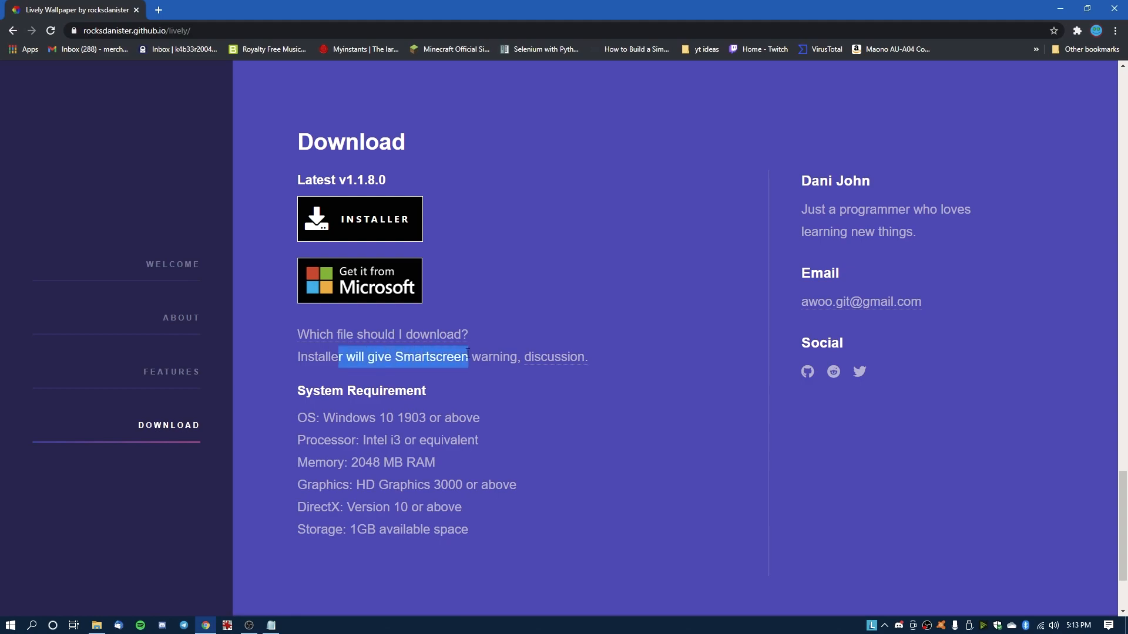
left_click(499, 271)
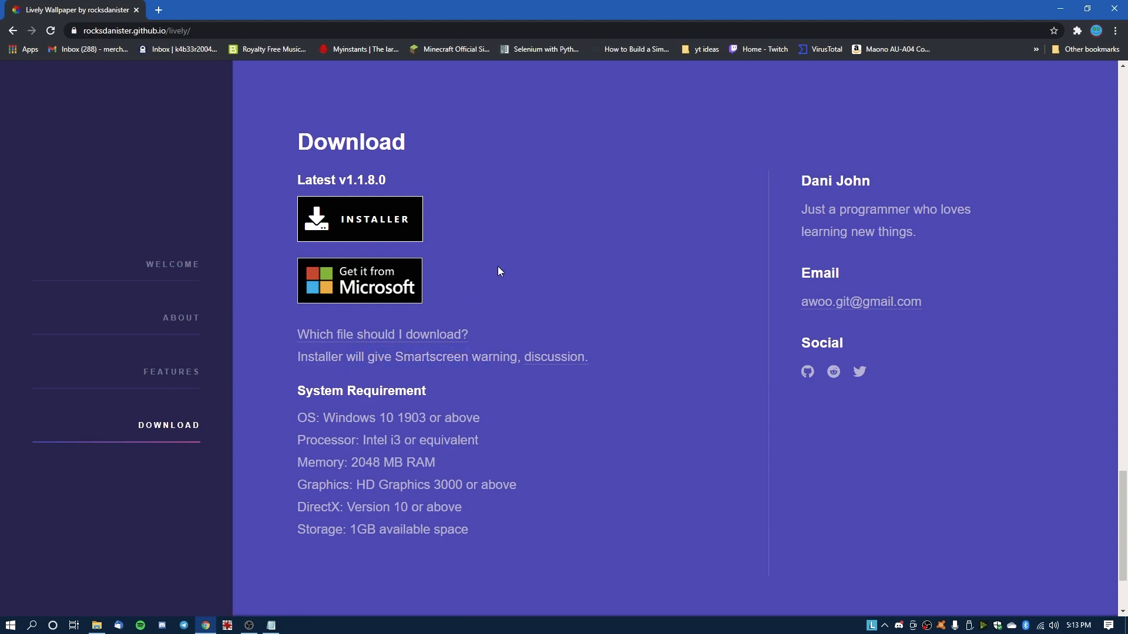
mouse_move(443, 228)
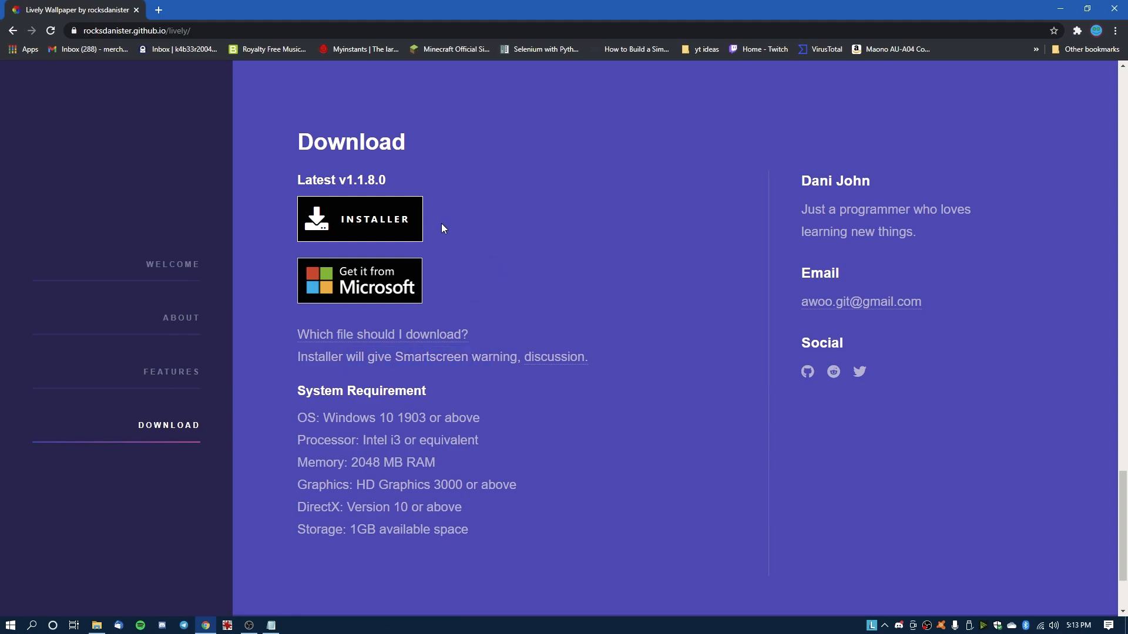
mouse_move(372, 228)
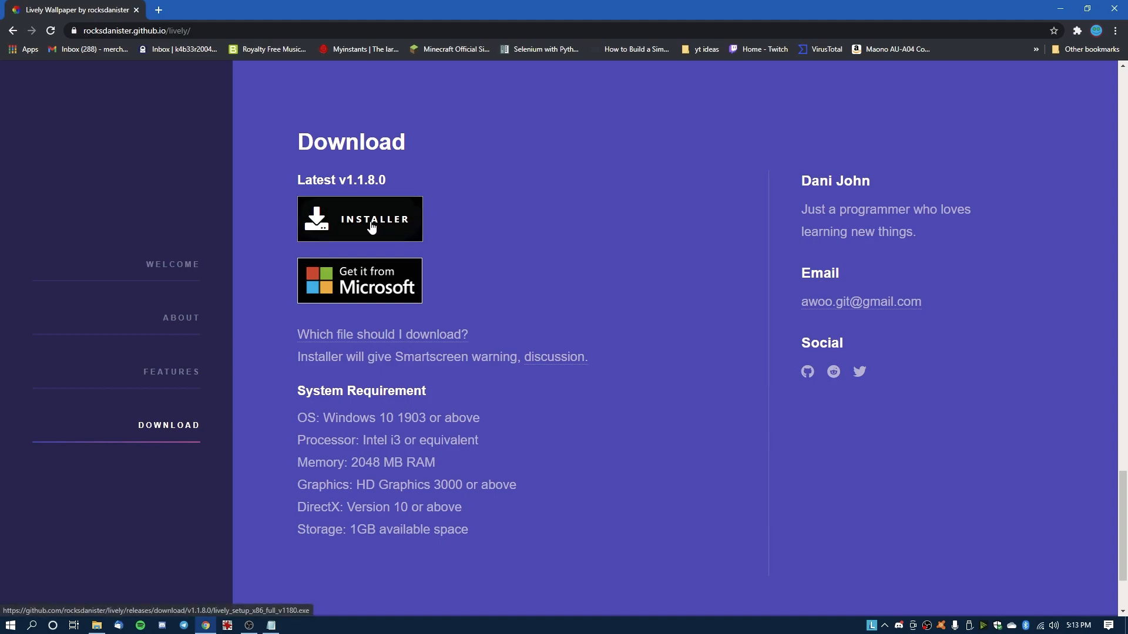
mouse_move(347, 221)
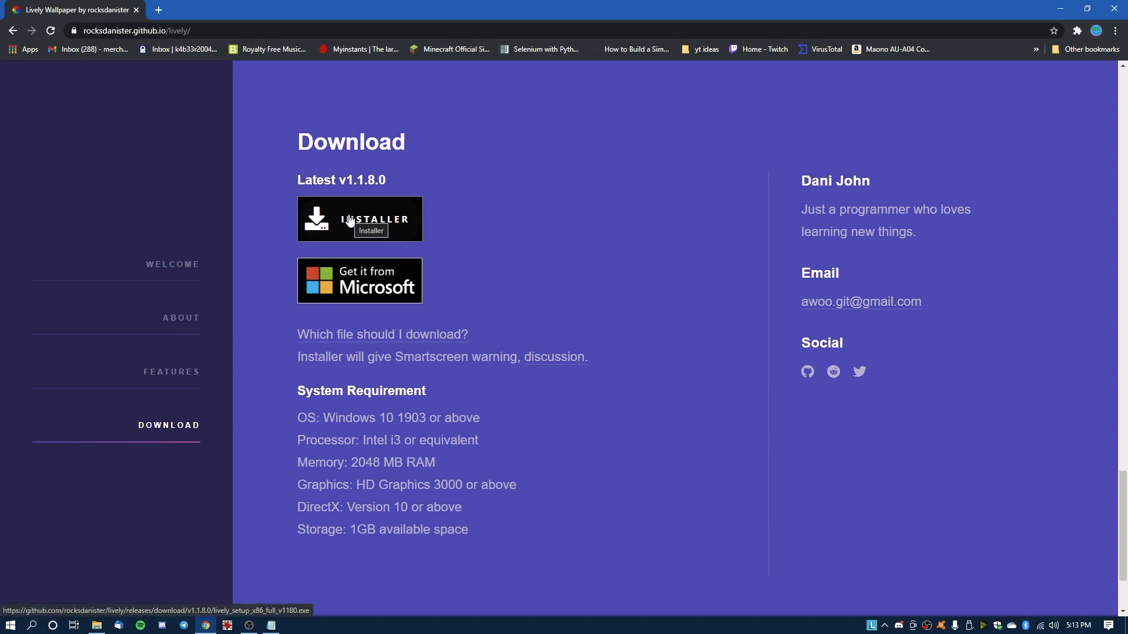
mouse_move(463, 210)
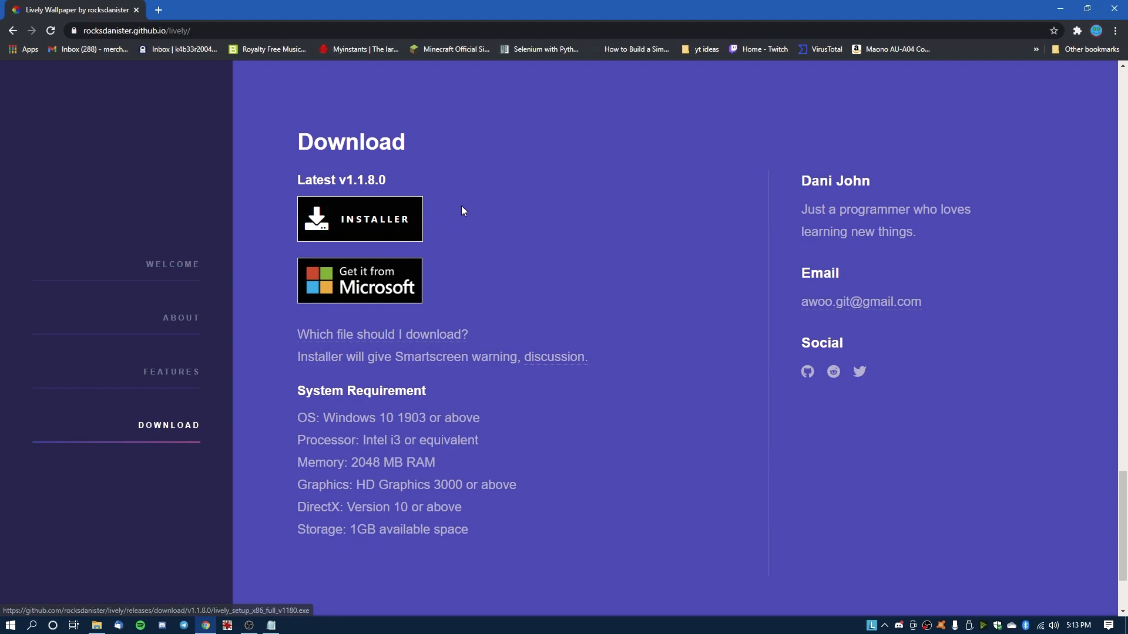
mouse_move(343, 282)
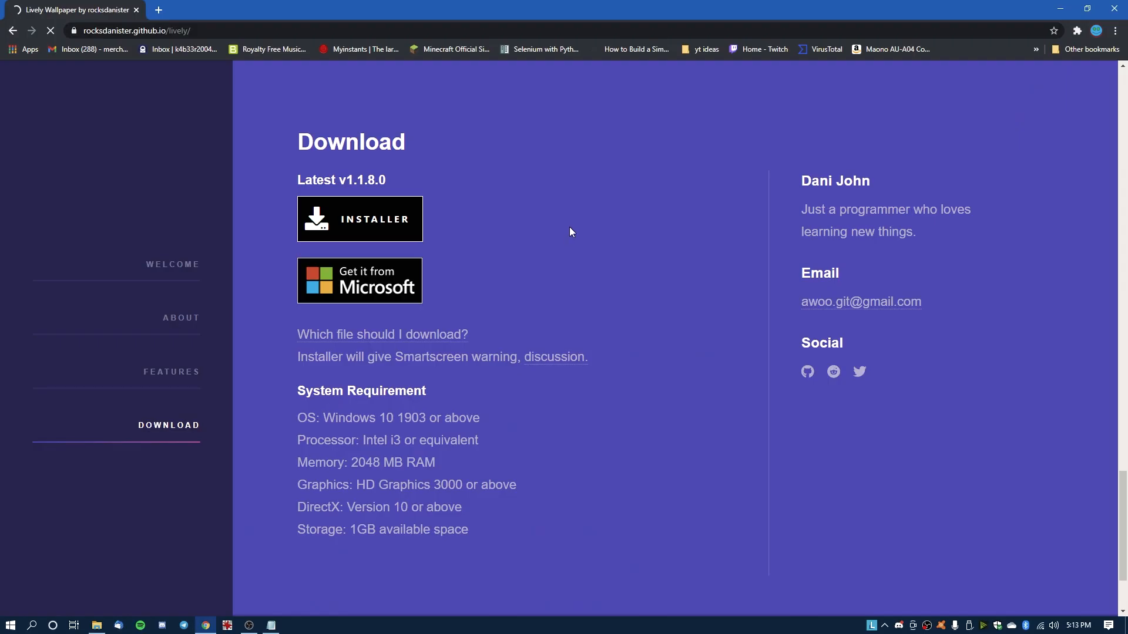
Go to Lively Wallpaper's Microsoft Store listing, request Get, and let it open the Store app
left_click(360, 281)
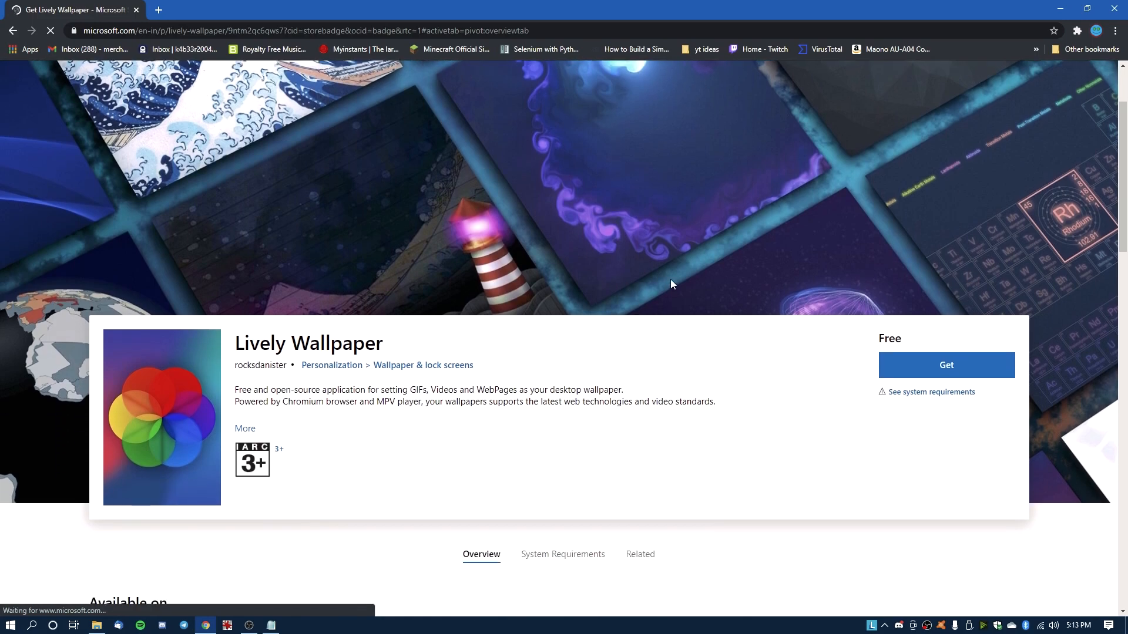
left_click(946, 364)
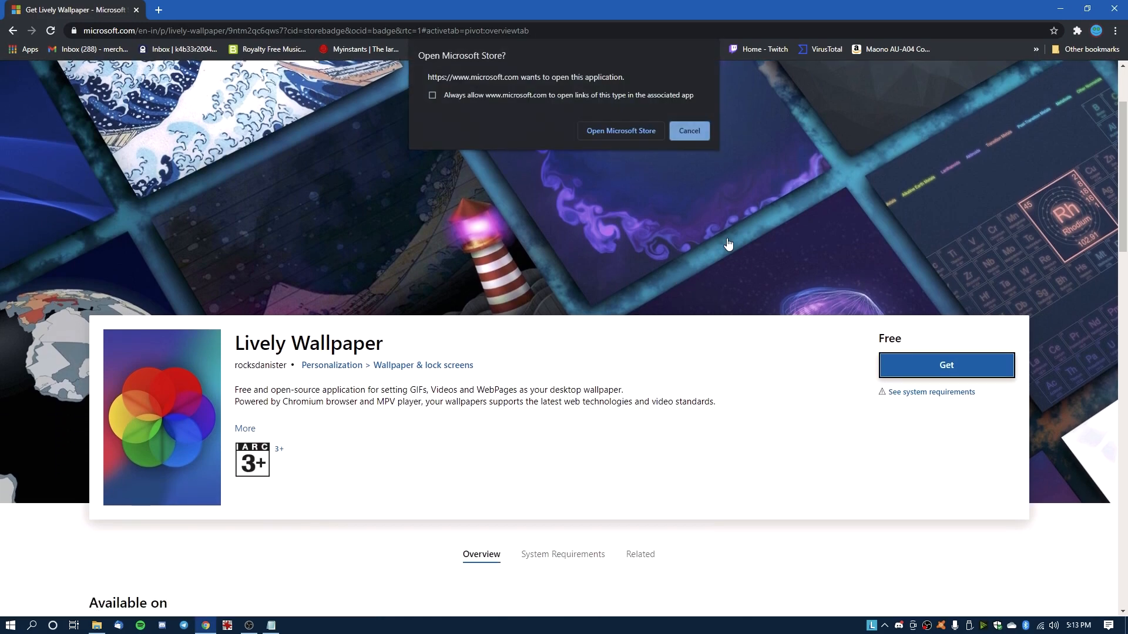
left_click(620, 130)
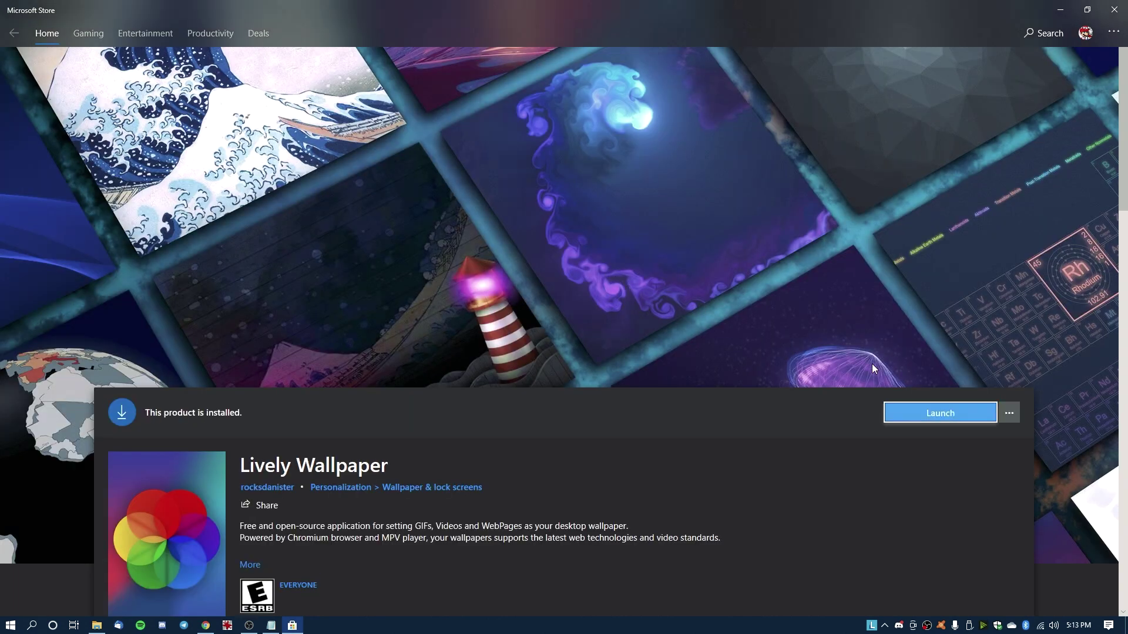
mouse_move(998, 536)
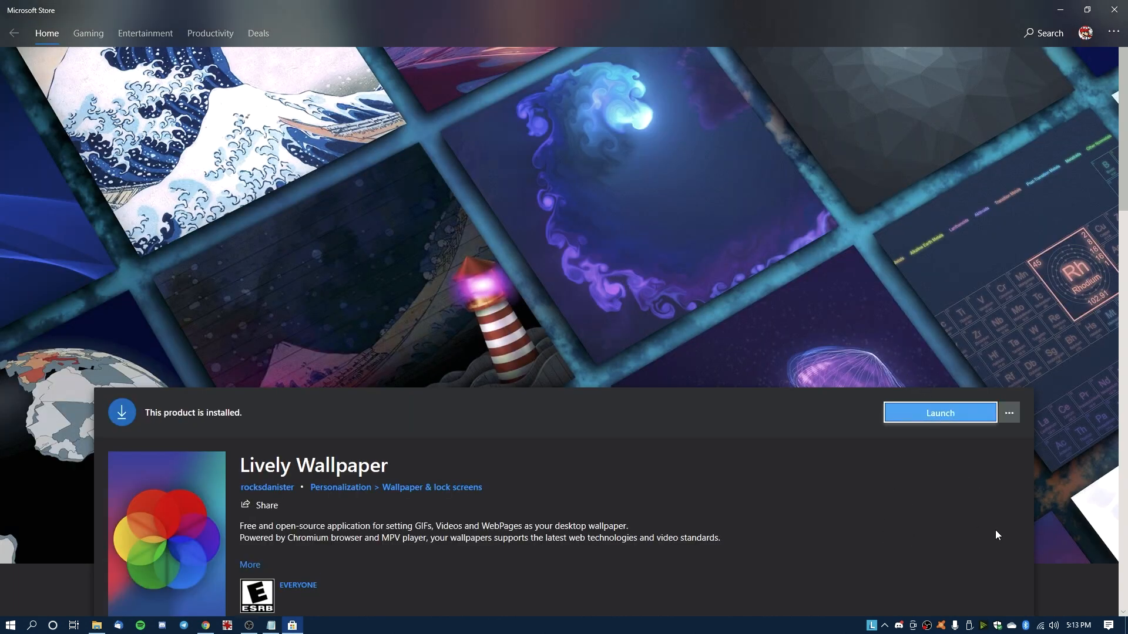
mouse_move(892, 434)
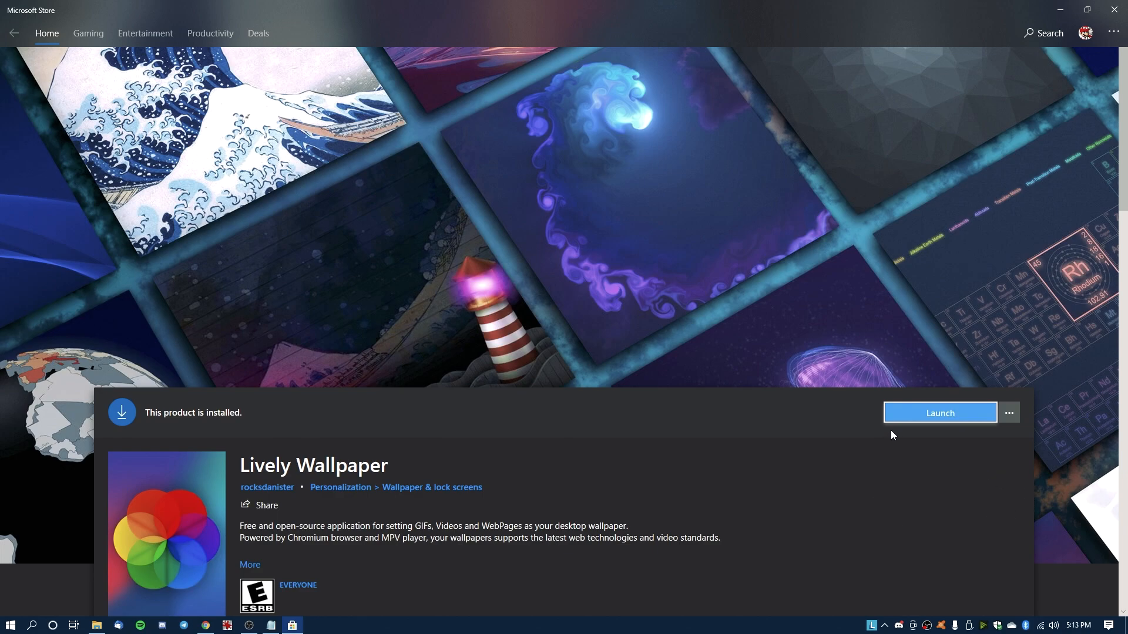
mouse_move(940, 413)
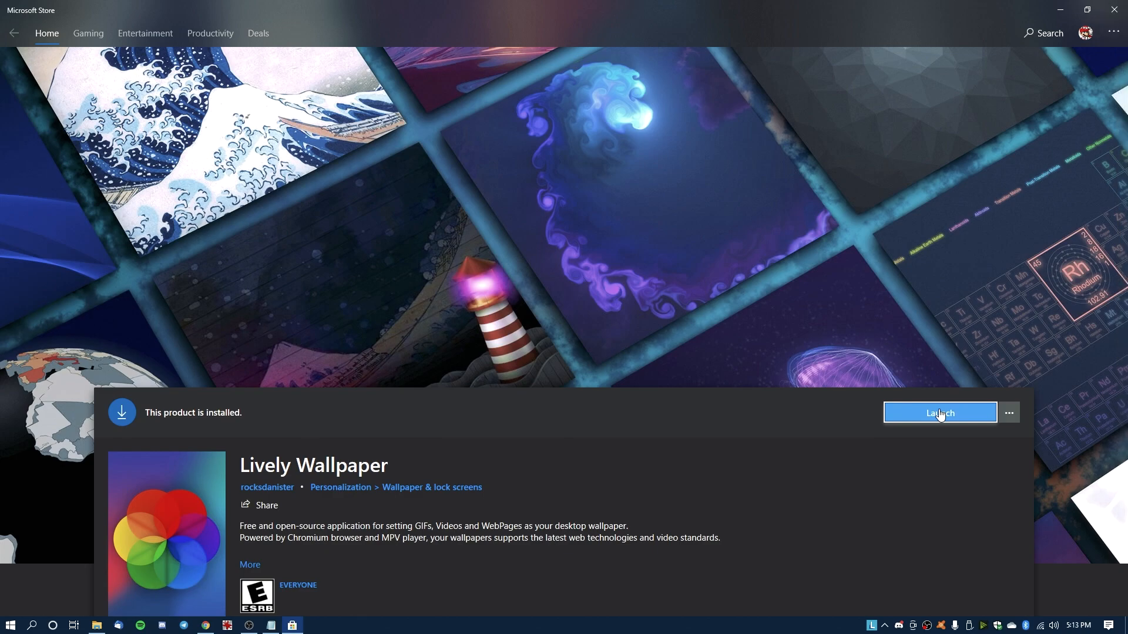
Launch the already installed Lively Wallpaper app from its Store page
left_click(940, 414)
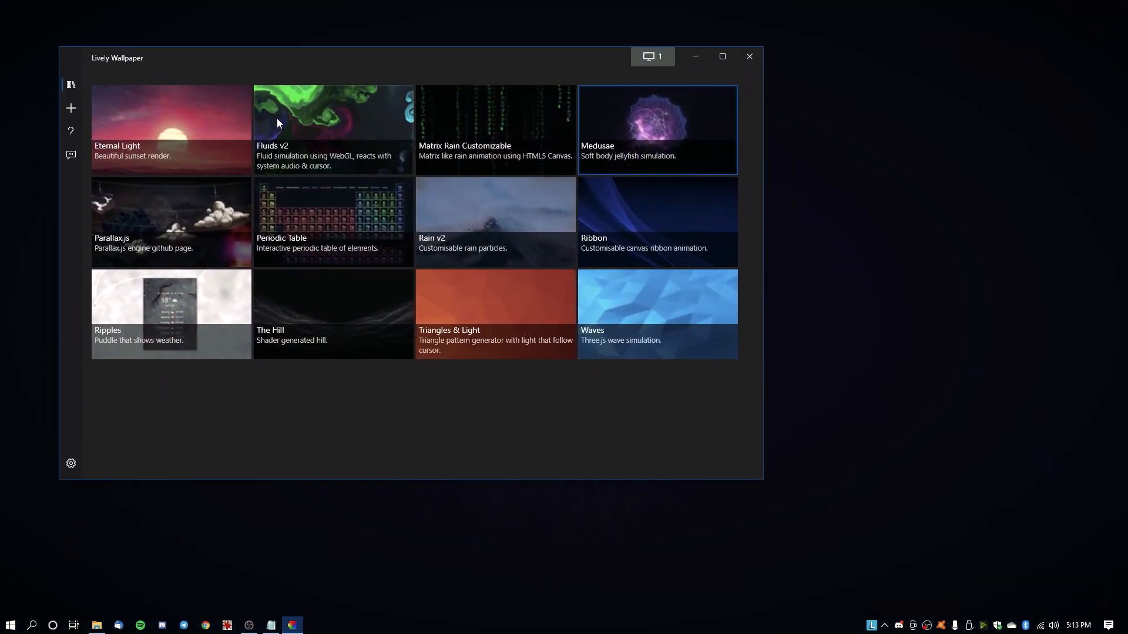
mouse_move(277, 242)
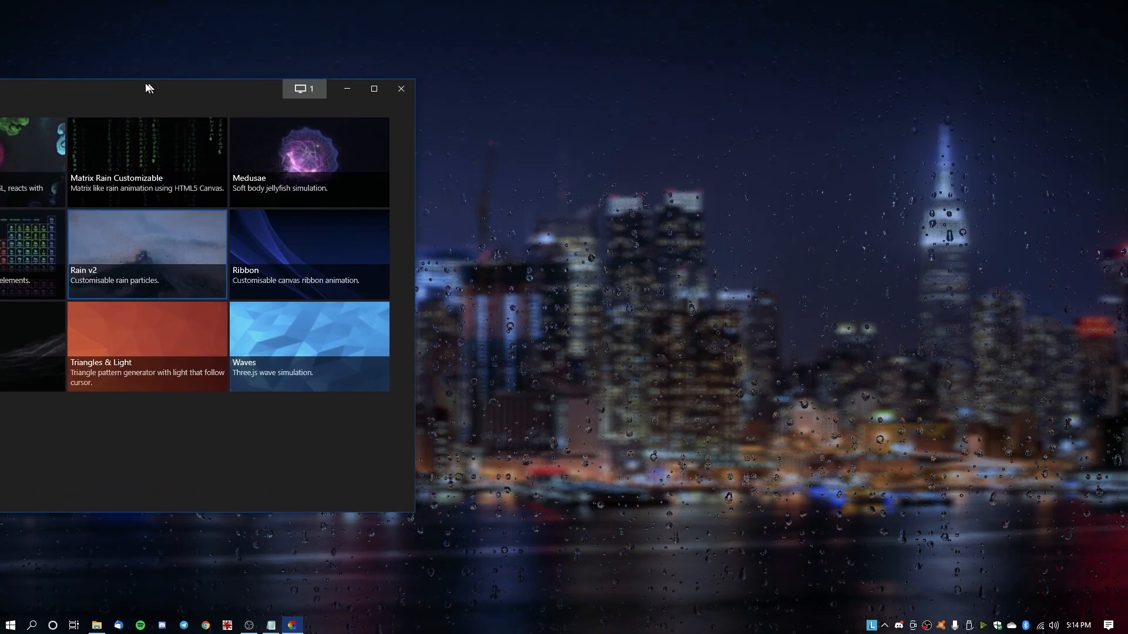
Customise Rain v2, trying the night-city photo then settling on the conifer dawn forest backdrop
right_click(147, 249)
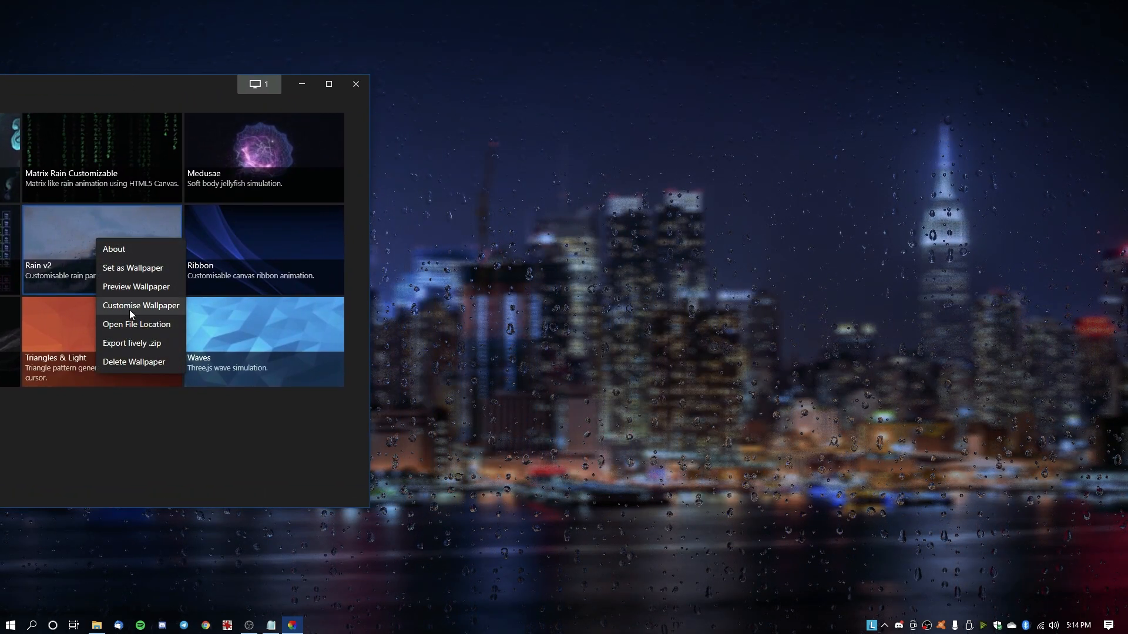
left_click(141, 306)
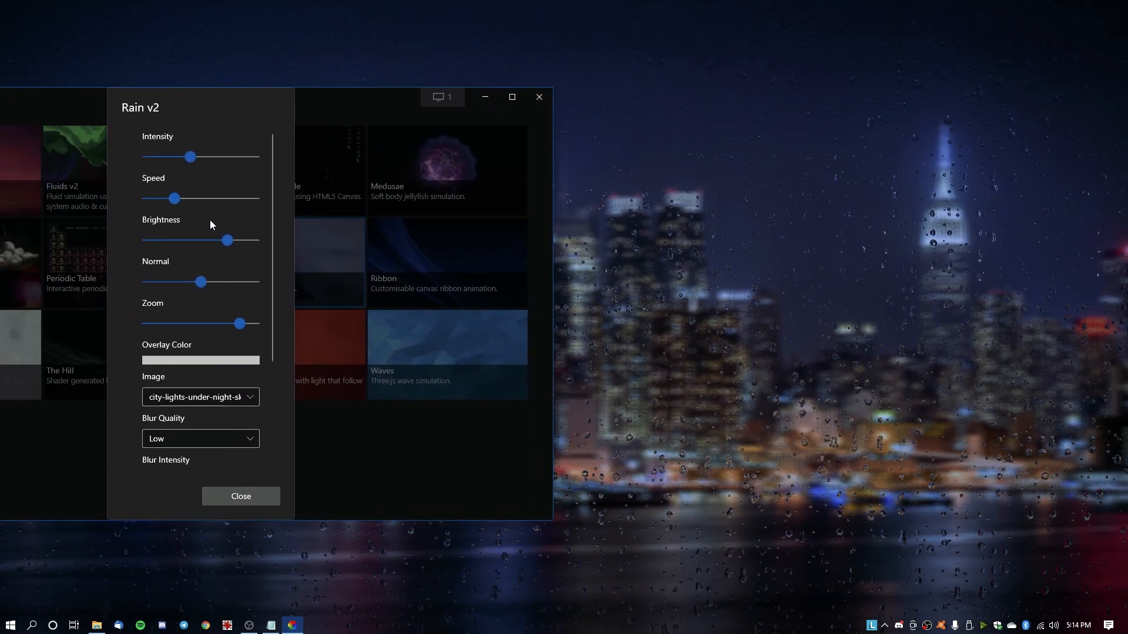
left_click(200, 397)
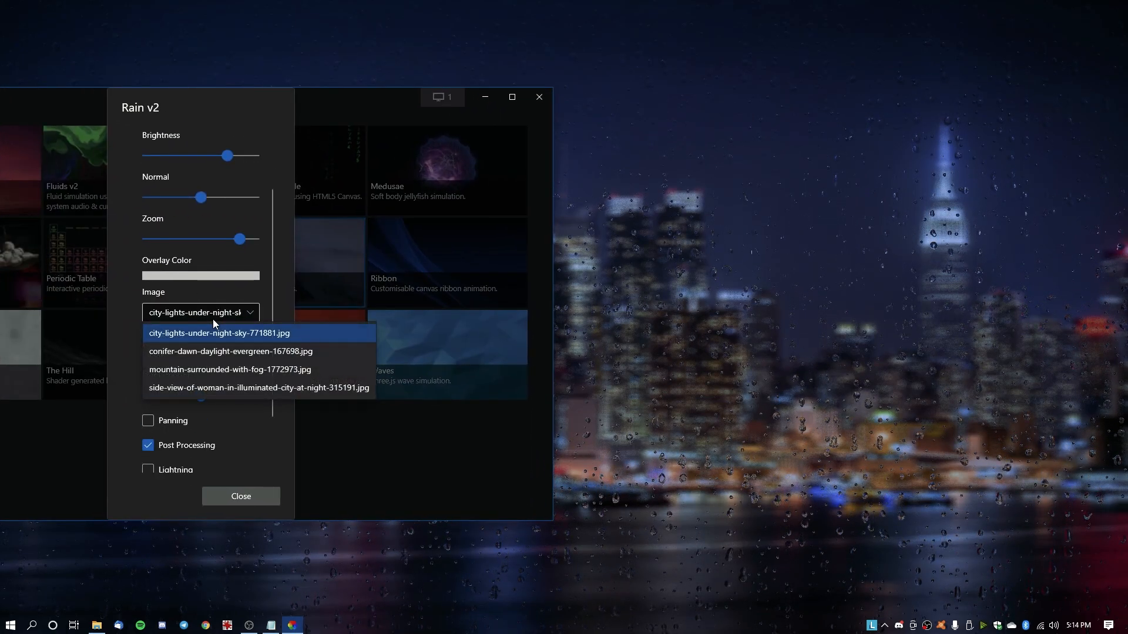
mouse_move(211, 389)
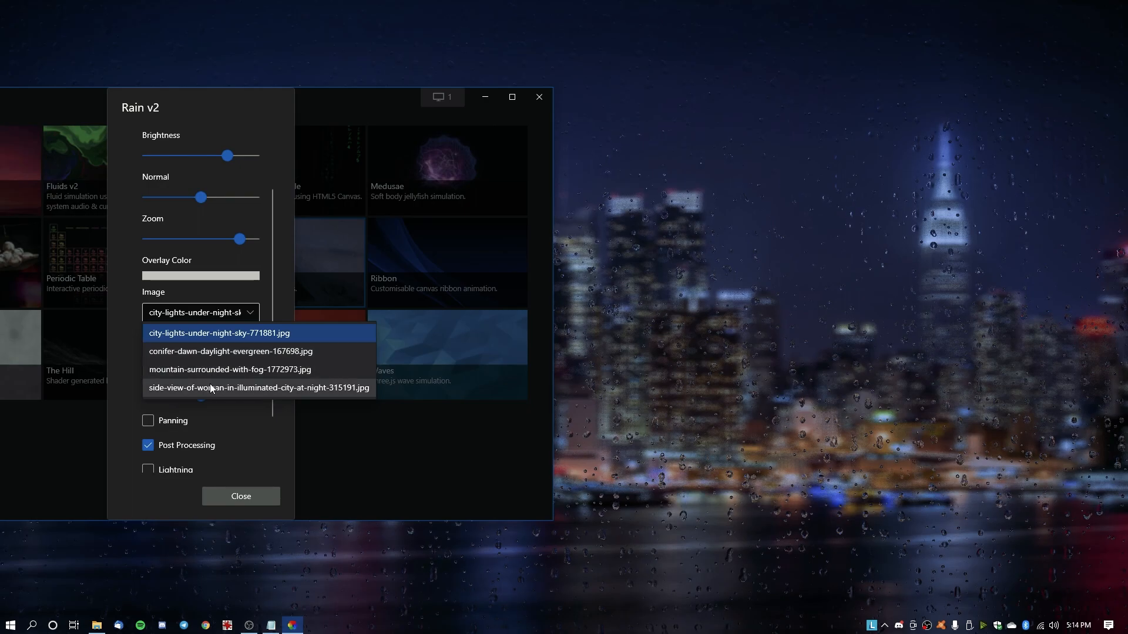
left_click(259, 388)
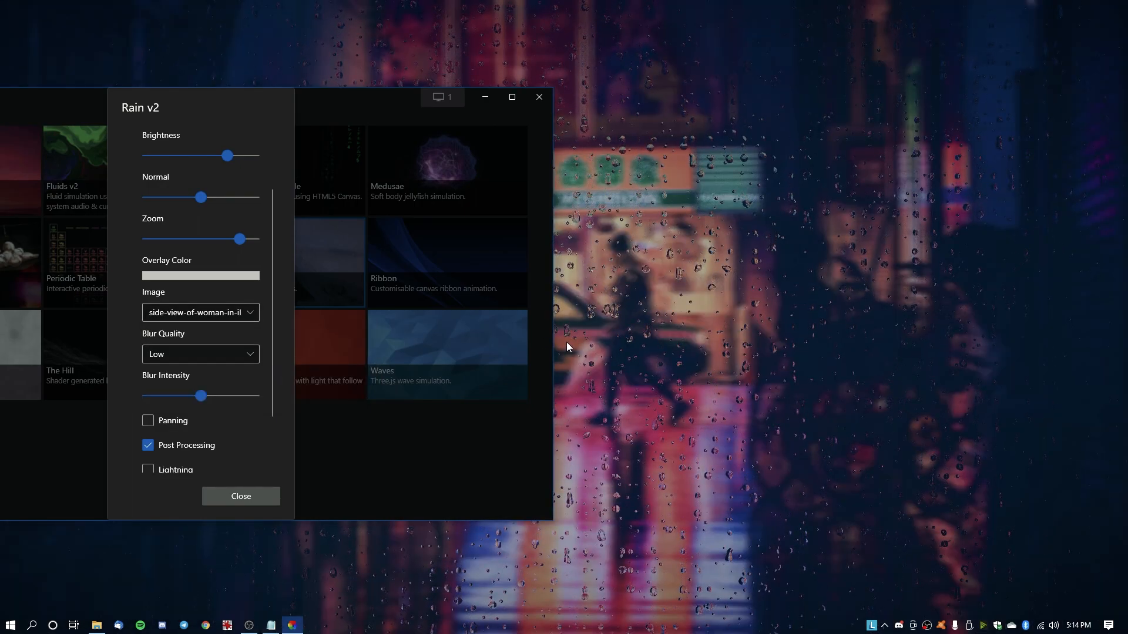
left_click(200, 312)
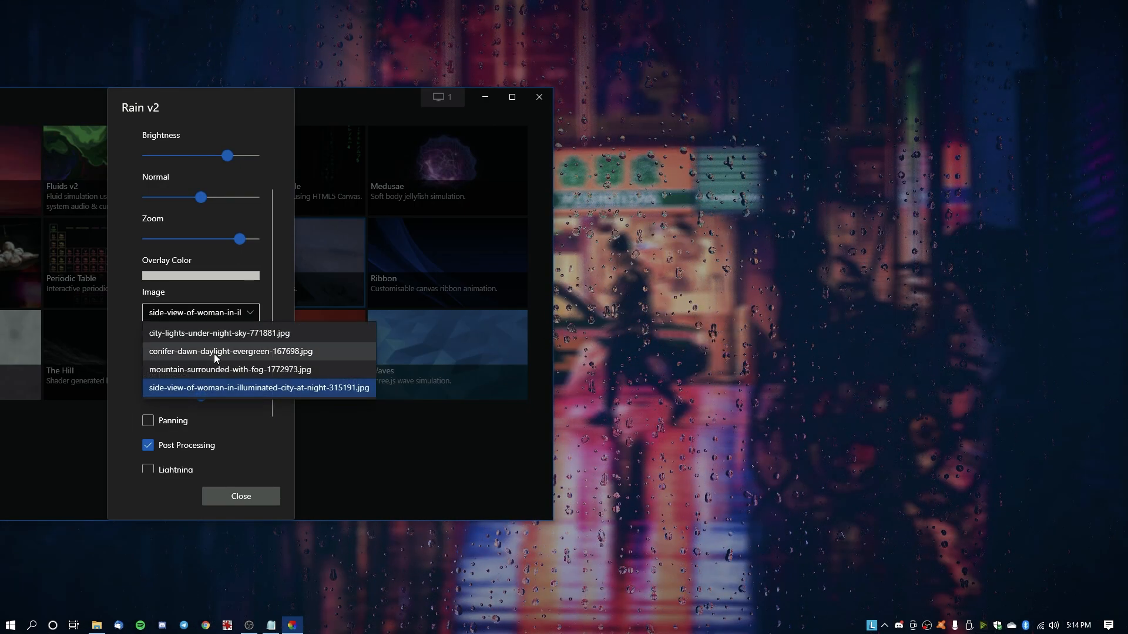
left_click(224, 352)
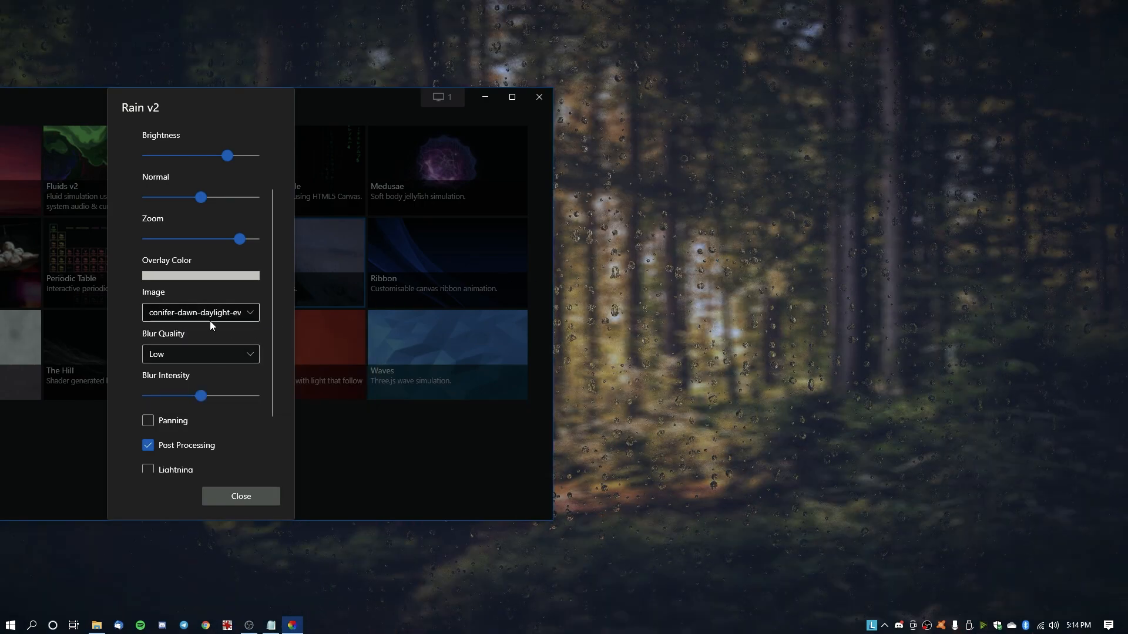
Set Blur Quality to High, raise Blur Intensity to around 66 and above, and close the settings
left_click(200, 354)
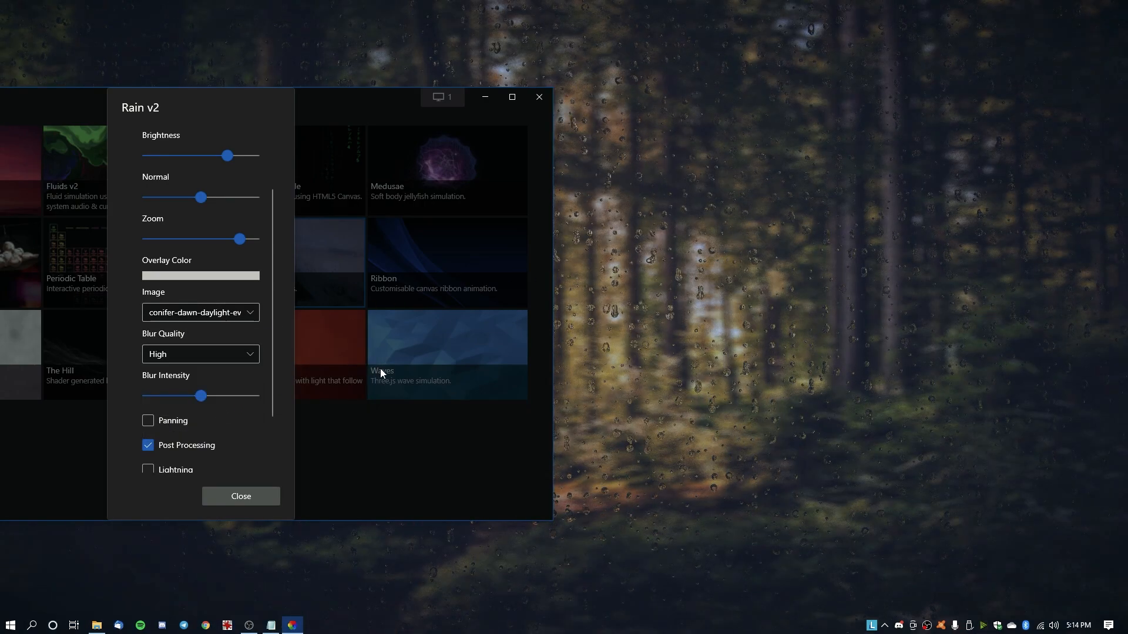
left_click_drag(201, 396, 219, 396)
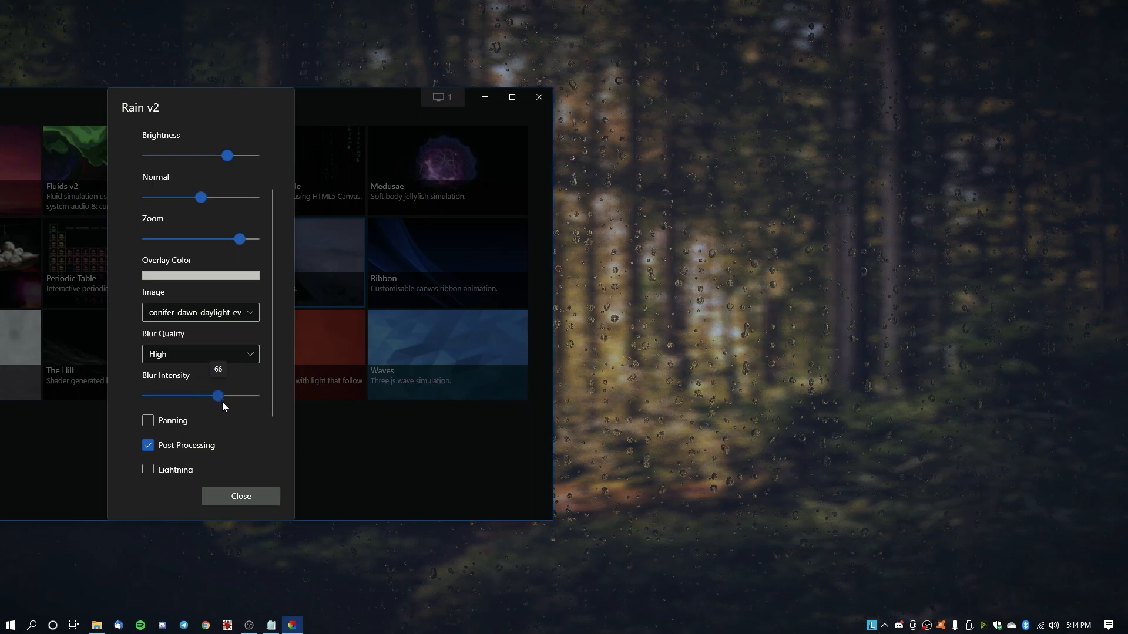
left_click_drag(219, 395, 231, 396)
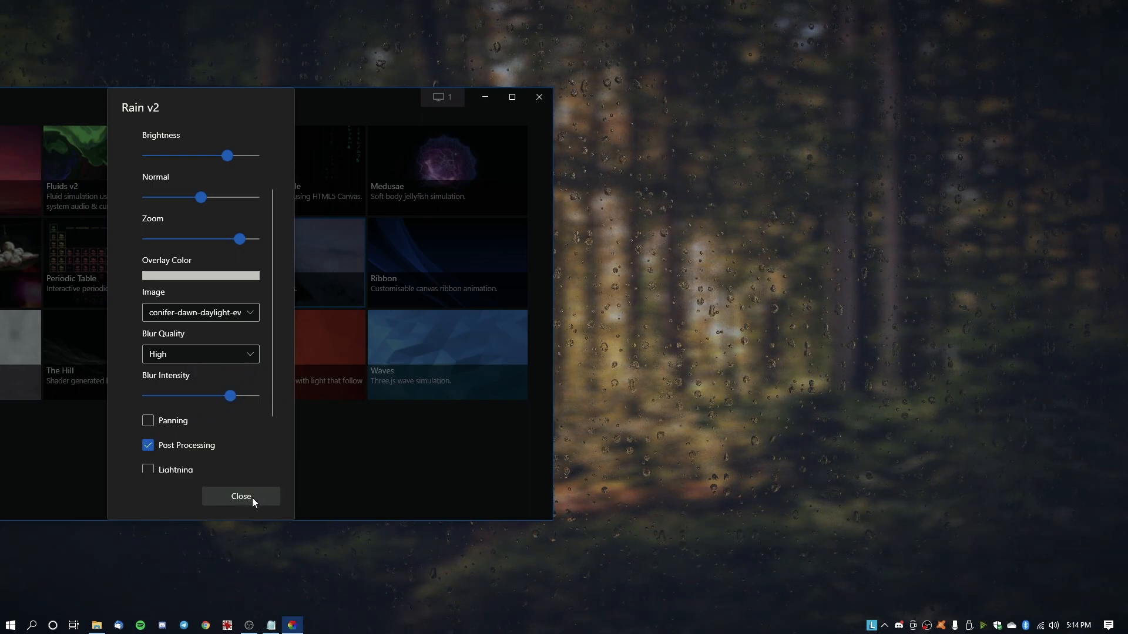
scroll("down", 3)
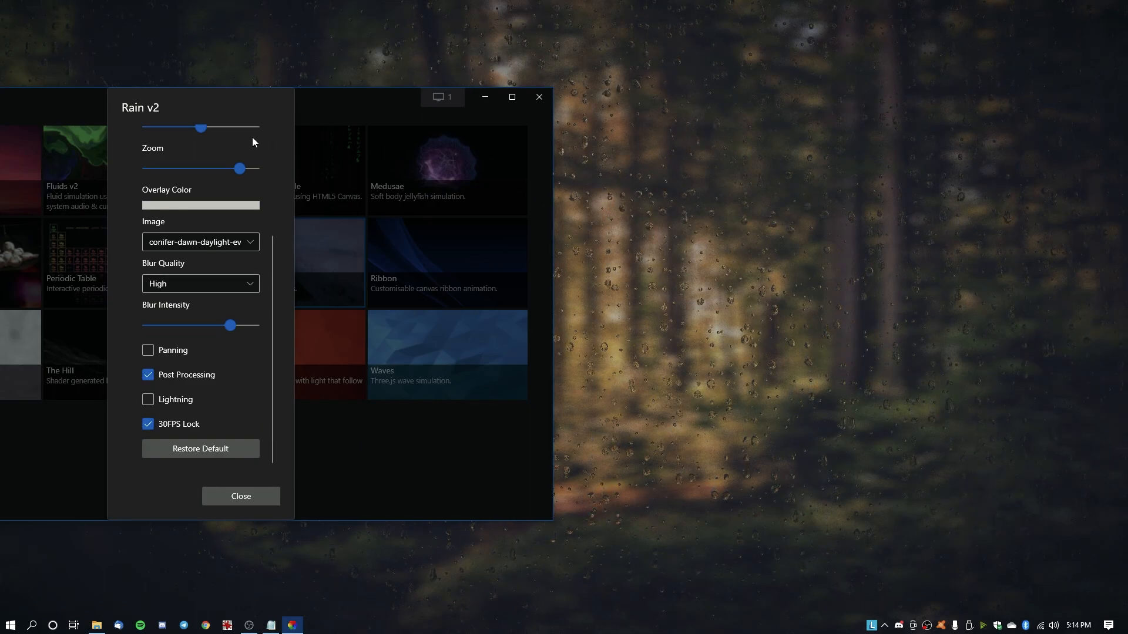
left_click(241, 496)
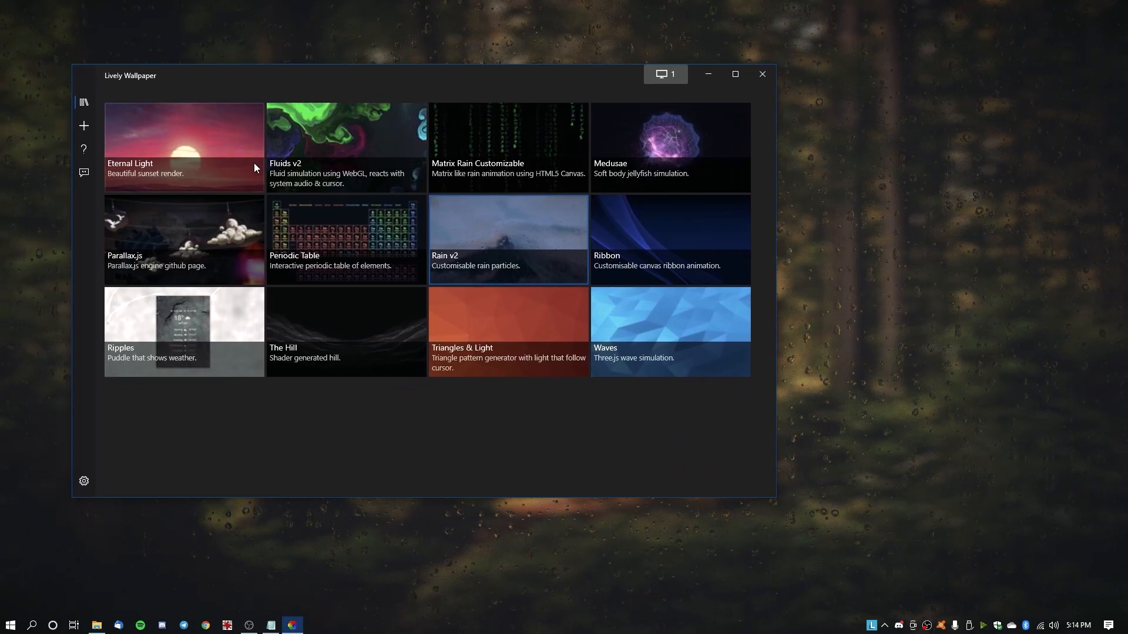
mouse_move(234, 153)
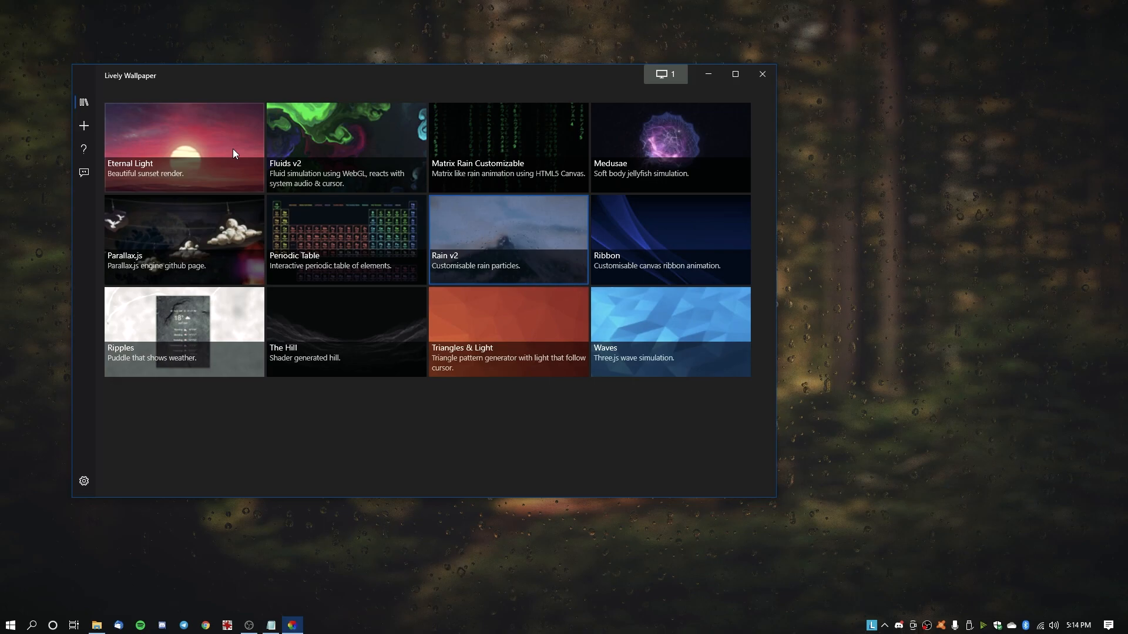
mouse_move(239, 155)
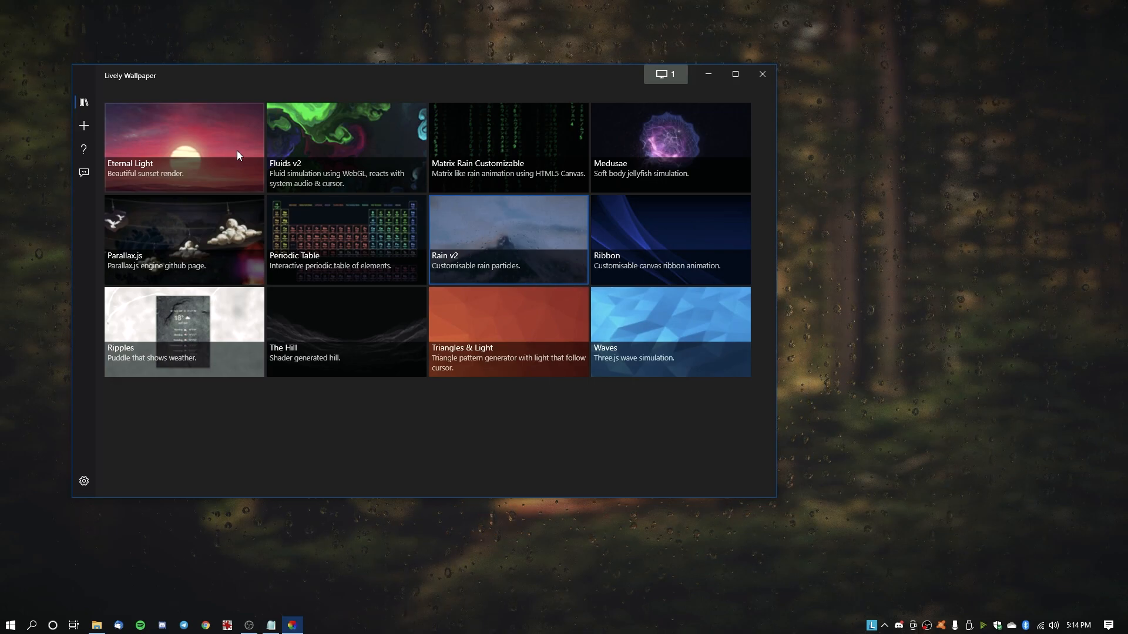
mouse_move(296, 197)
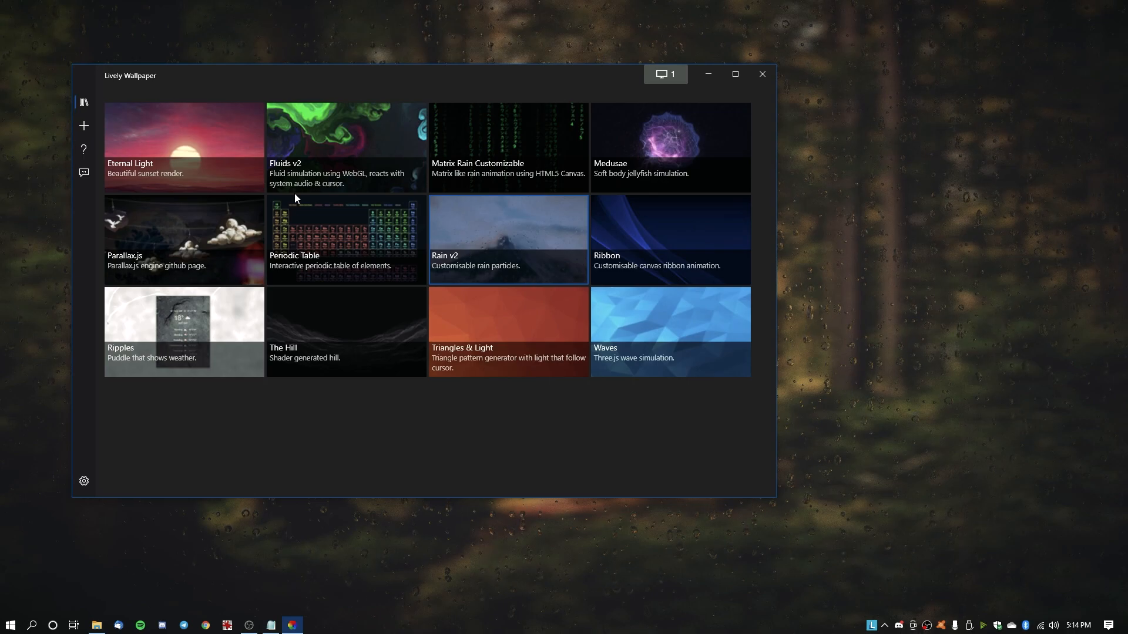
mouse_move(311, 237)
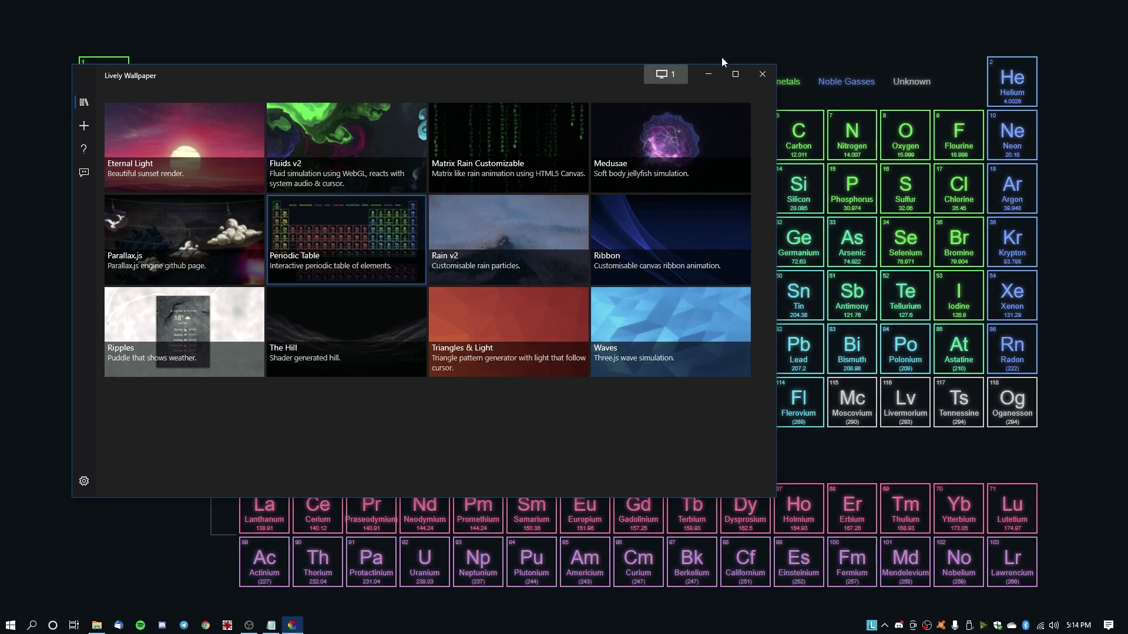
Minimize the library window to reveal the Periodic Table wallpaper on the desktop
left_click(762, 72)
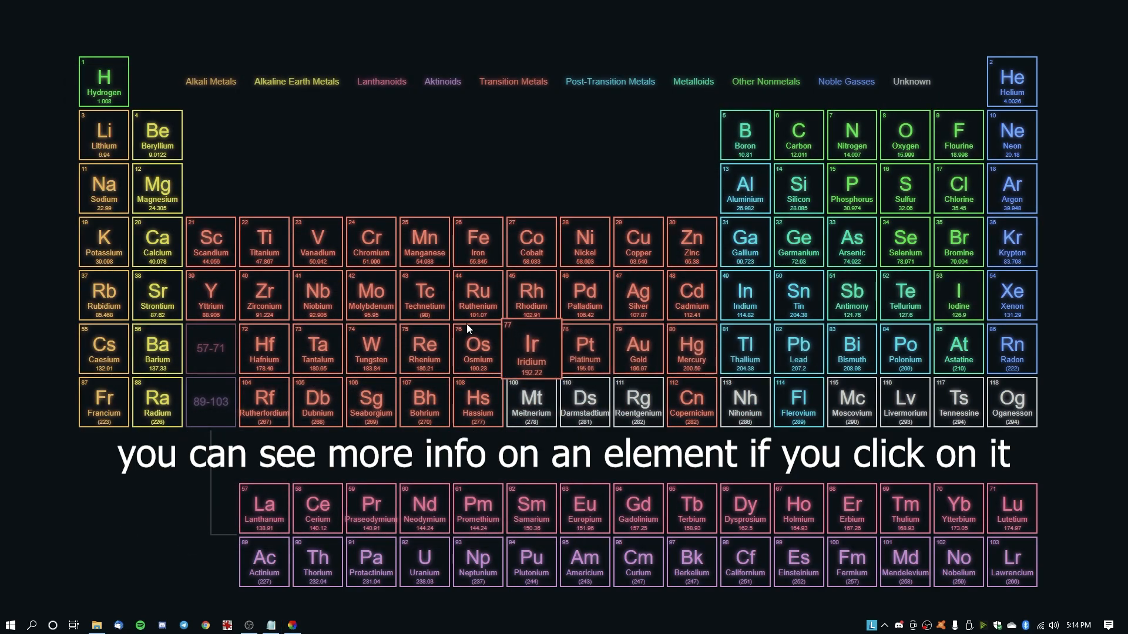
mouse_move(625, 285)
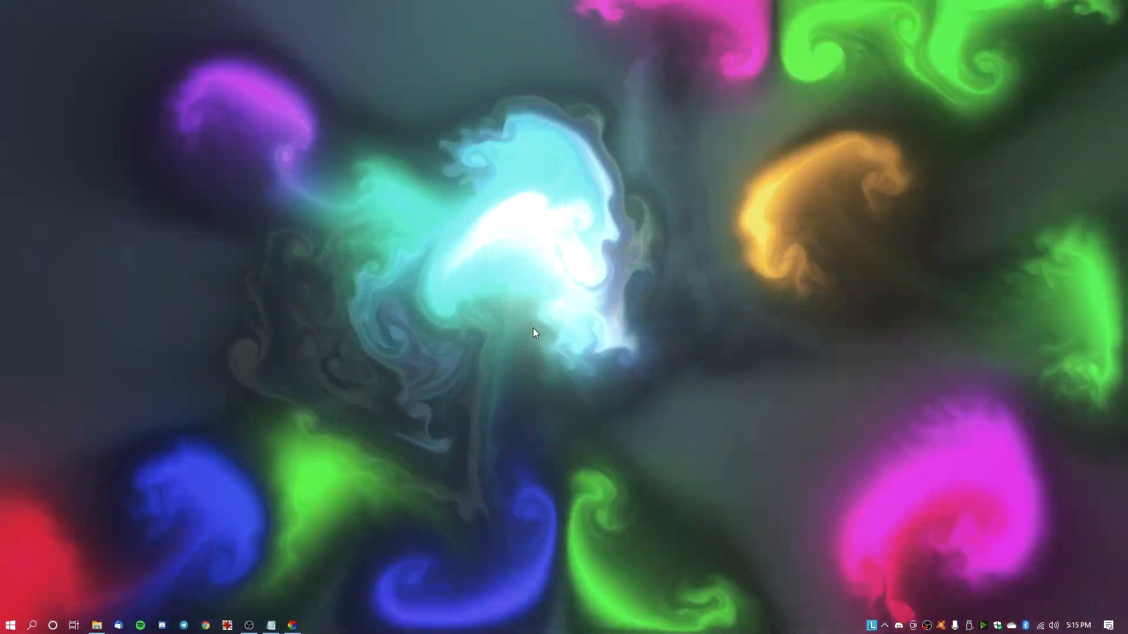
Make Medusae the desktop wallpaper and bring the library back from the taskbar
left_click(292, 625)
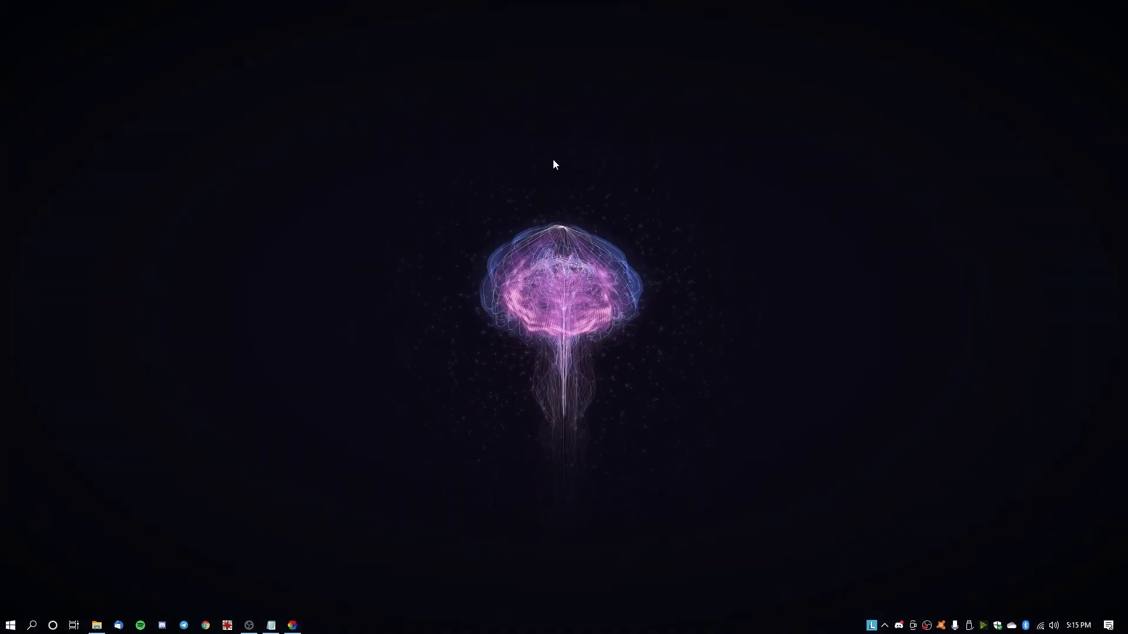
mouse_move(614, 256)
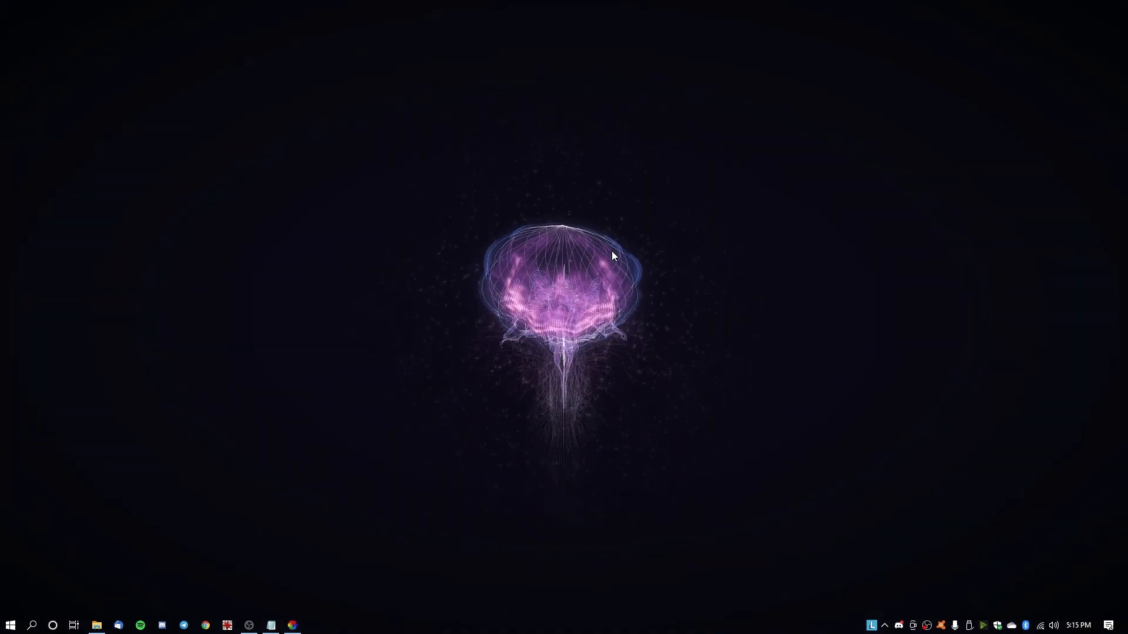
mouse_move(943, 324)
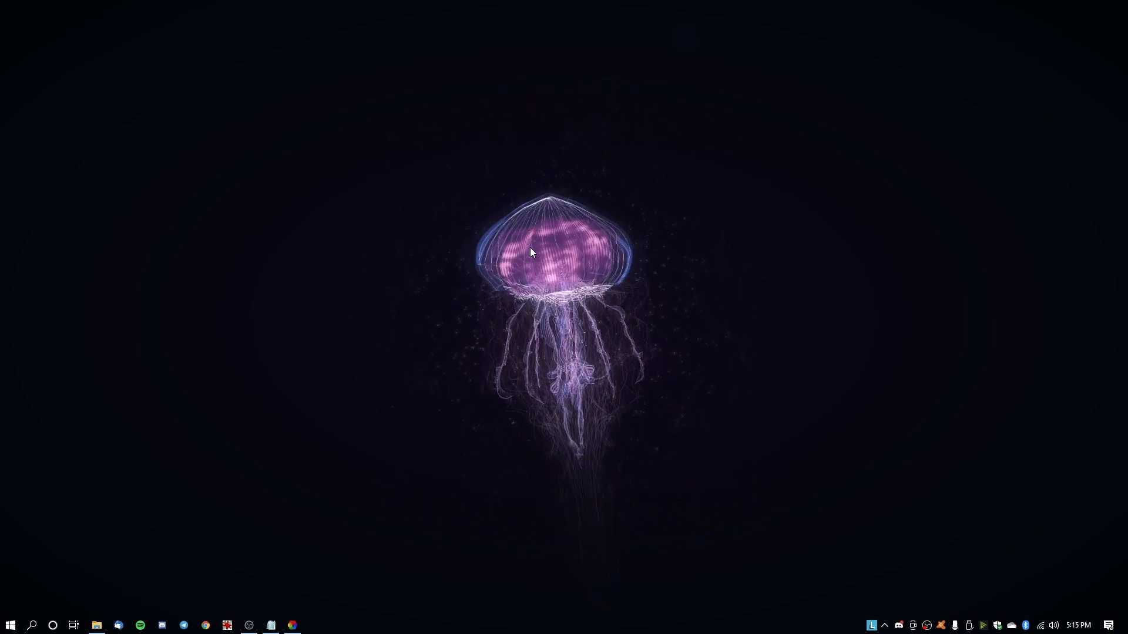
left_click(291, 625)
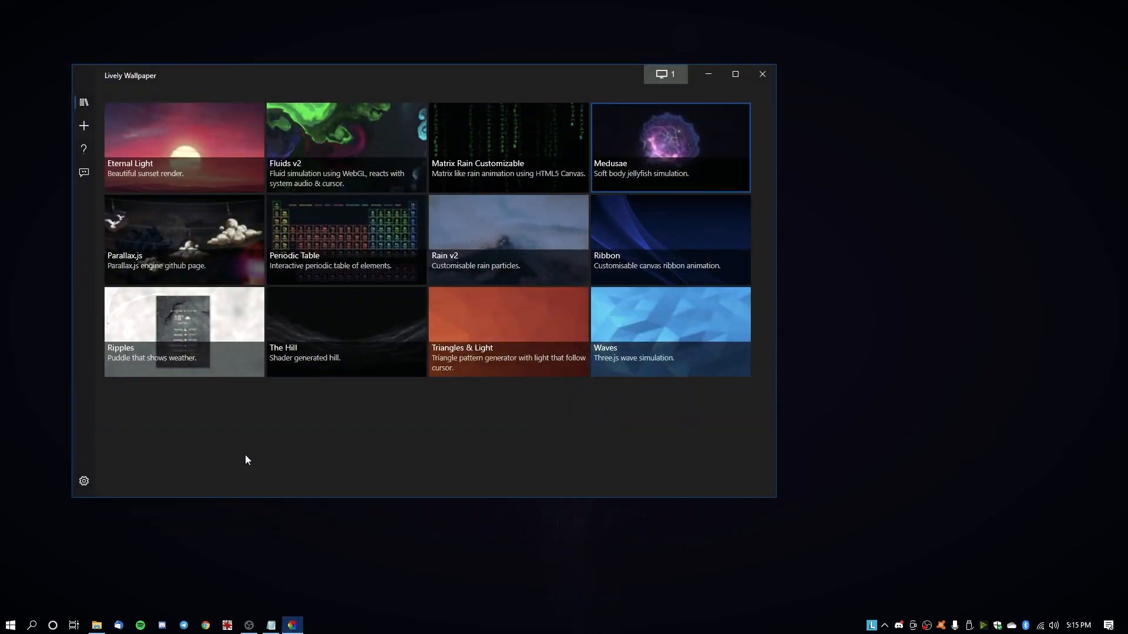
Go into the app settings and switch to the Performance tab
left_click(83, 482)
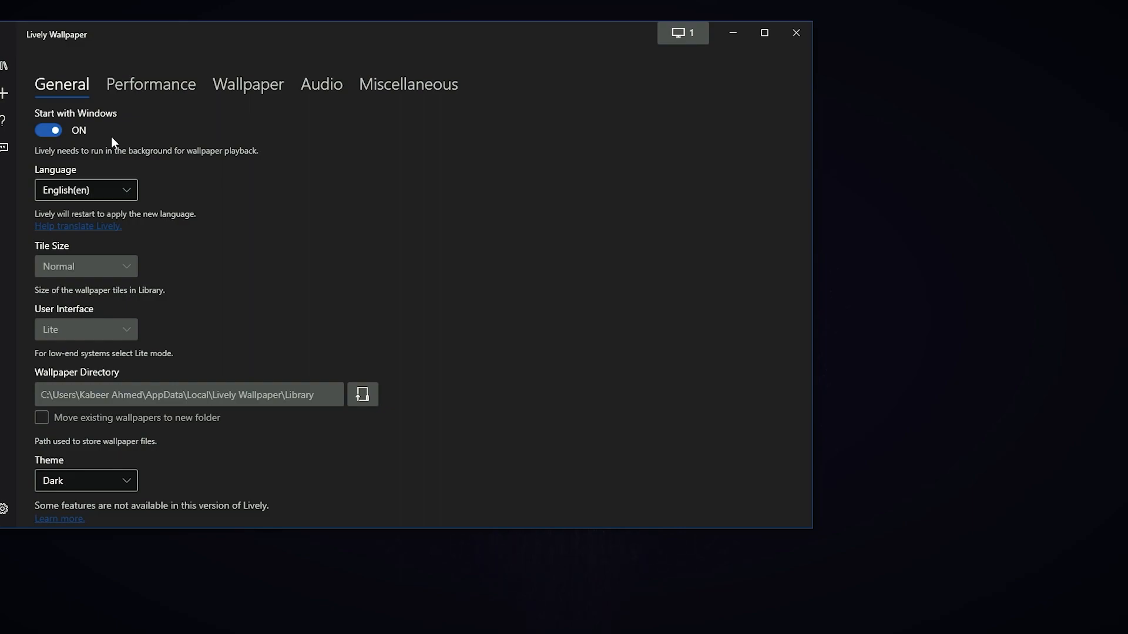
mouse_move(117, 137)
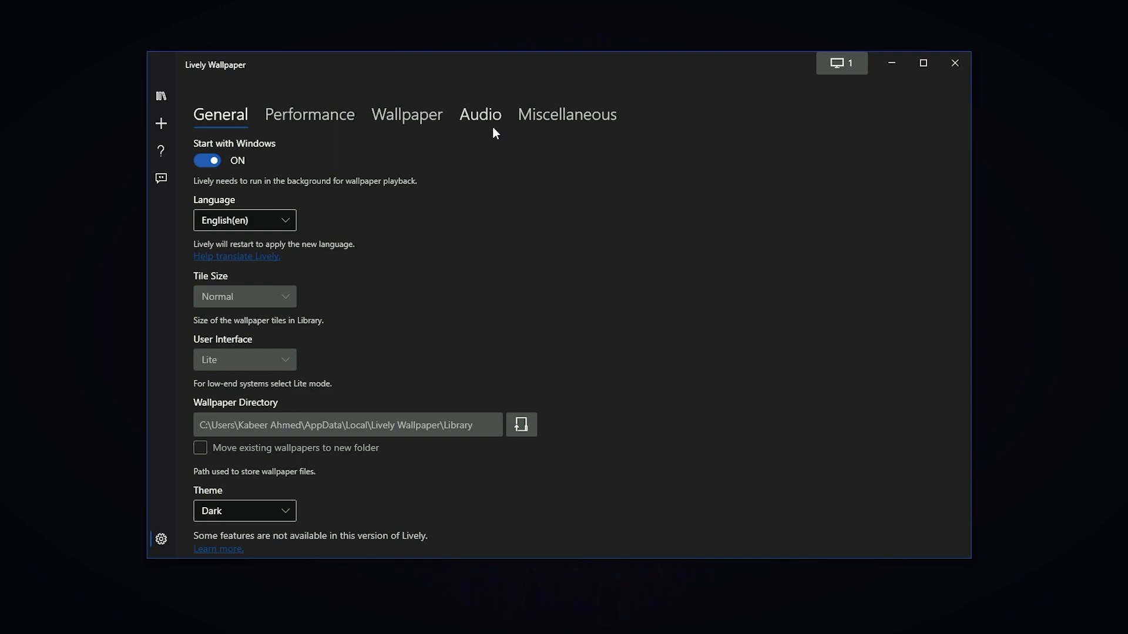
mouse_move(343, 297)
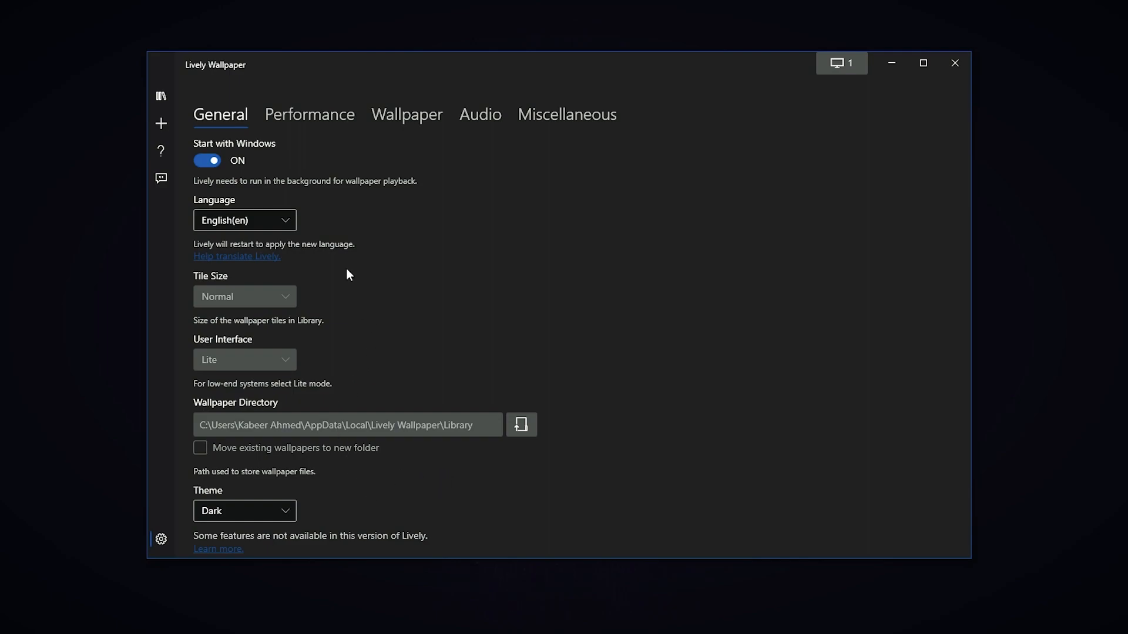
left_click(244, 511)
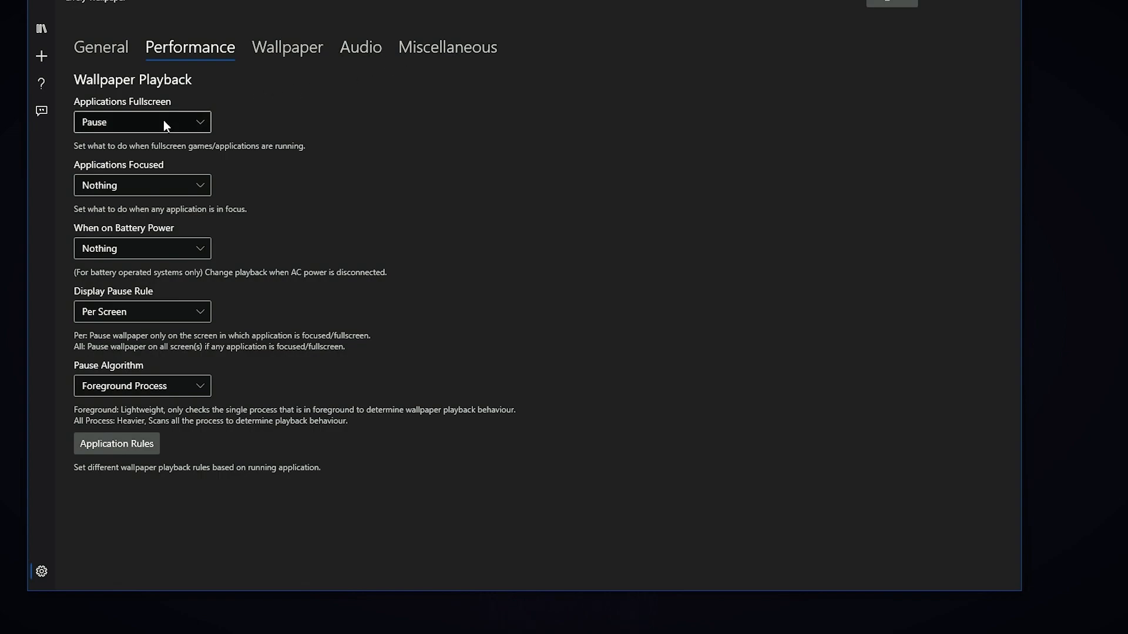
left_click(142, 121)
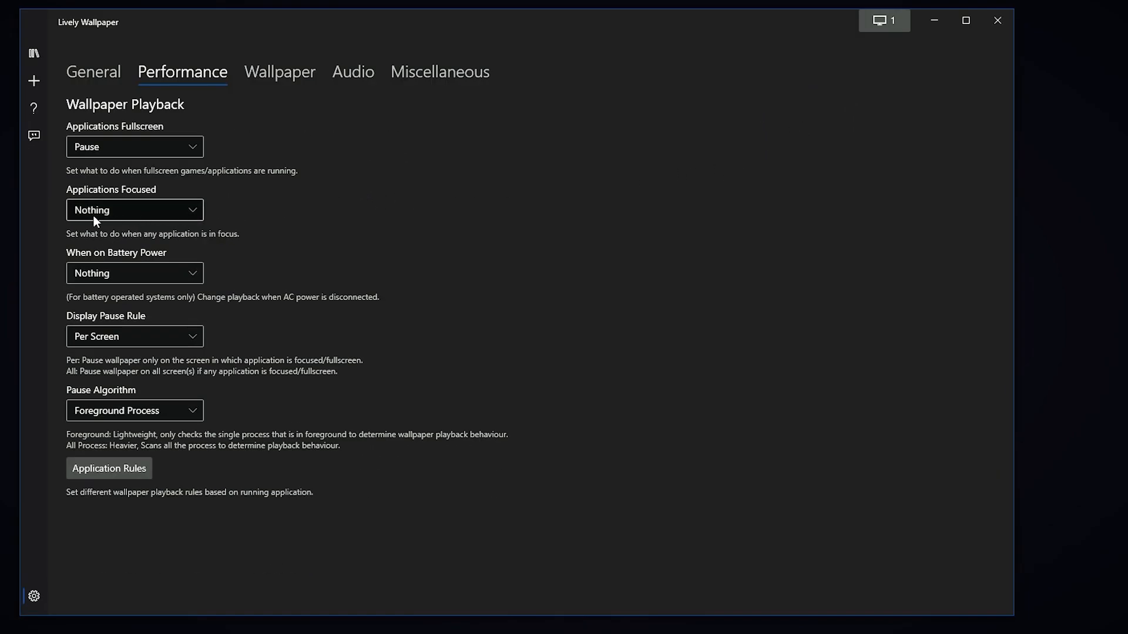
mouse_move(356, 199)
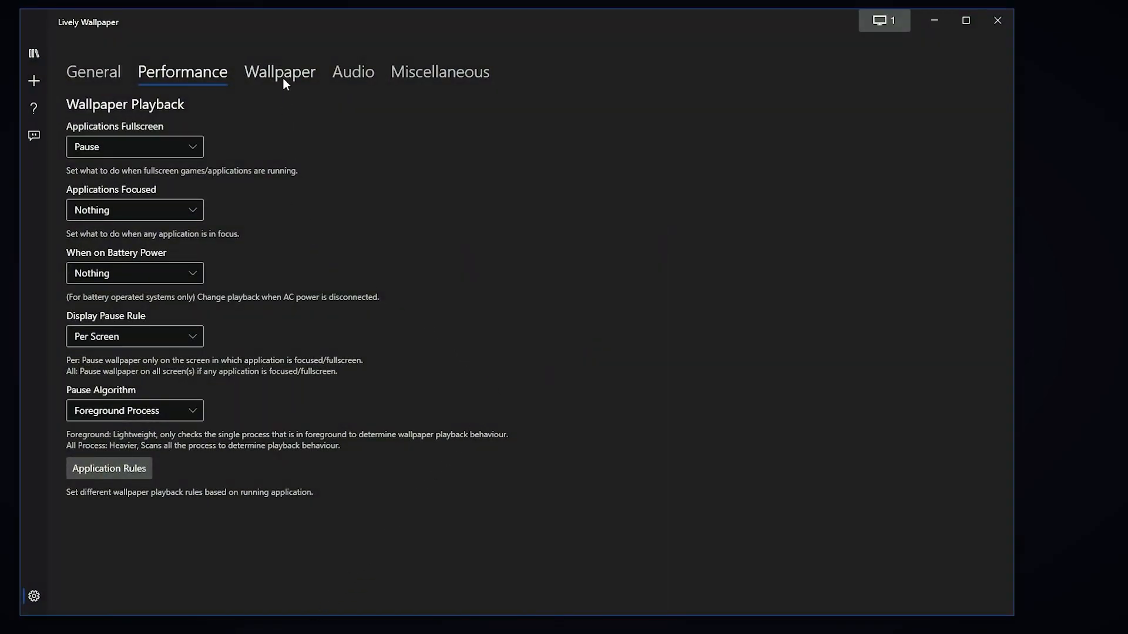
left_click(280, 72)
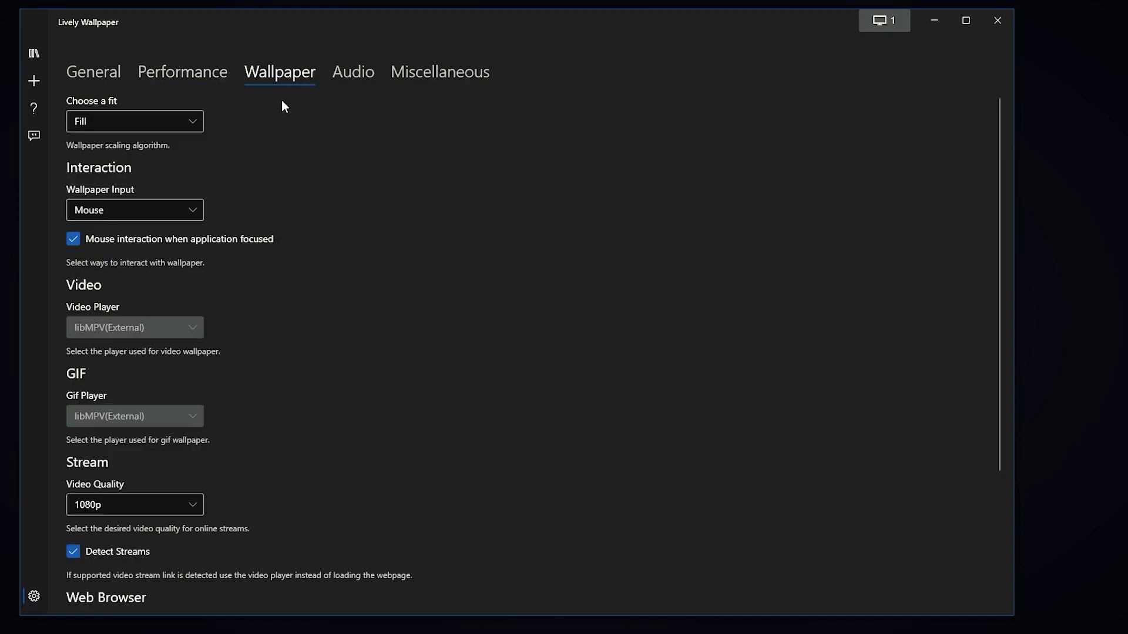
mouse_move(275, 125)
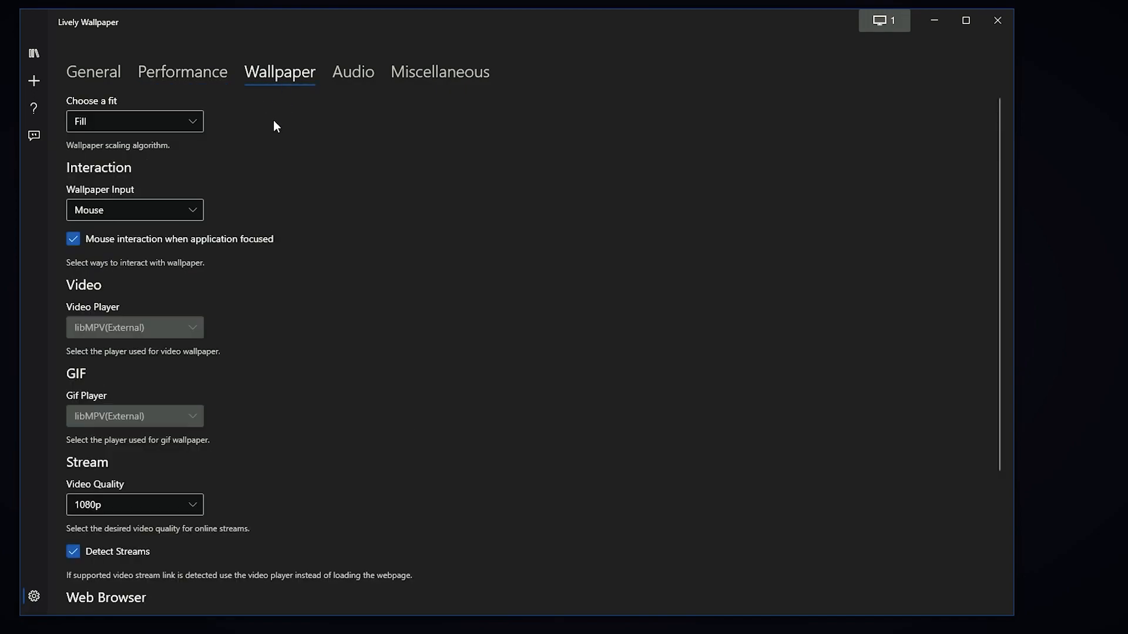
scroll("down", 3)
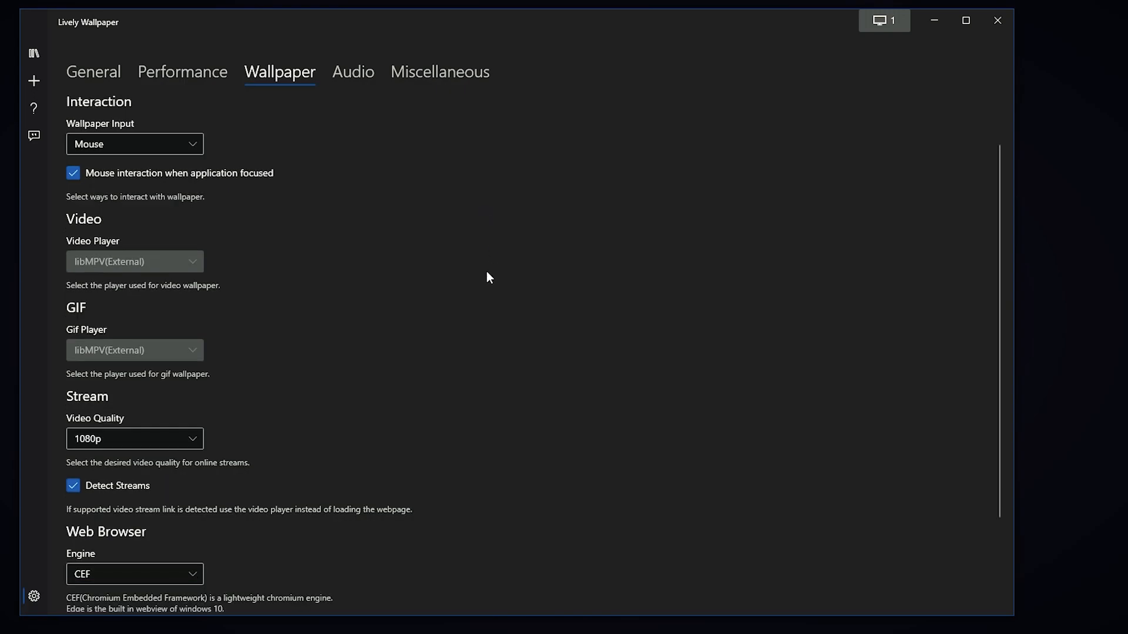
mouse_move(386, 228)
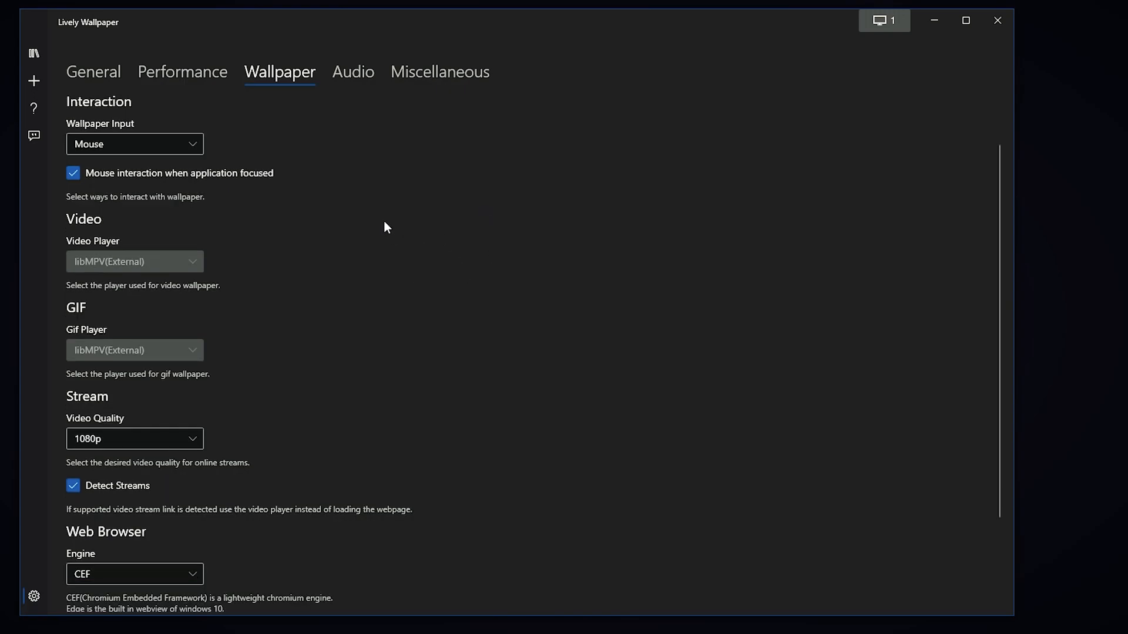
scroll("down", 3)
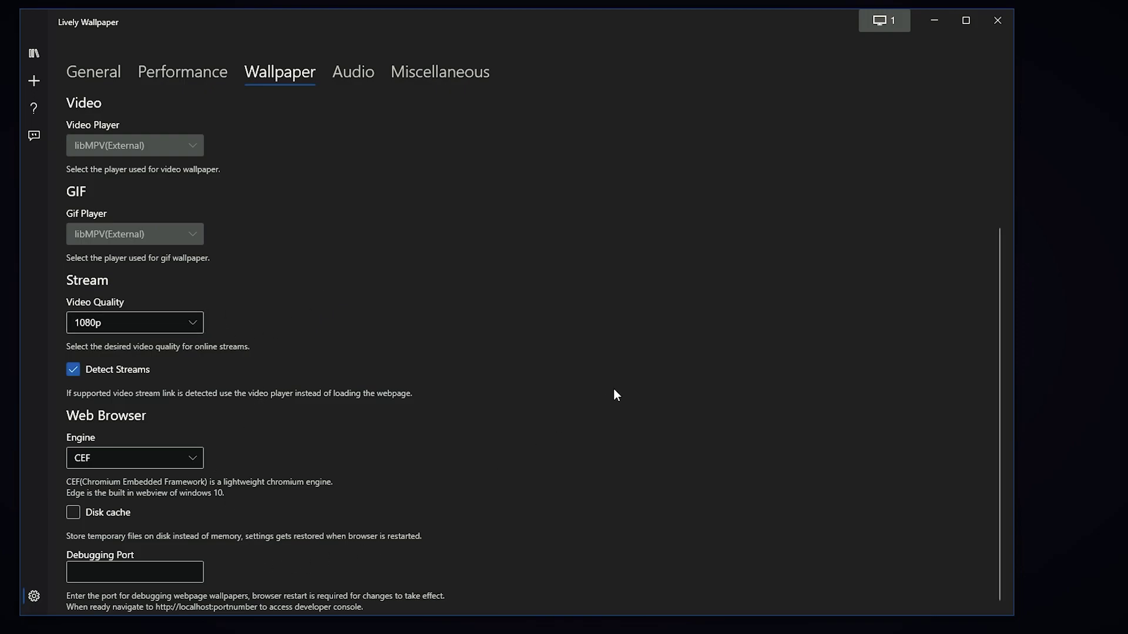
scroll("up", 3)
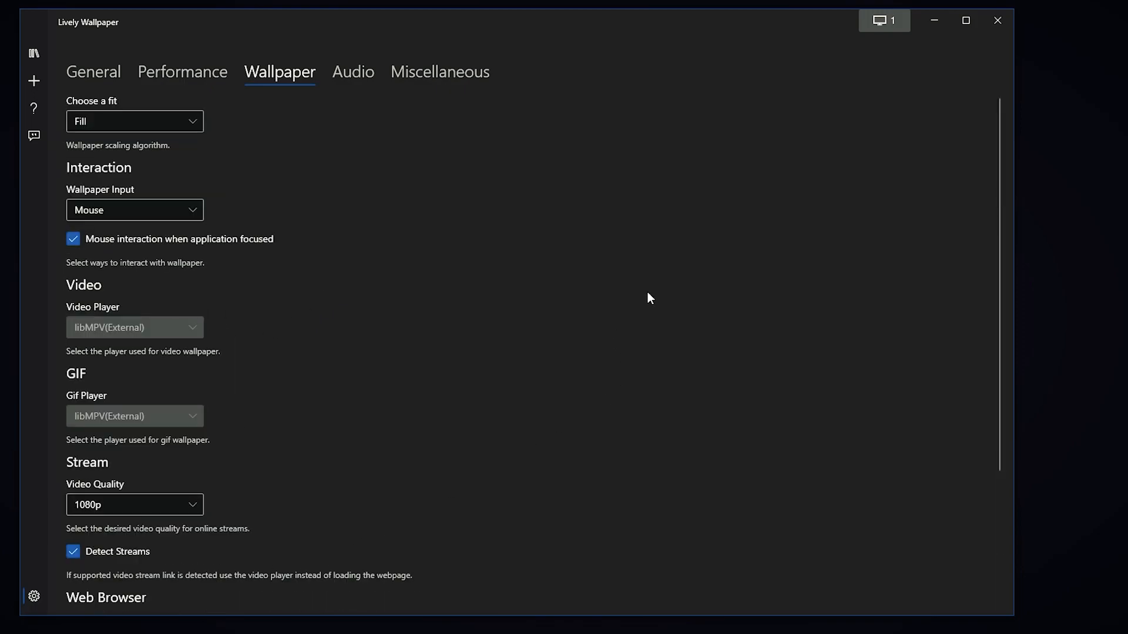
mouse_move(546, 301)
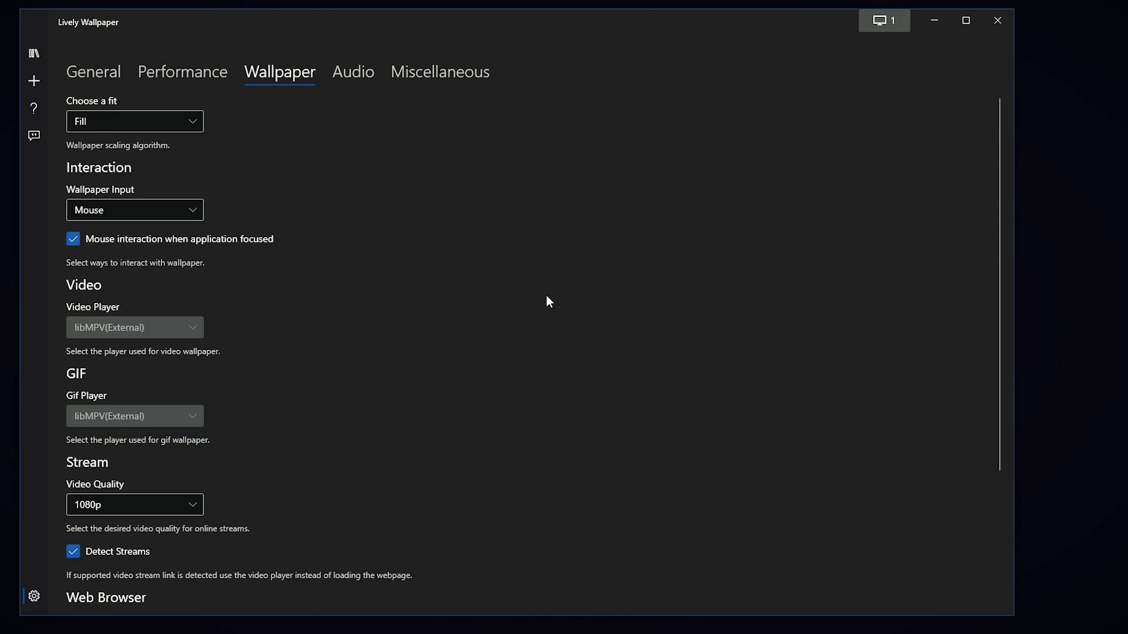
mouse_move(346, 74)
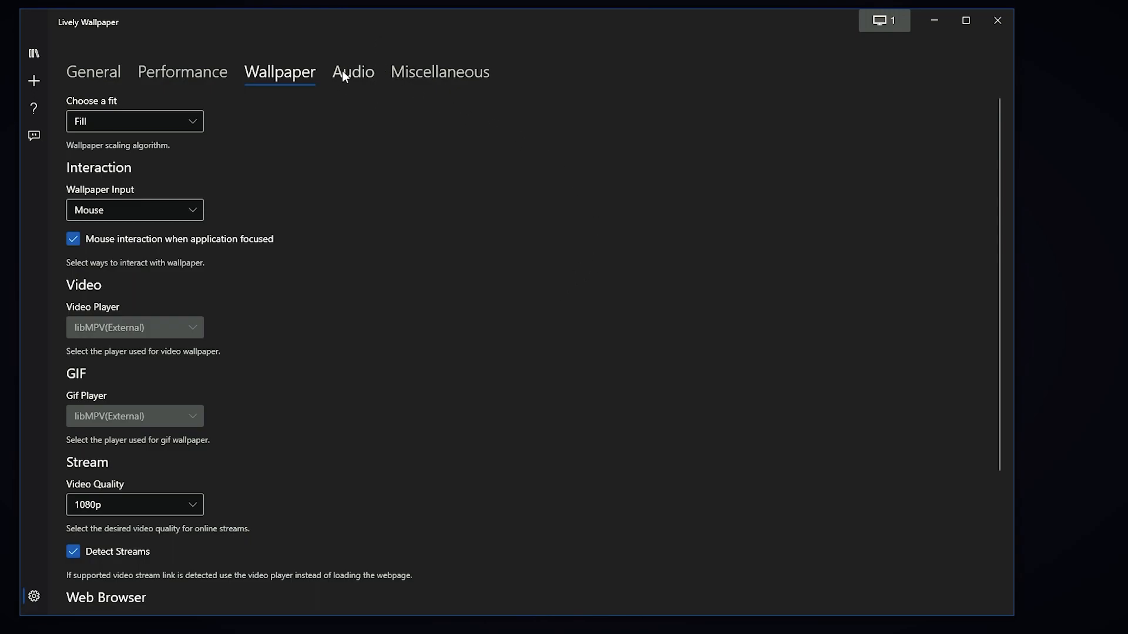
Switch the settings to the Audio tab showing the master volume
left_click(353, 73)
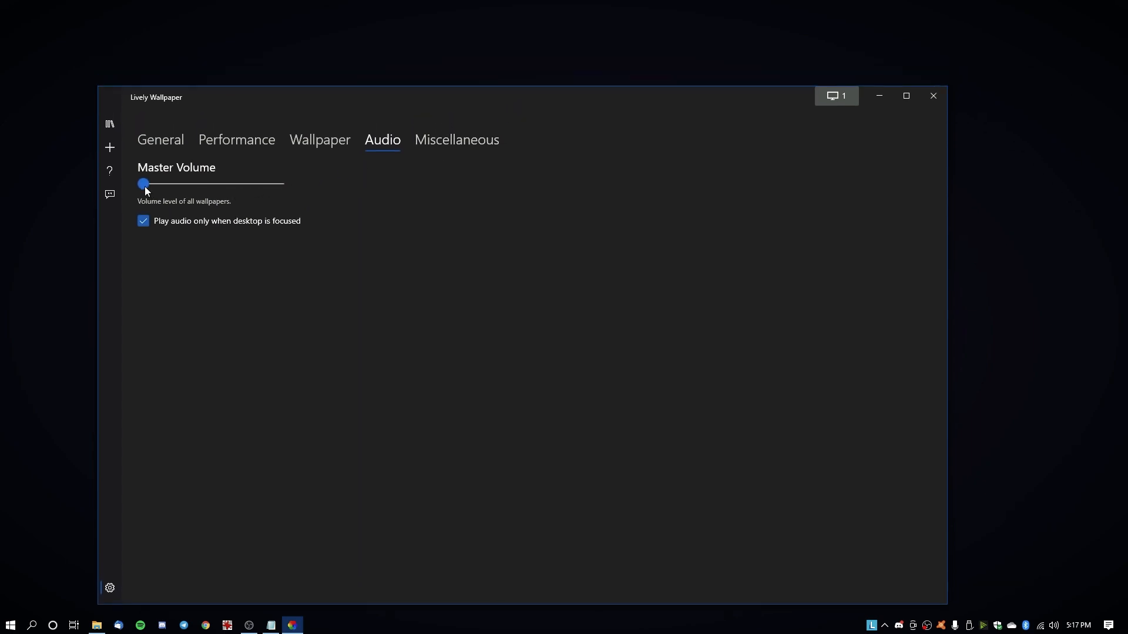
mouse_move(114, 175)
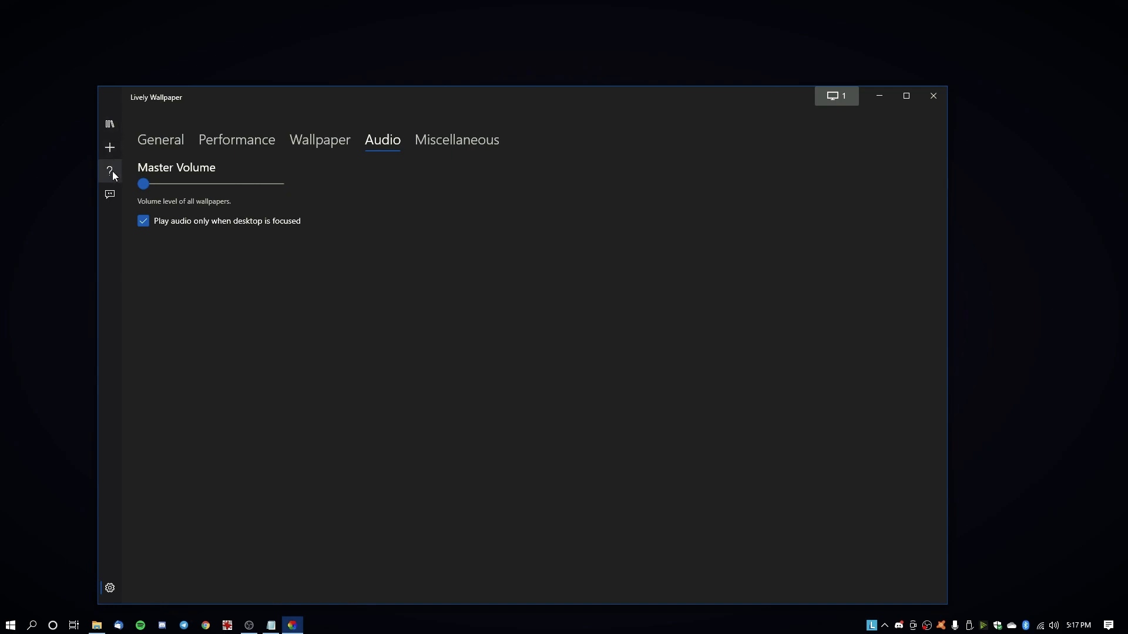
mouse_move(113, 152)
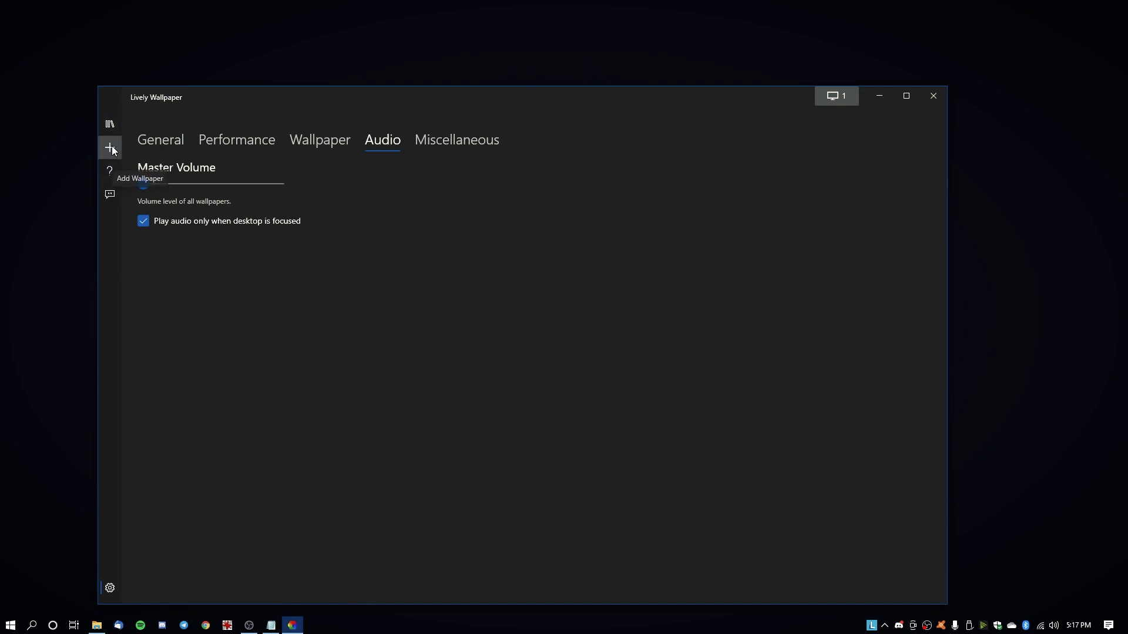
Go to the Add Wallpaper page, then switch over to Chrome
left_click(109, 148)
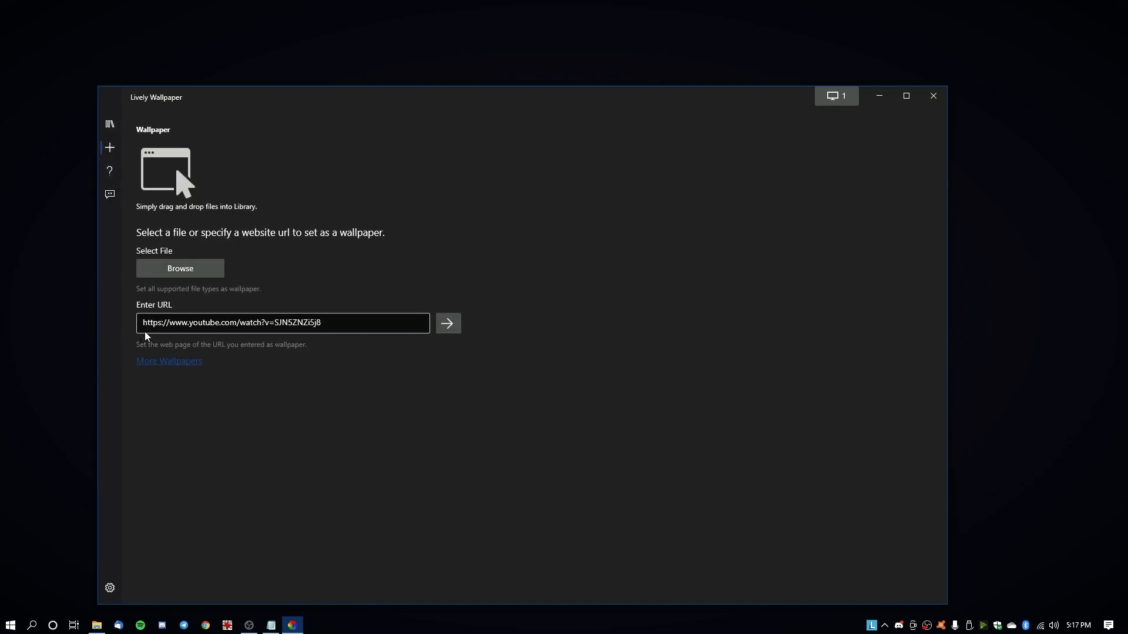
left_click(282, 323)
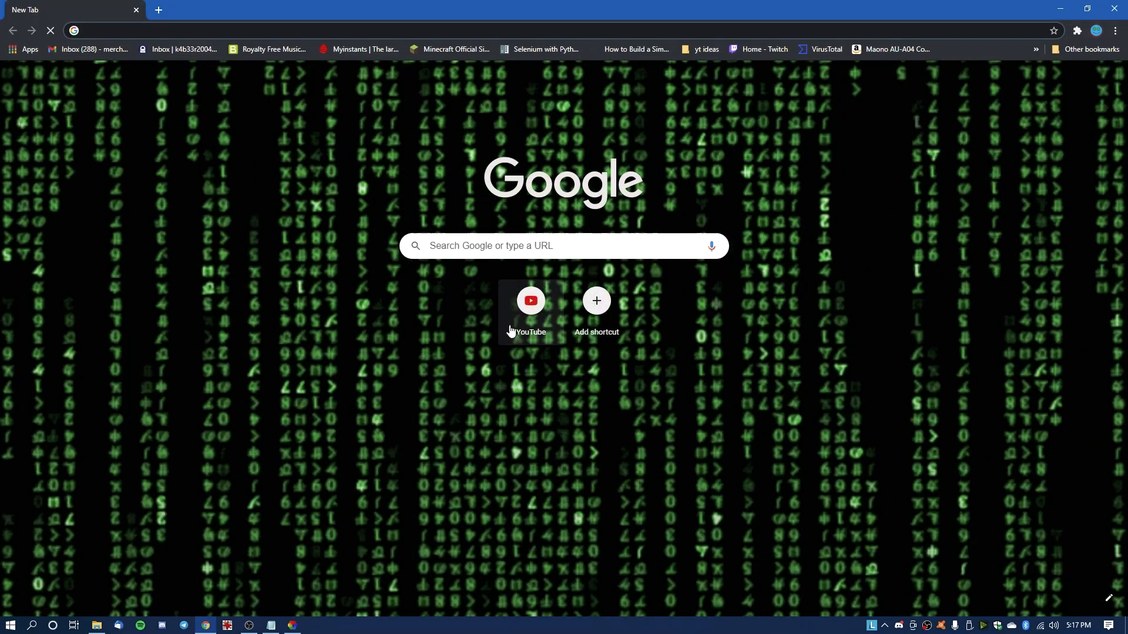
Open YouTube, reach the QR Code video and select its address to copy it
left_click(530, 301)
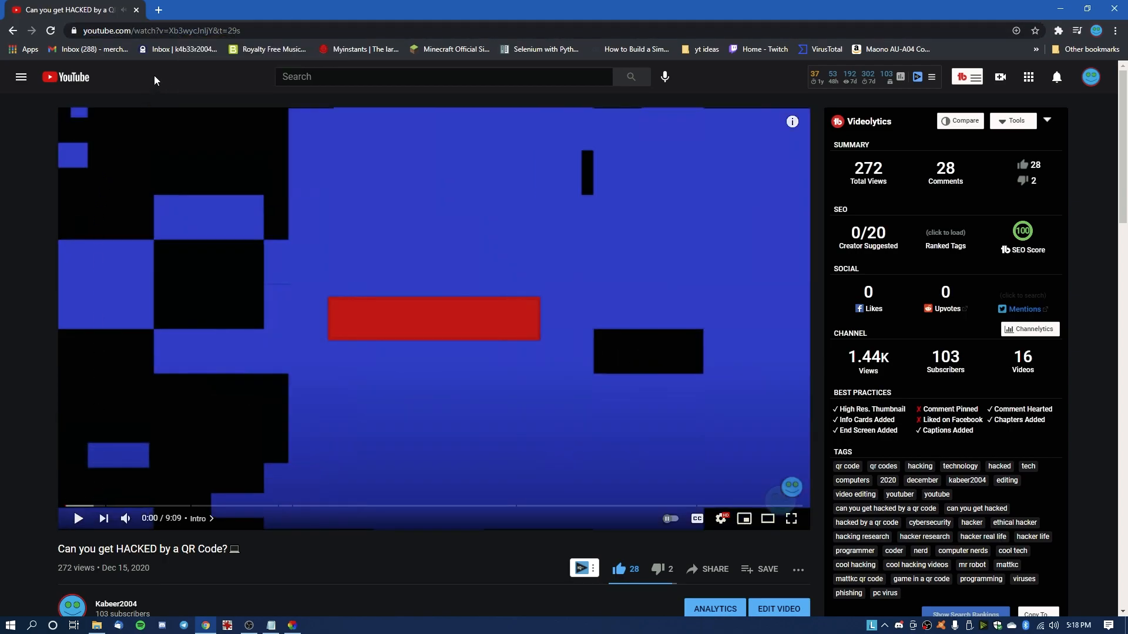
left_click(176, 31)
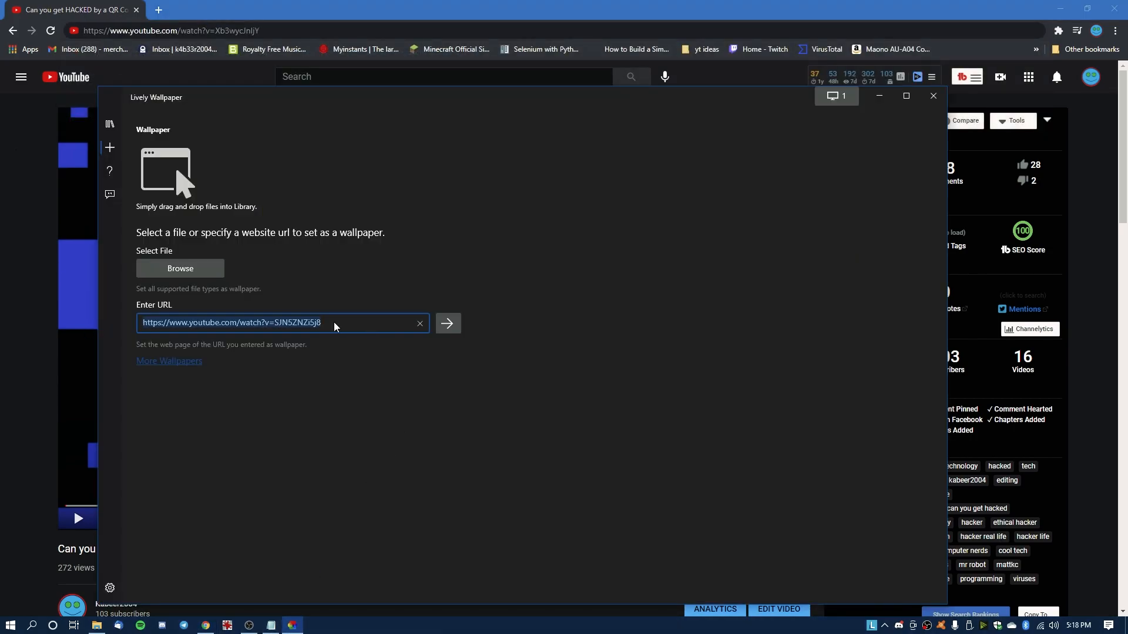
left_click(419, 324)
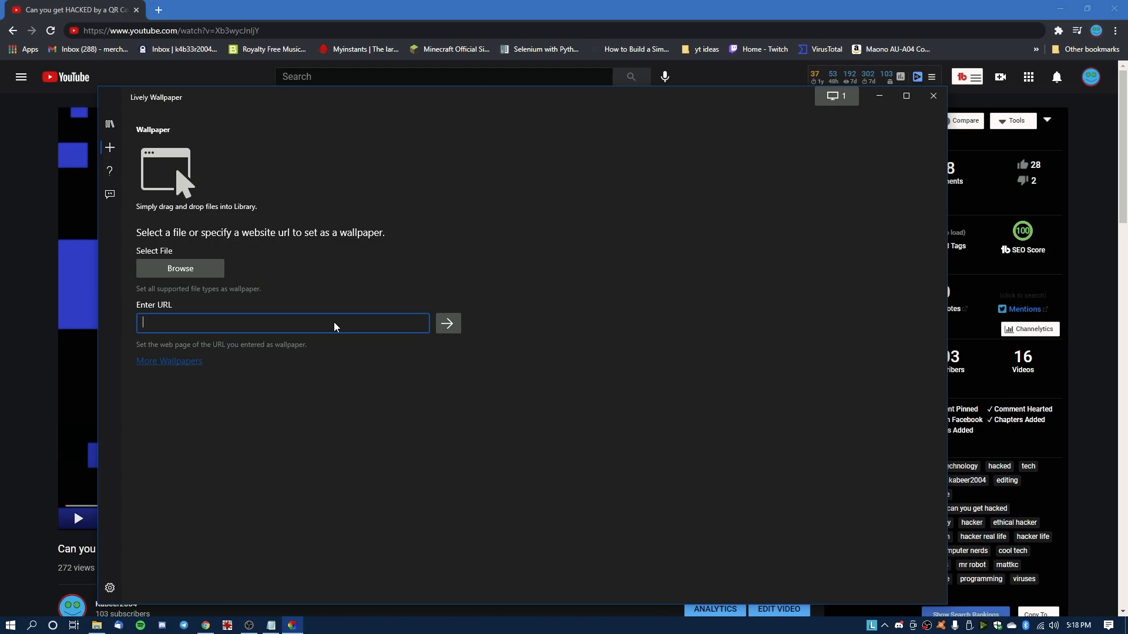
type("https://www.youtube.com/watch?v=Xb3wycJnIjY")
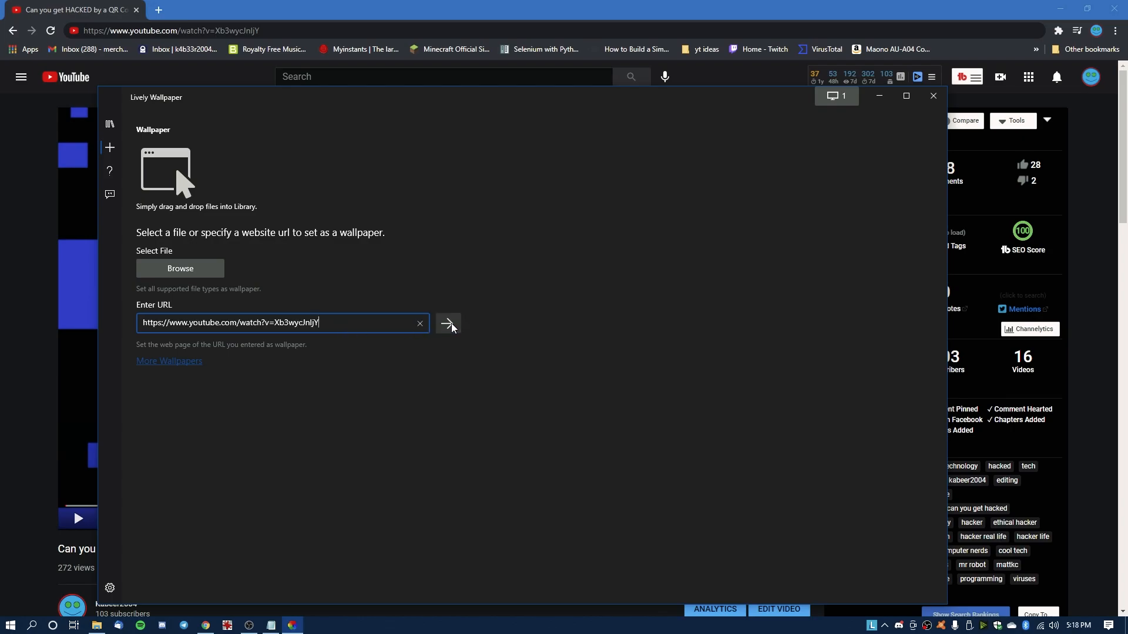
left_click(449, 323)
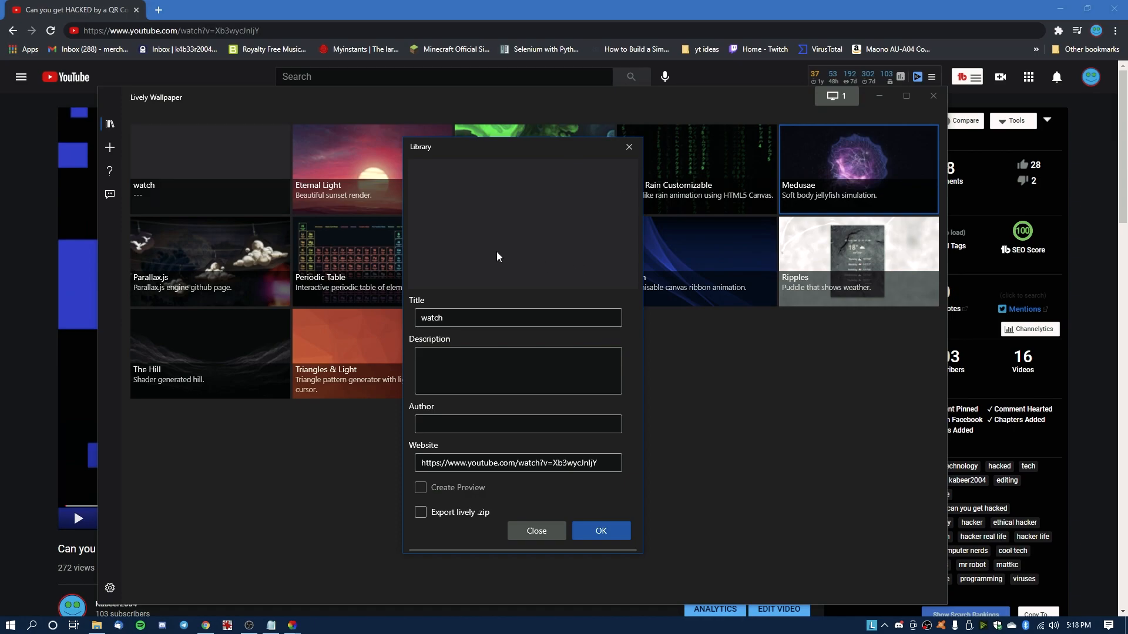
left_click(537, 532)
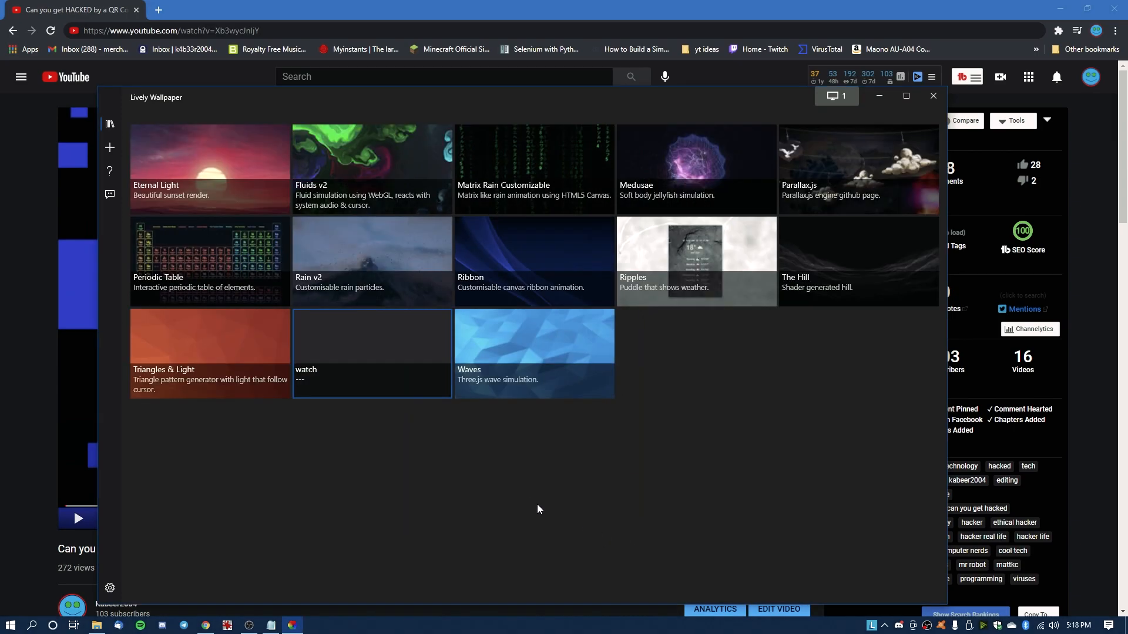
mouse_move(375, 333)
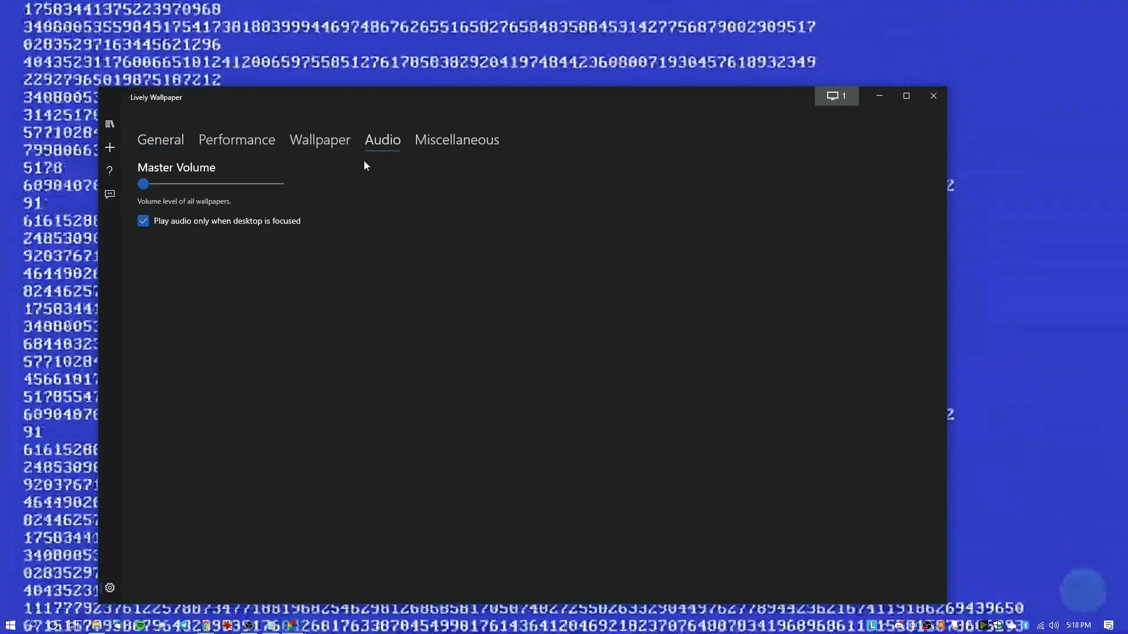
Raise the master wallpaper volume in Audio settings and fine-tune it
left_click_drag(142, 184, 183, 184)
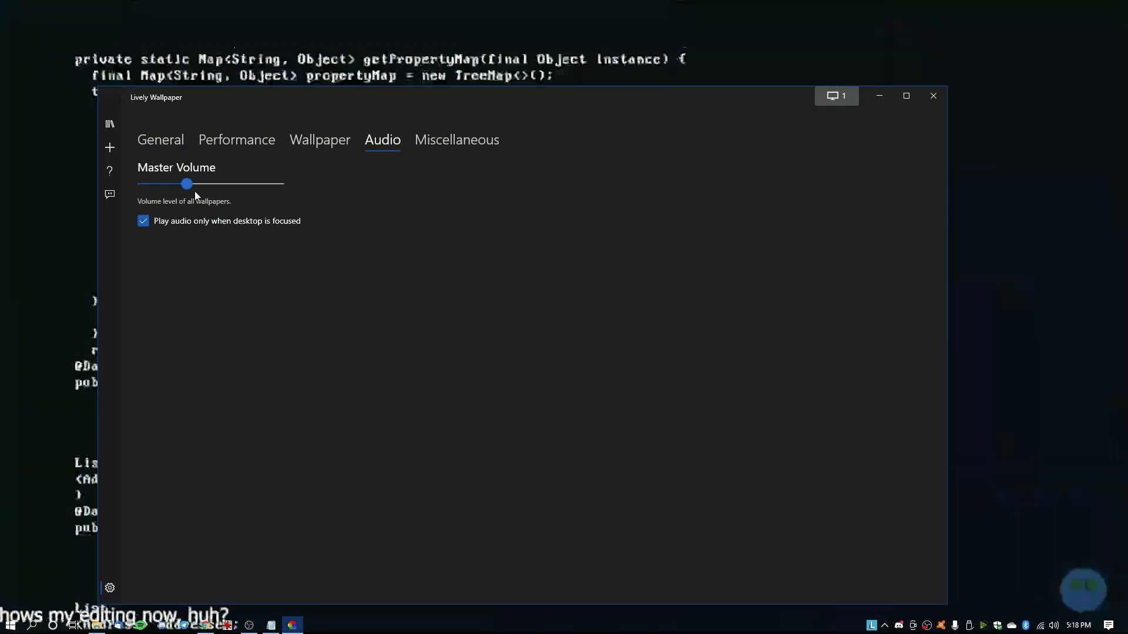
left_click_drag(186, 185, 141, 184)
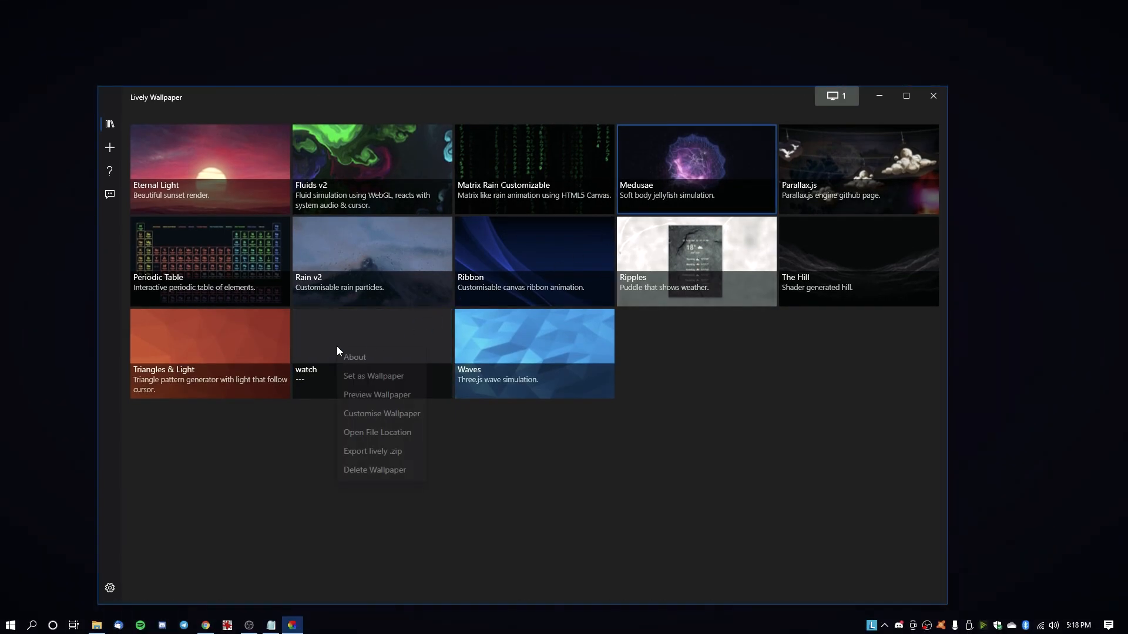
Delete the watch YouTube wallpaper from the library and confirm the removal
left_click(374, 470)
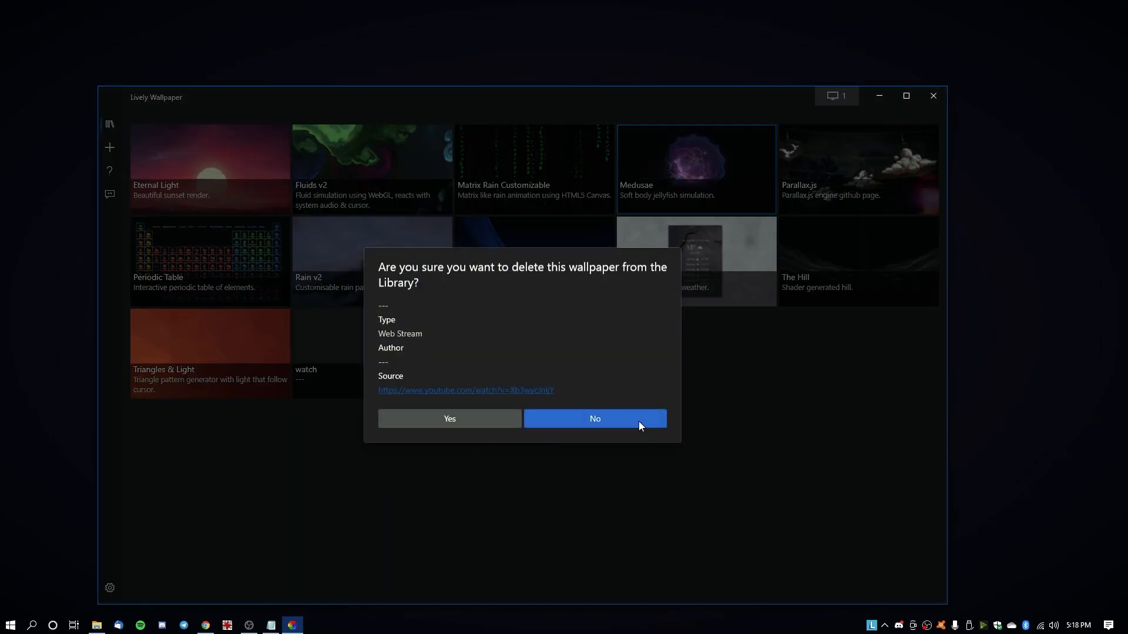
left_click(595, 418)
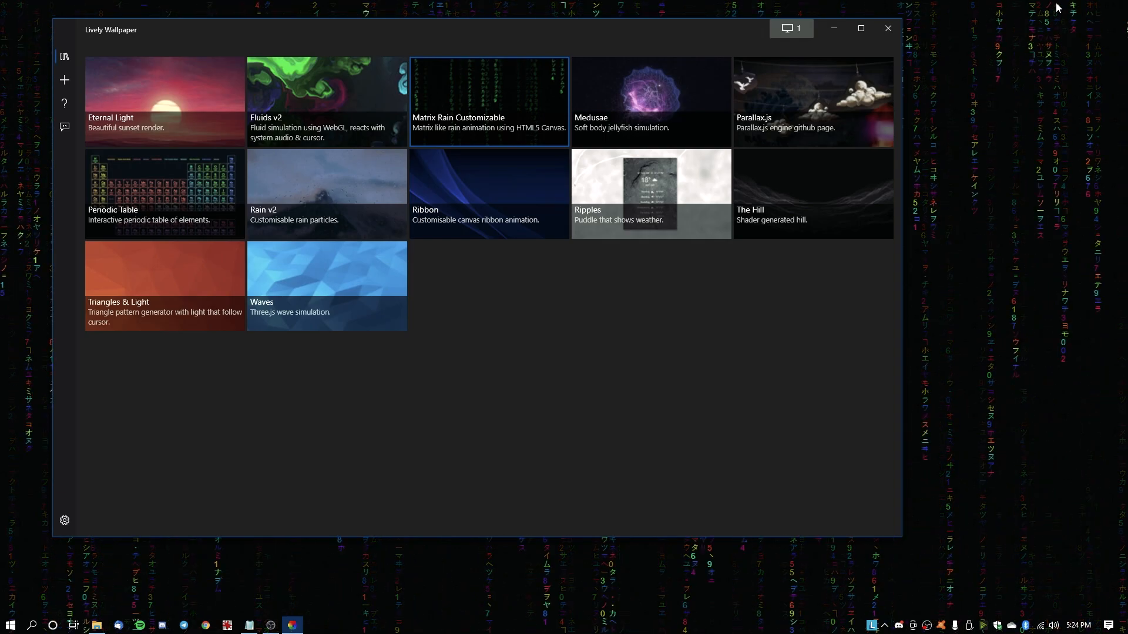
Browse to Data (D:) > Videos in the add-wallpaper file picker, then cancel without choosing a file
left_click(65, 80)
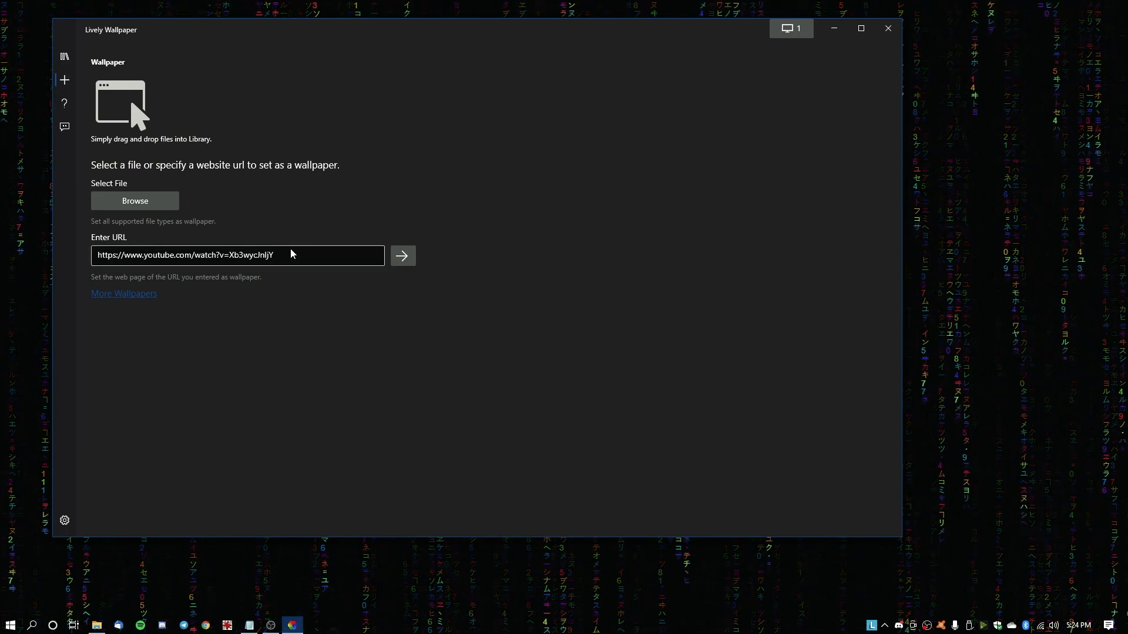
left_click(134, 201)
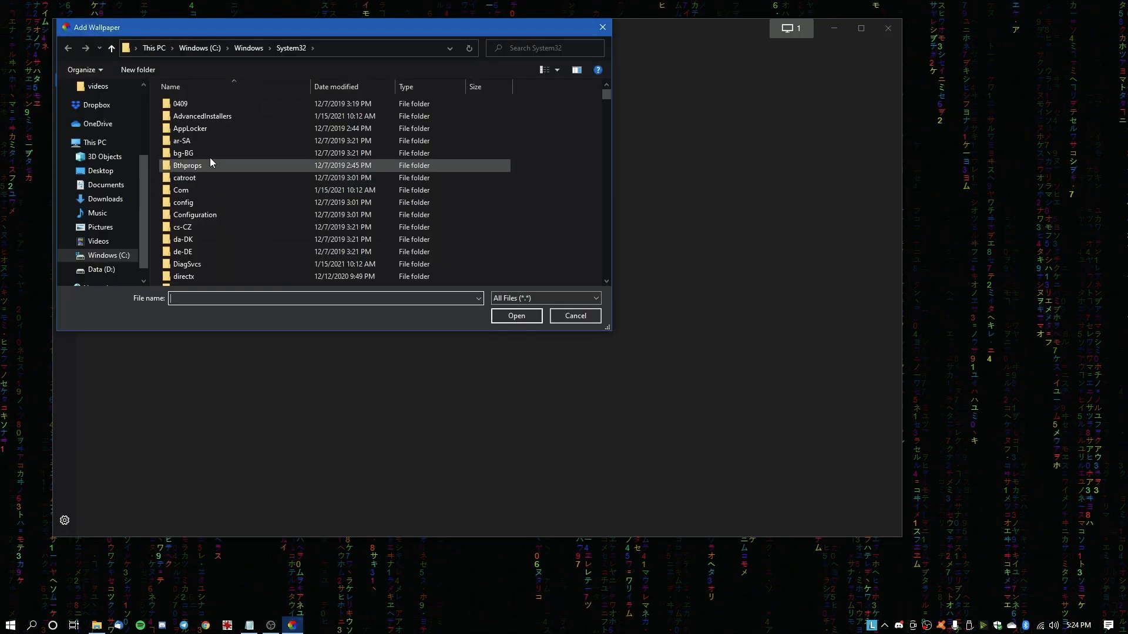
left_click(101, 270)
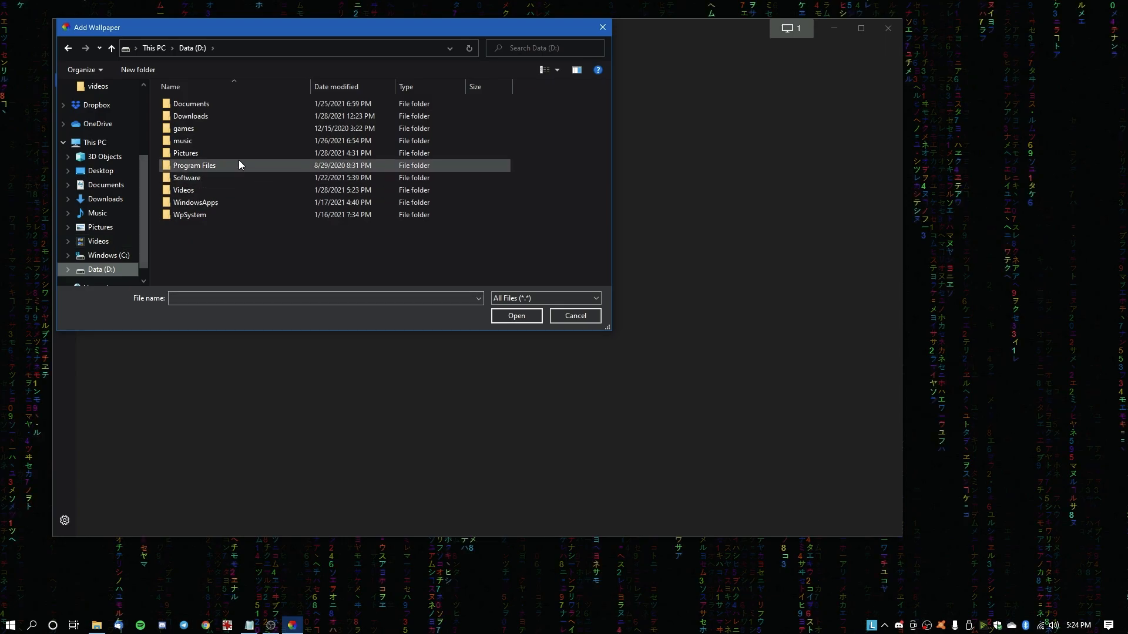
left_click(195, 202)
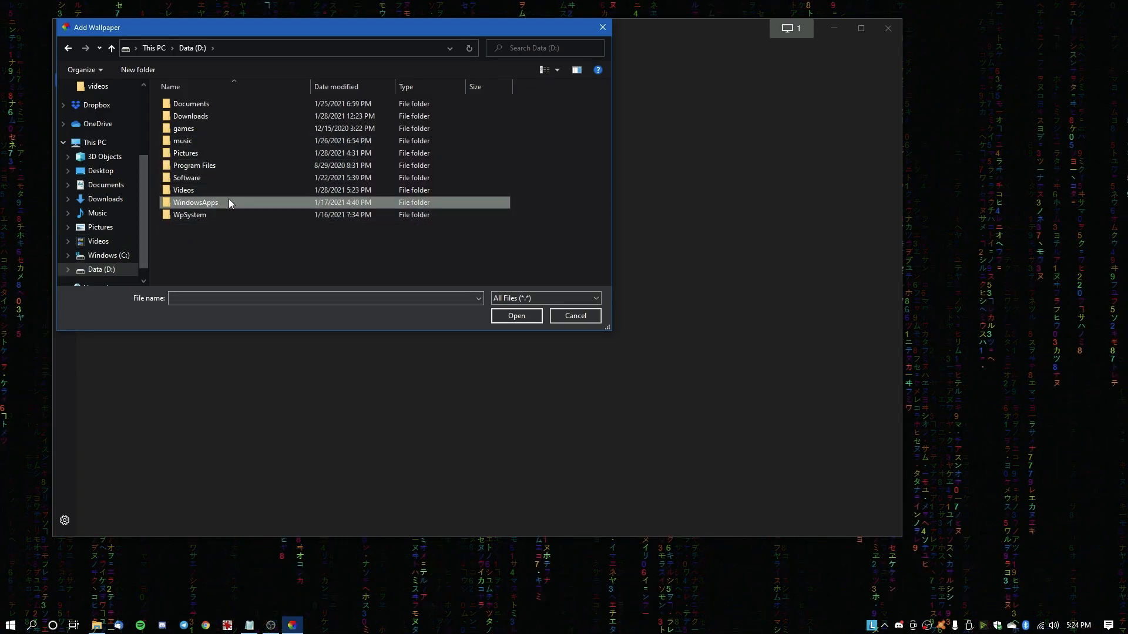
double_click(185, 190)
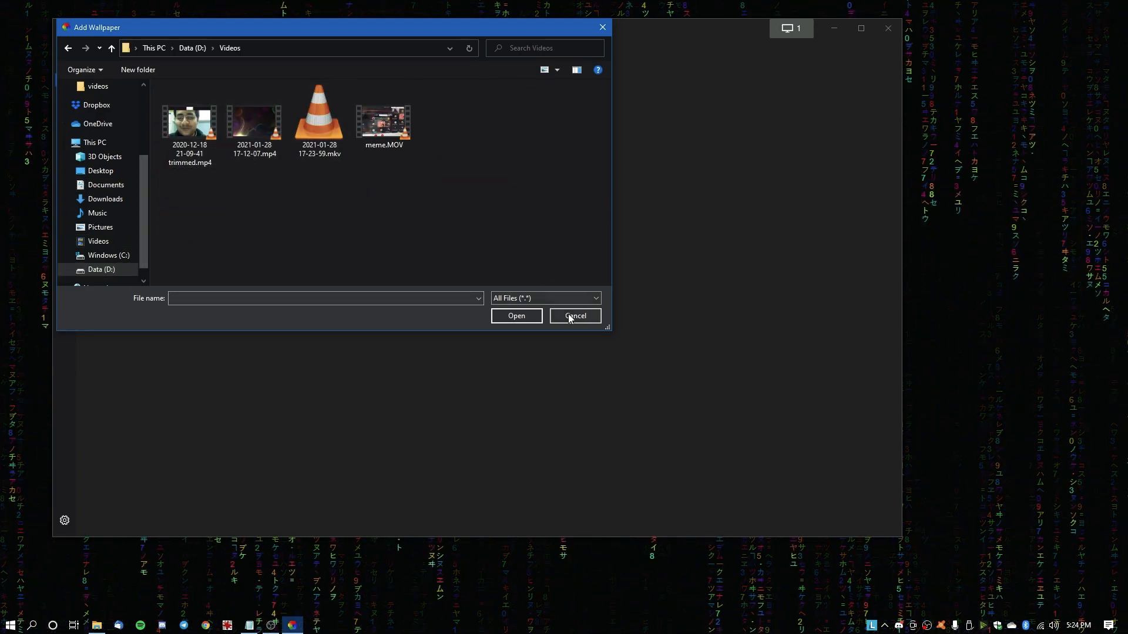
left_click(575, 315)
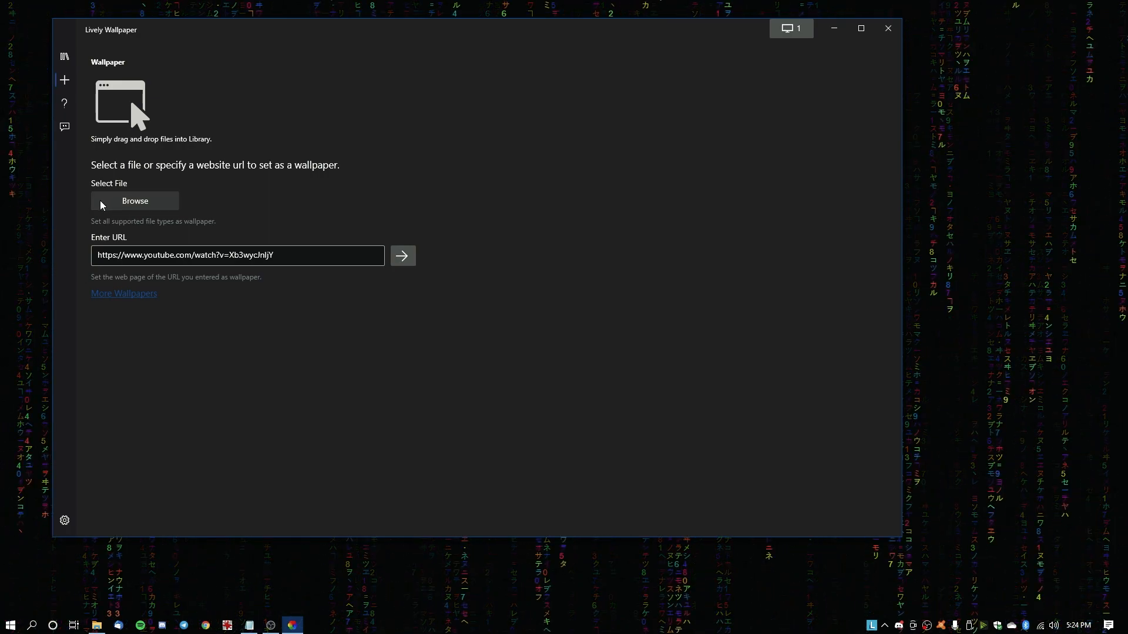
mouse_move(130, 305)
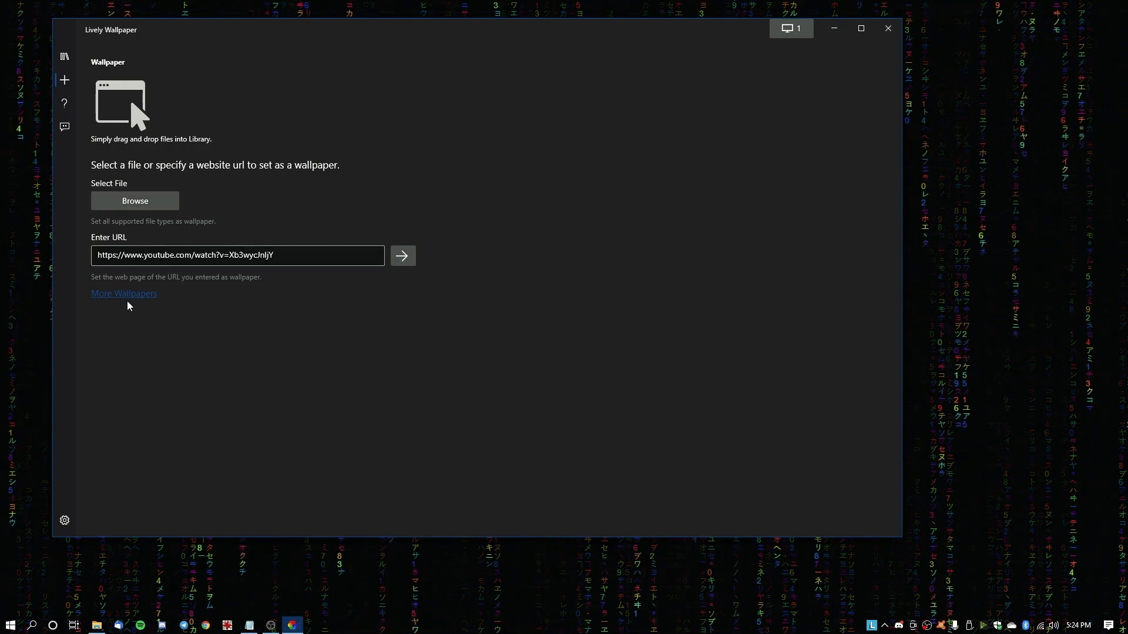
mouse_move(126, 303)
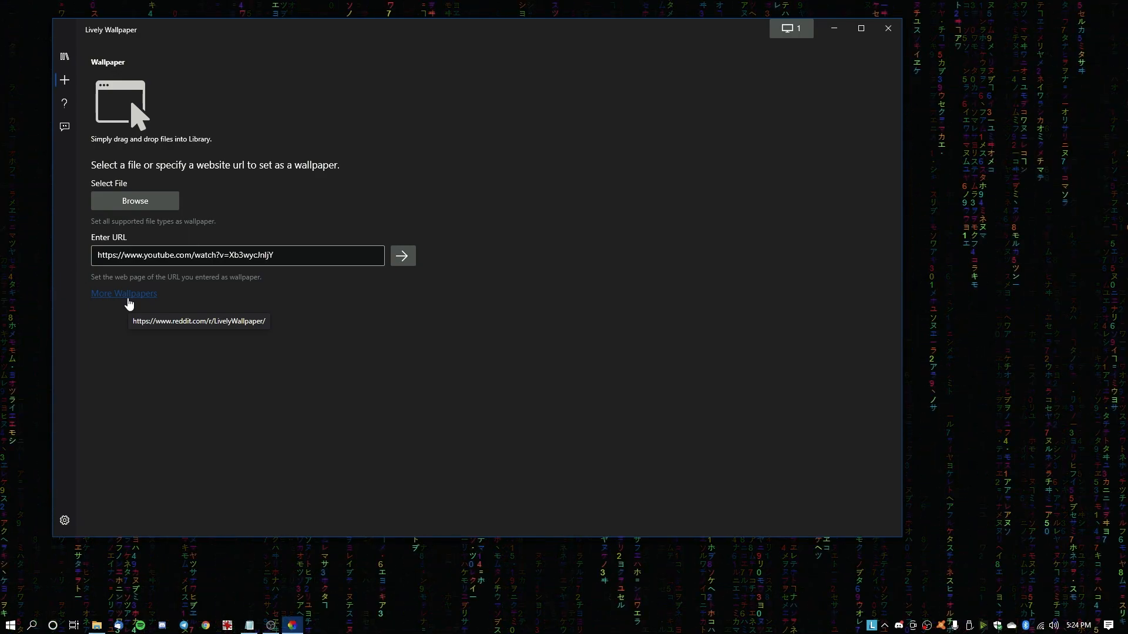
Follow the More Wallpapers link to r/LivelyWallpaper in Chrome and scroll through its posts
left_click(124, 293)
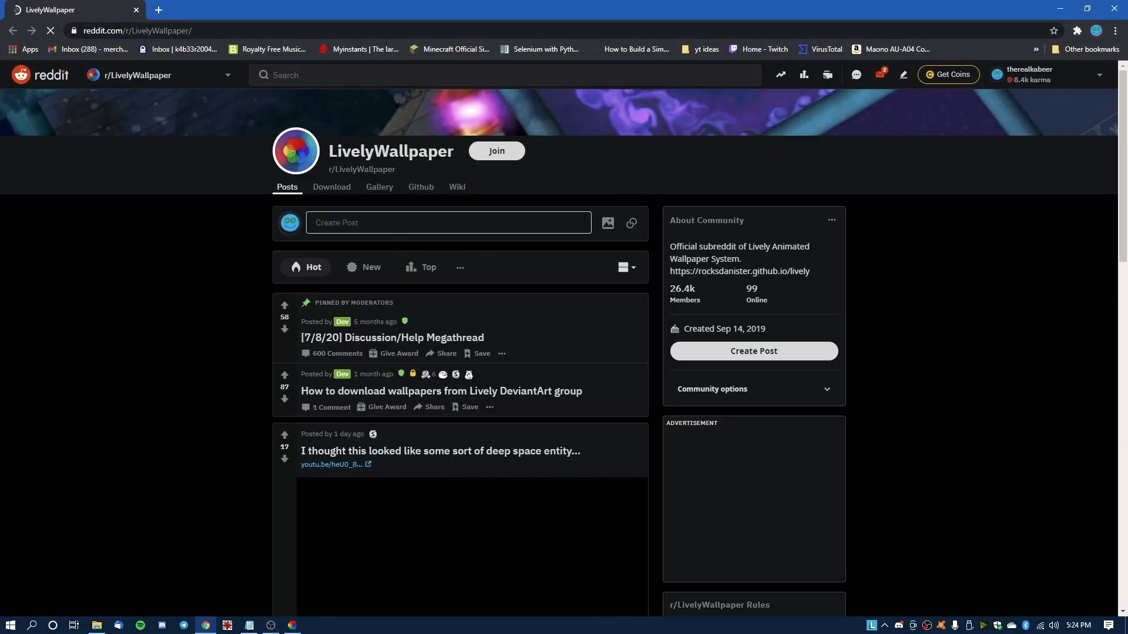
scroll("down", 3)
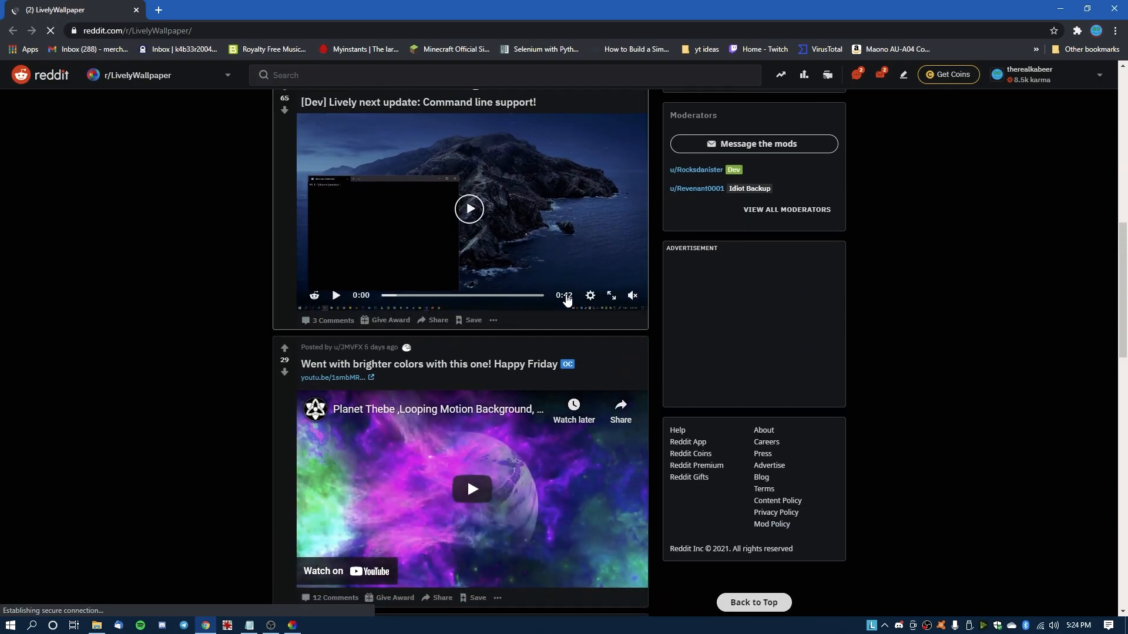
scroll("down", 3)
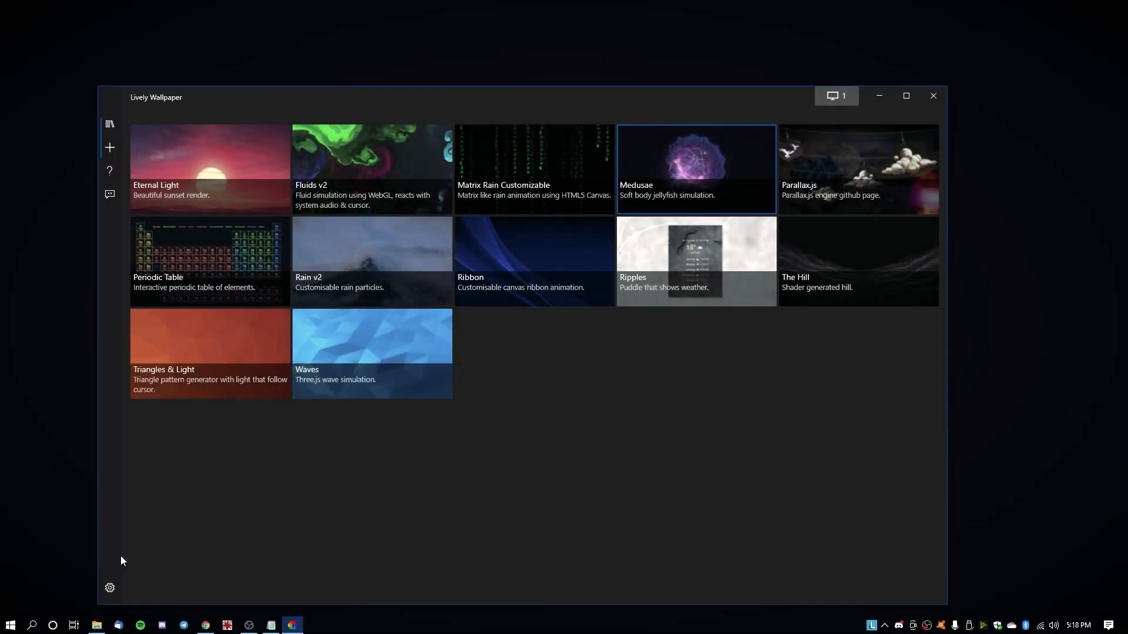
left_click(110, 588)
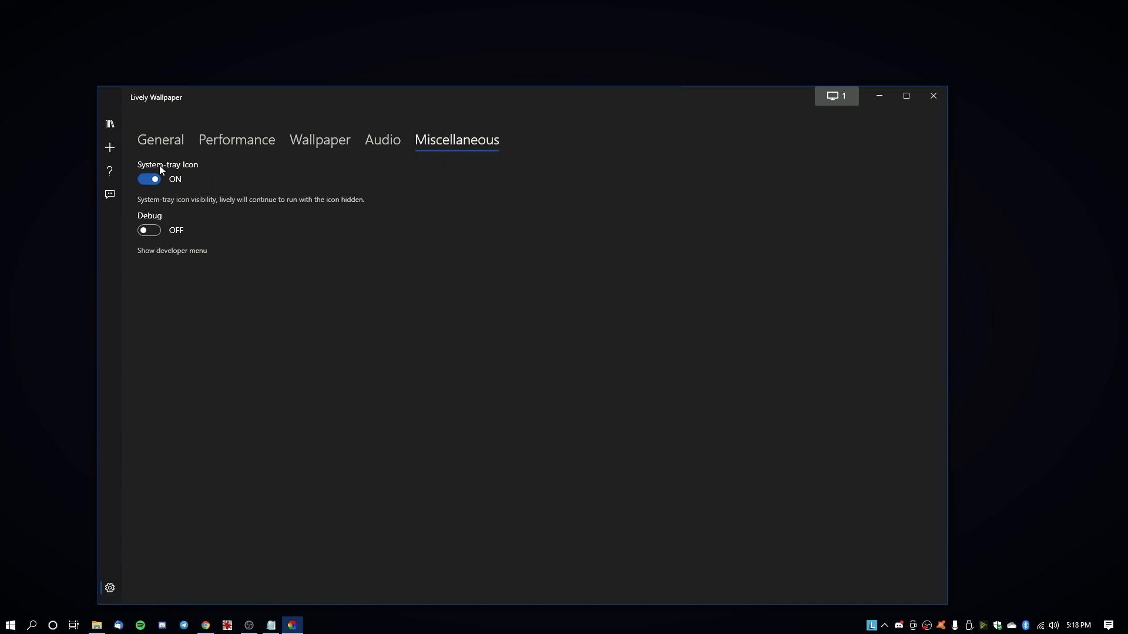
mouse_move(183, 242)
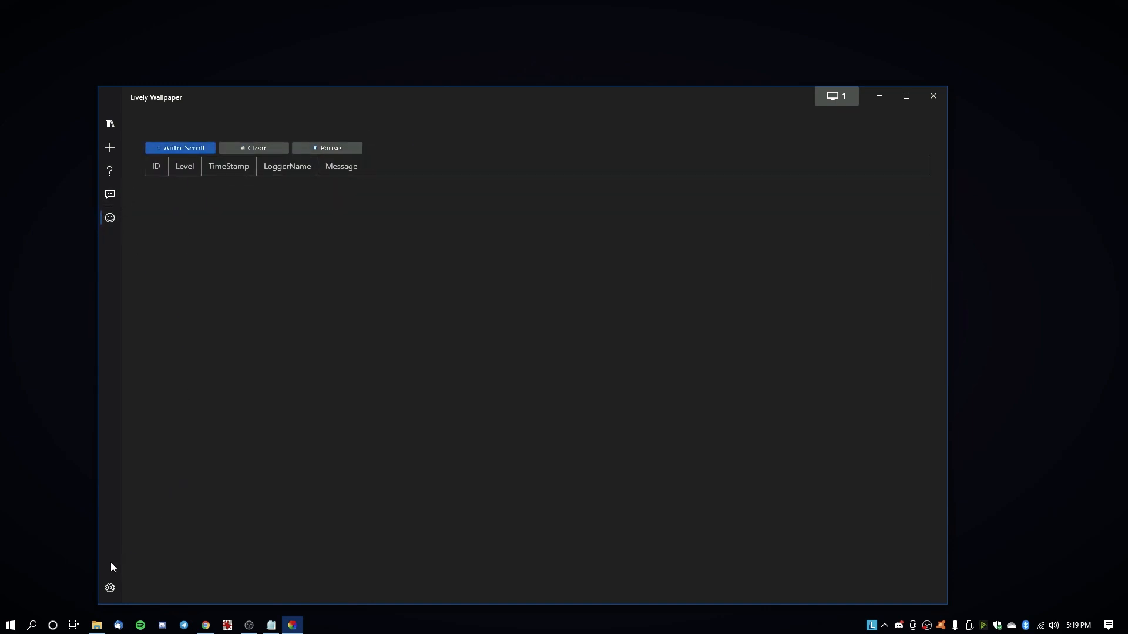
left_click(109, 588)
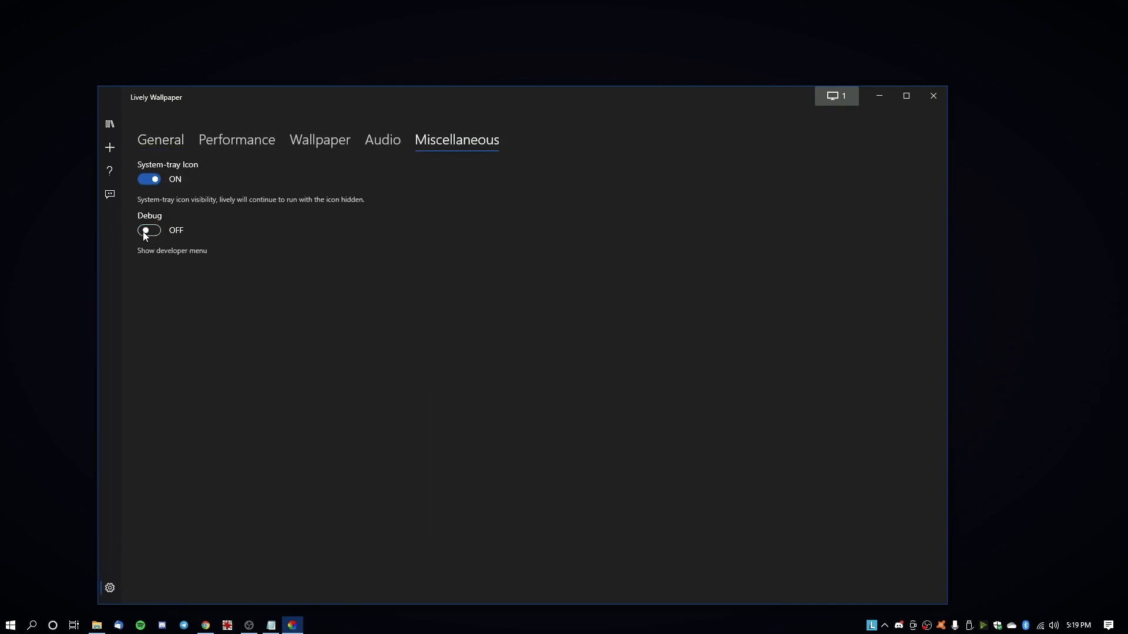
mouse_move(290, 115)
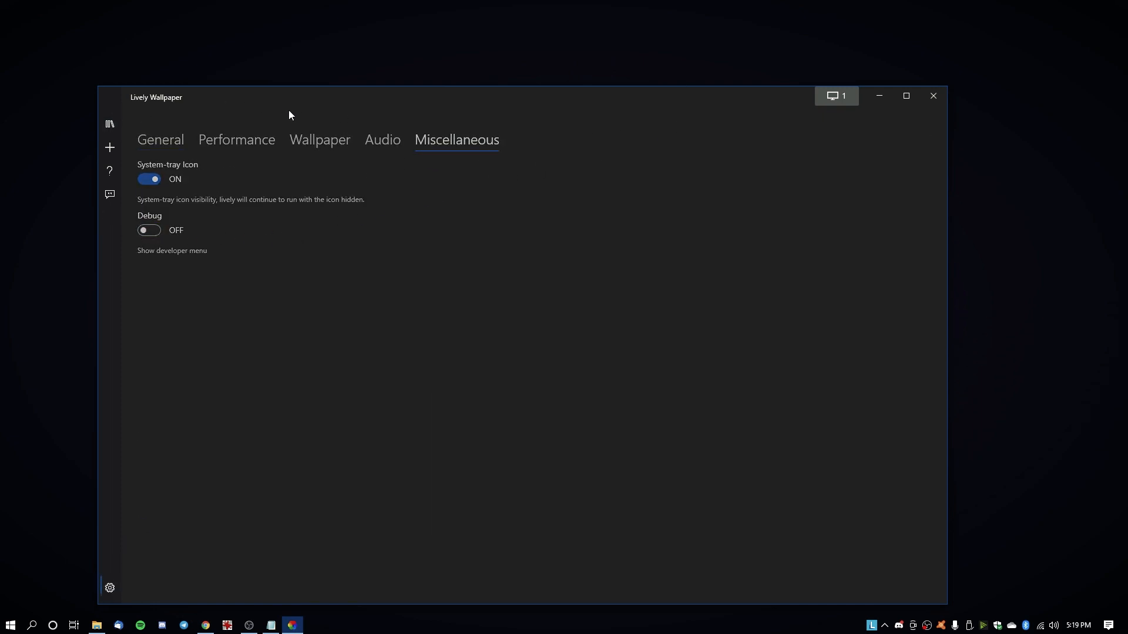
left_click(109, 124)
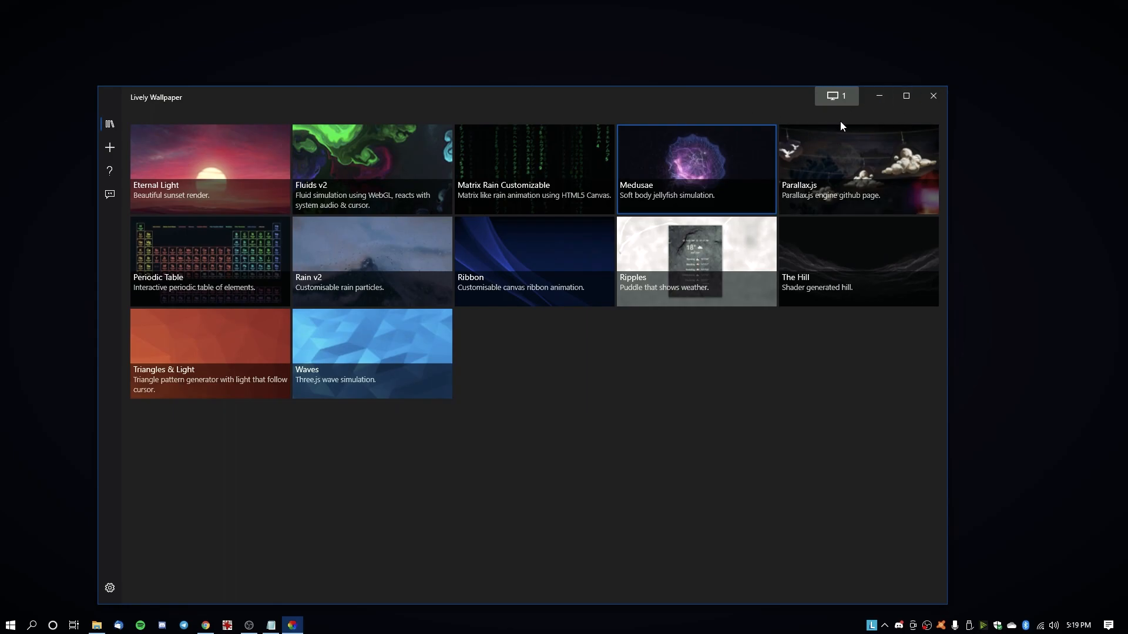
Bring up the customisation settings for Matrix Rain Customizable and close them again
right_click(534, 170)
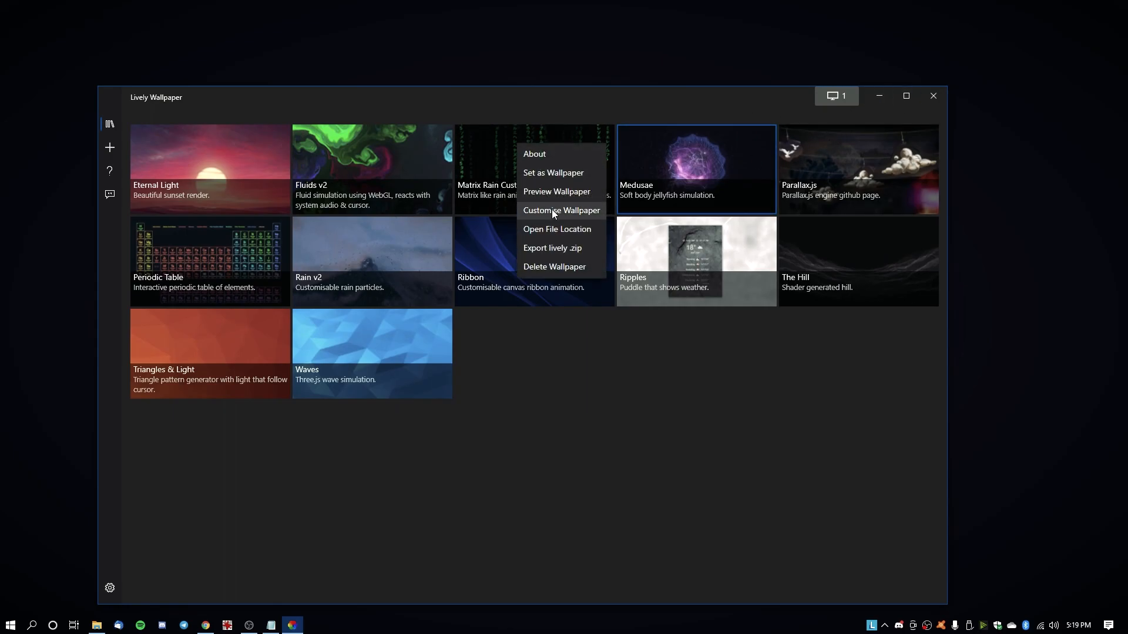
left_click(562, 210)
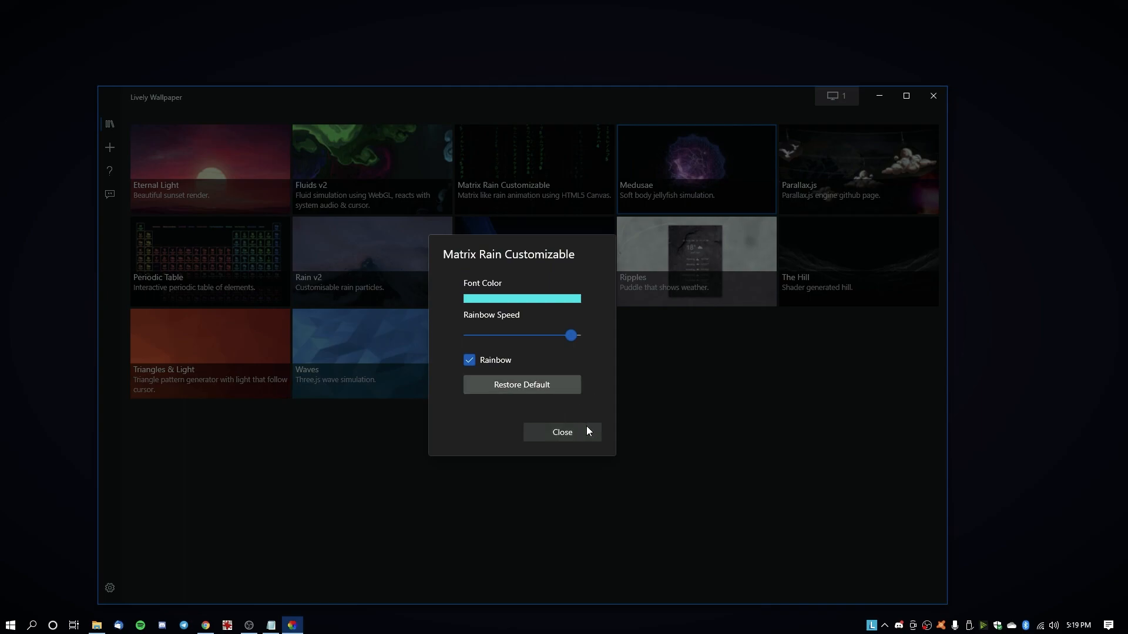
left_click(562, 432)
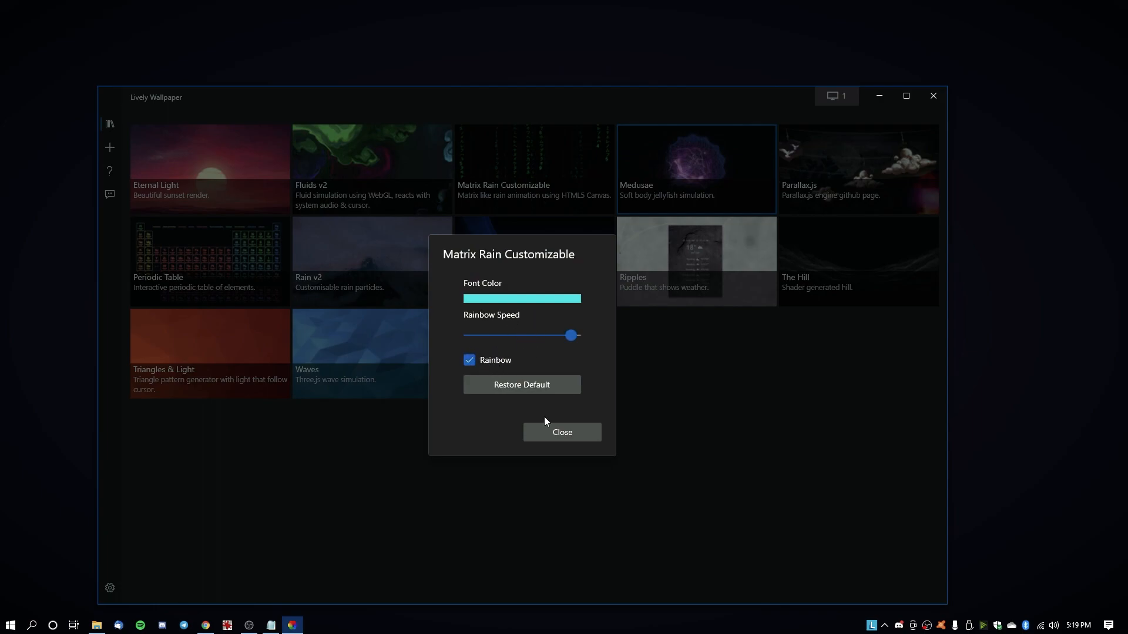
left_click(561, 433)
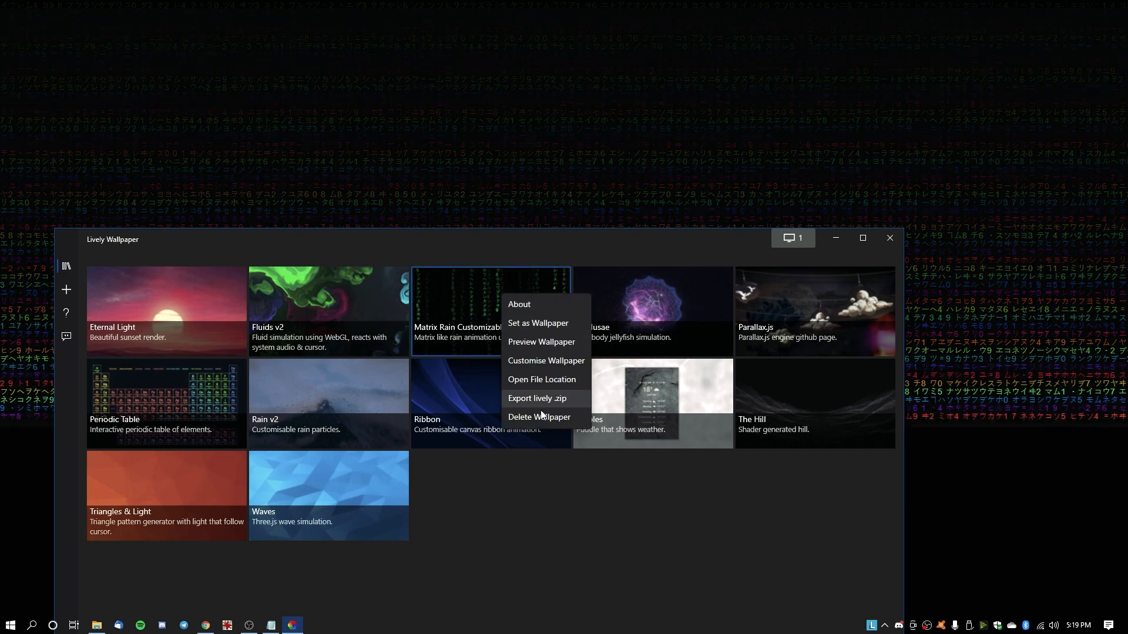
Reopen the settings, switch the Rainbow colouring off and back on, then close
left_click(545, 361)
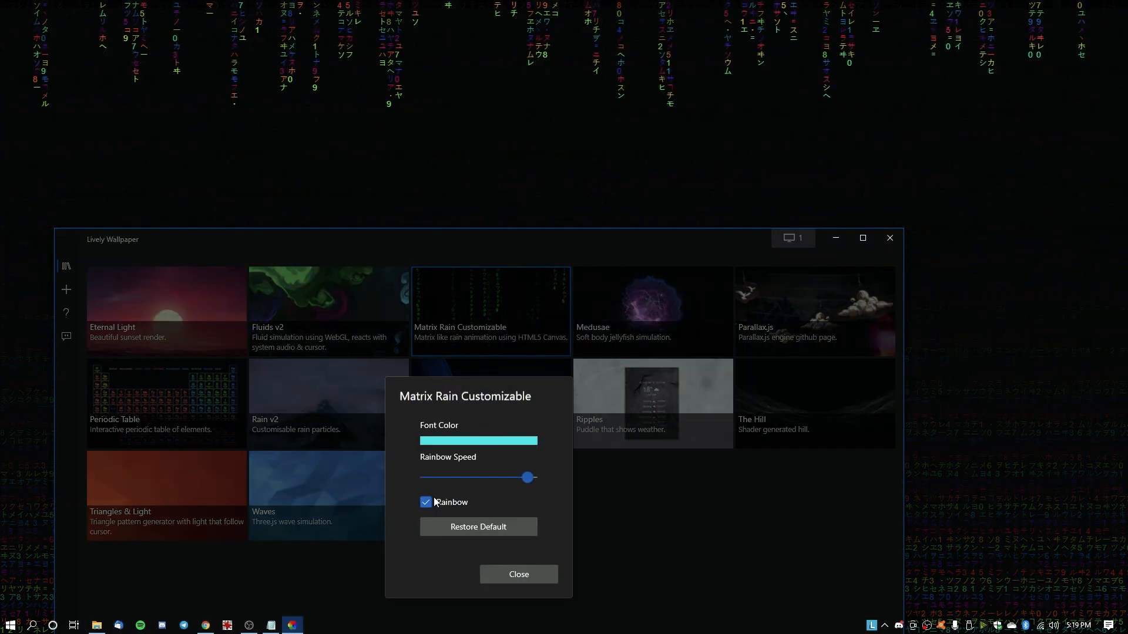
left_click(425, 503)
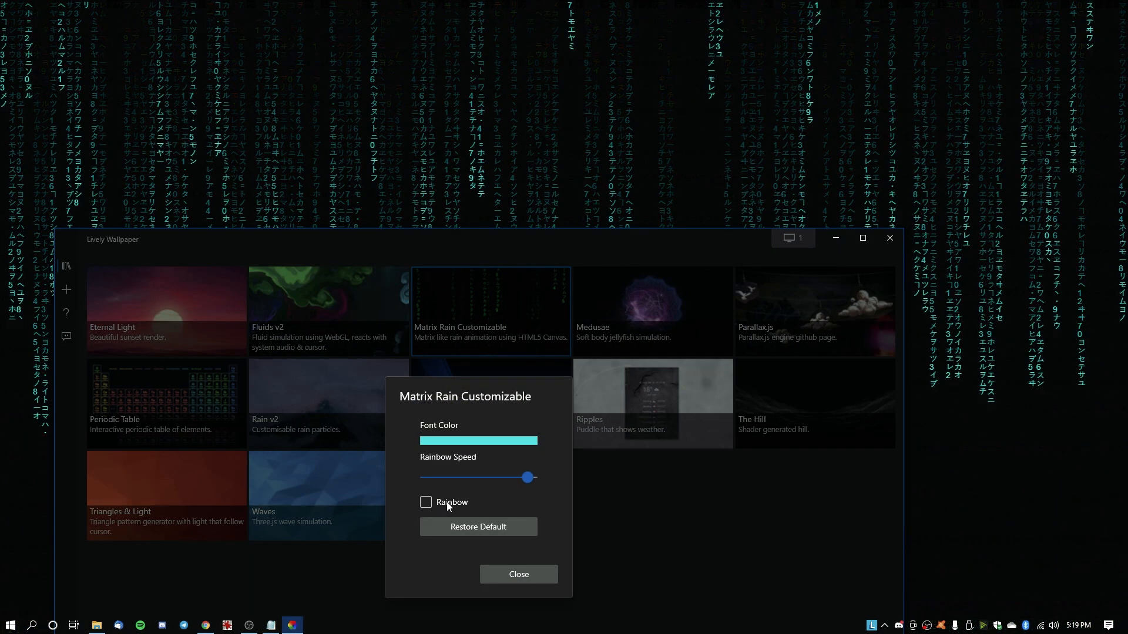
left_click(425, 503)
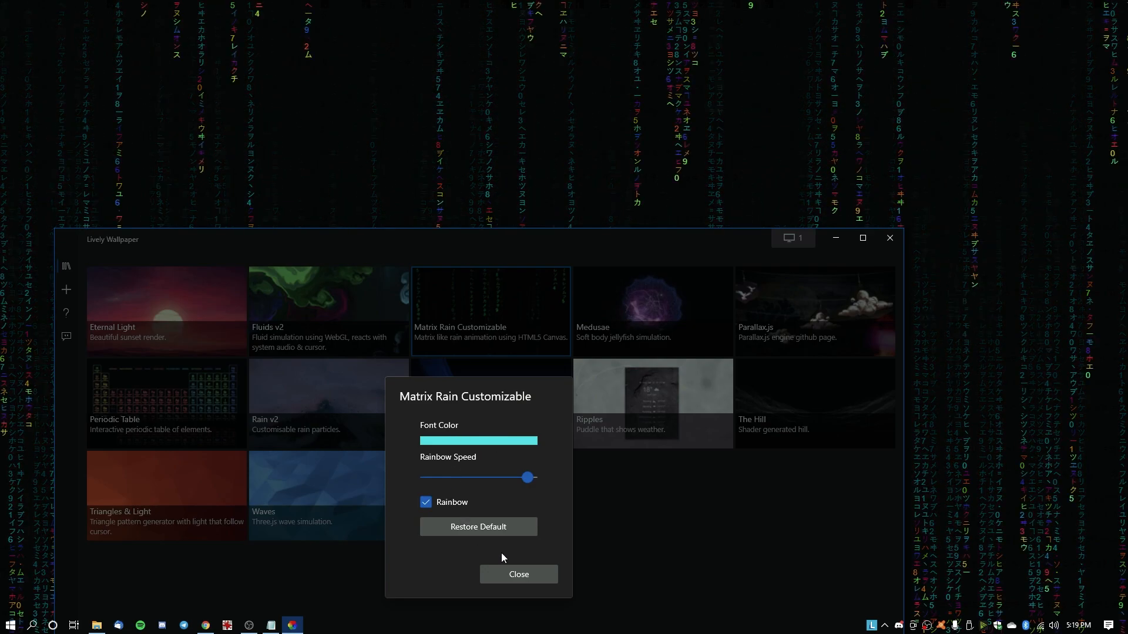
left_click(519, 575)
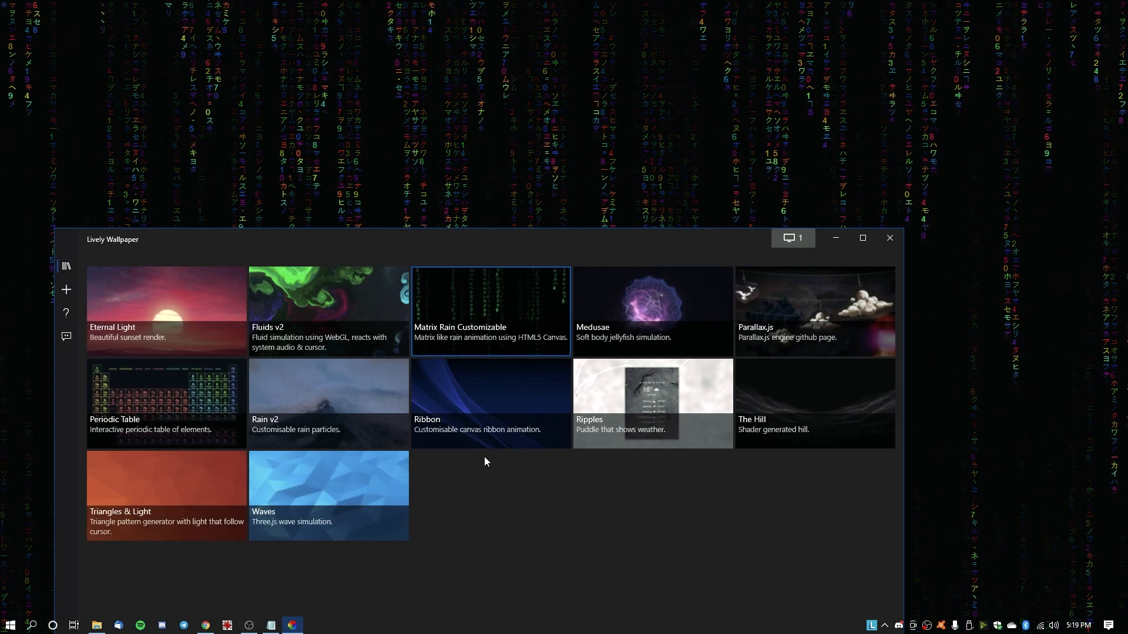
mouse_move(225, 494)
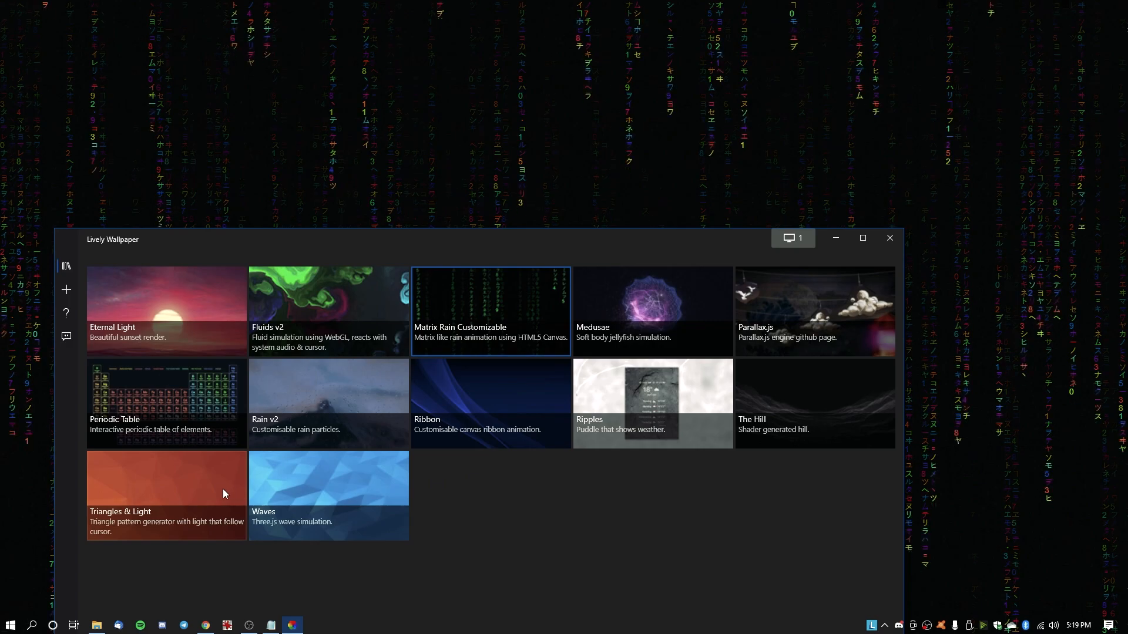
mouse_move(889, 237)
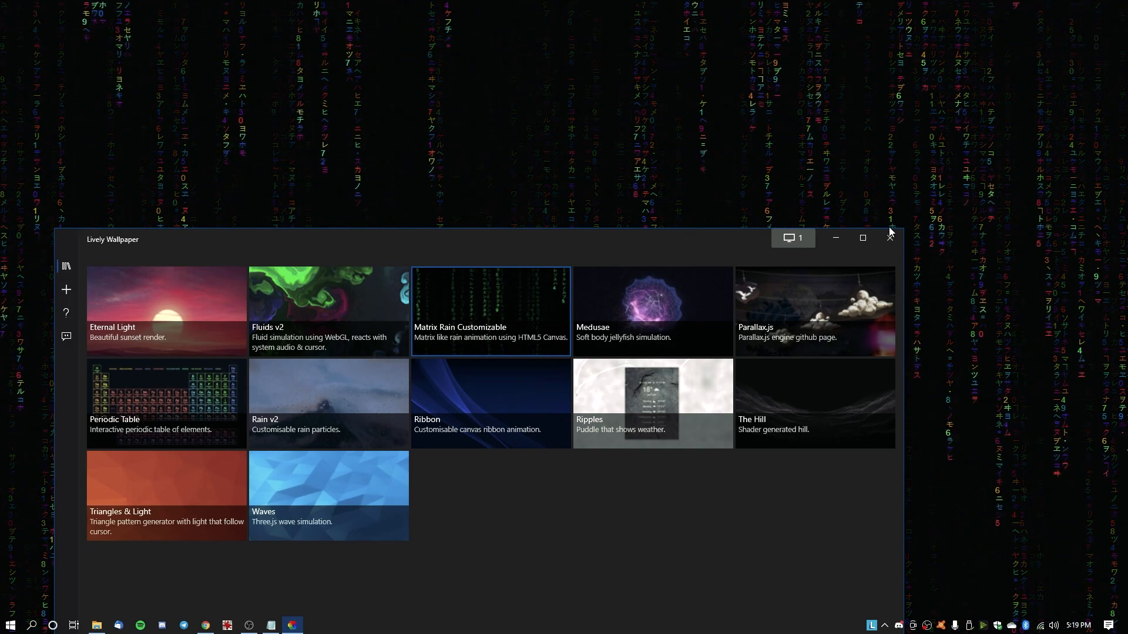
mouse_move(890, 237)
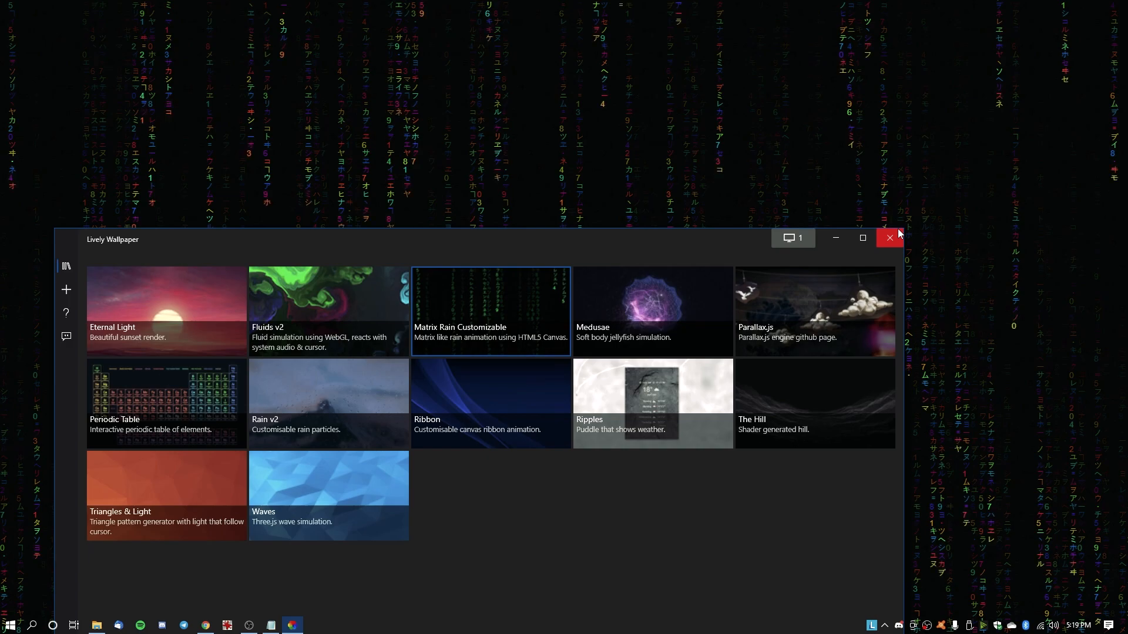